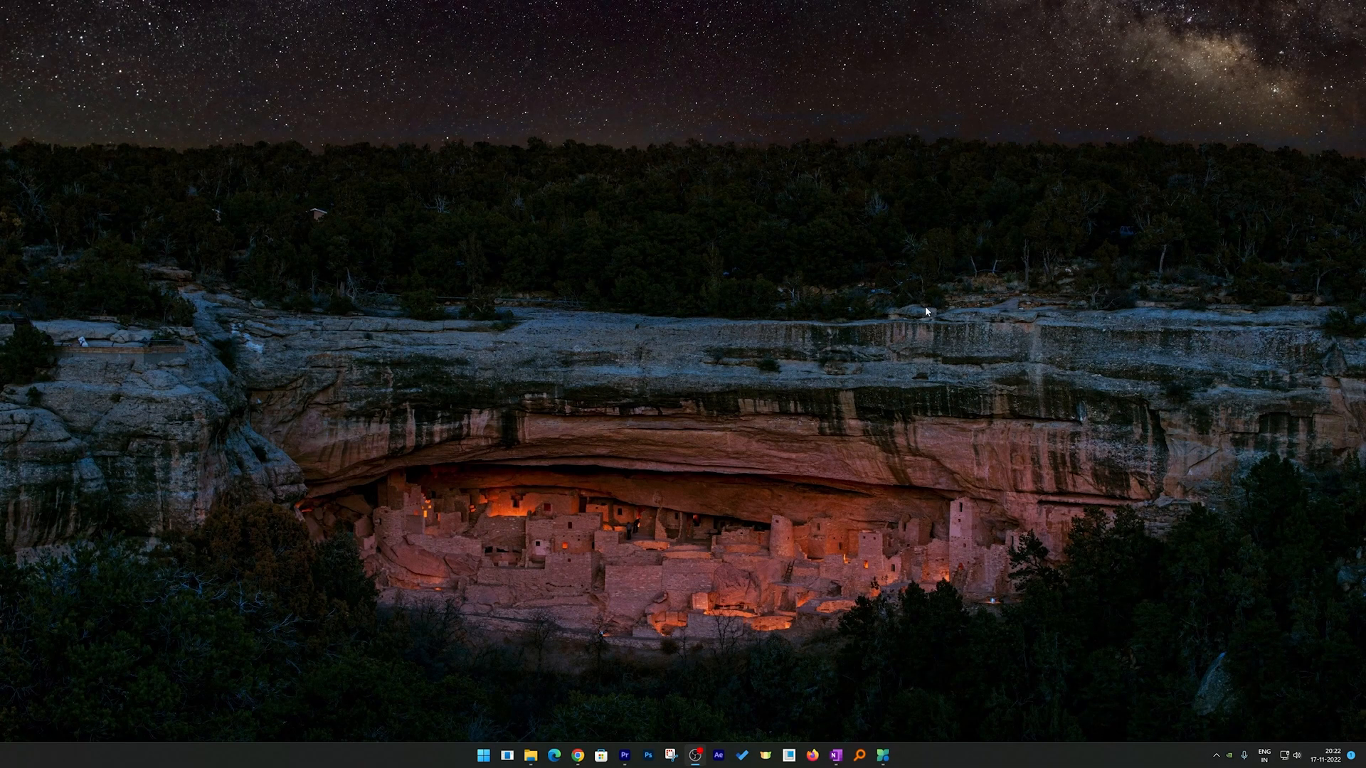
pyautogui.moveTo(688, 634)
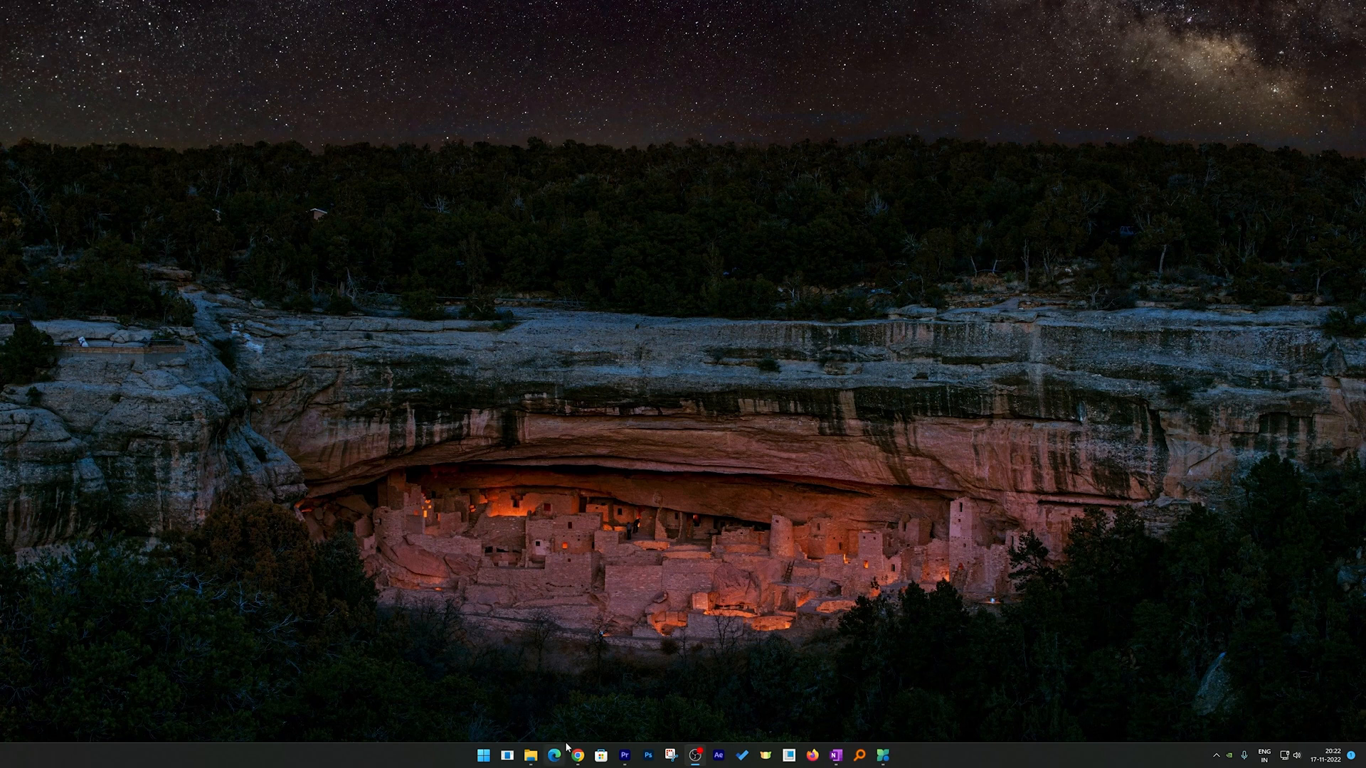
pyautogui.moveTo(556, 755)
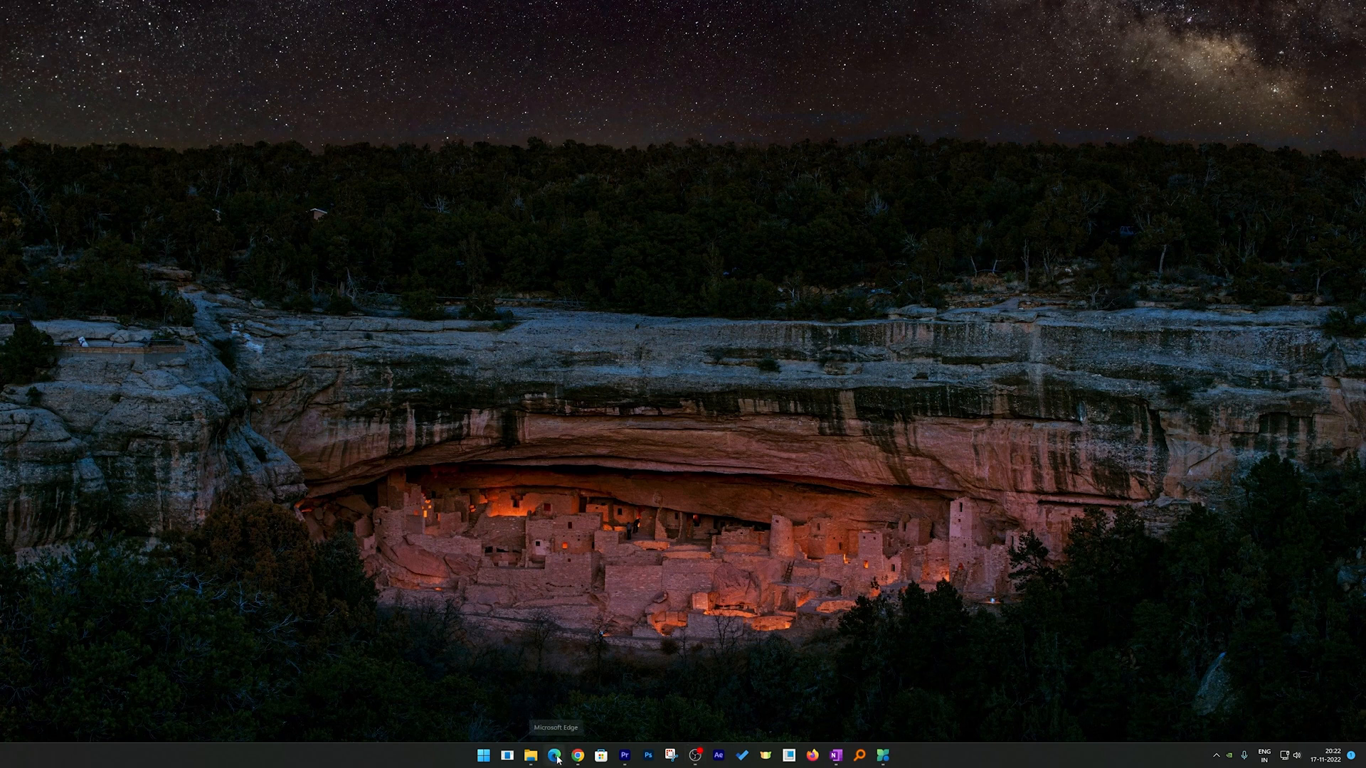
# Download the Microsoft PC Manager setup file from pcmanager.microsoft.com in Edge.
pyautogui.click(555, 756)
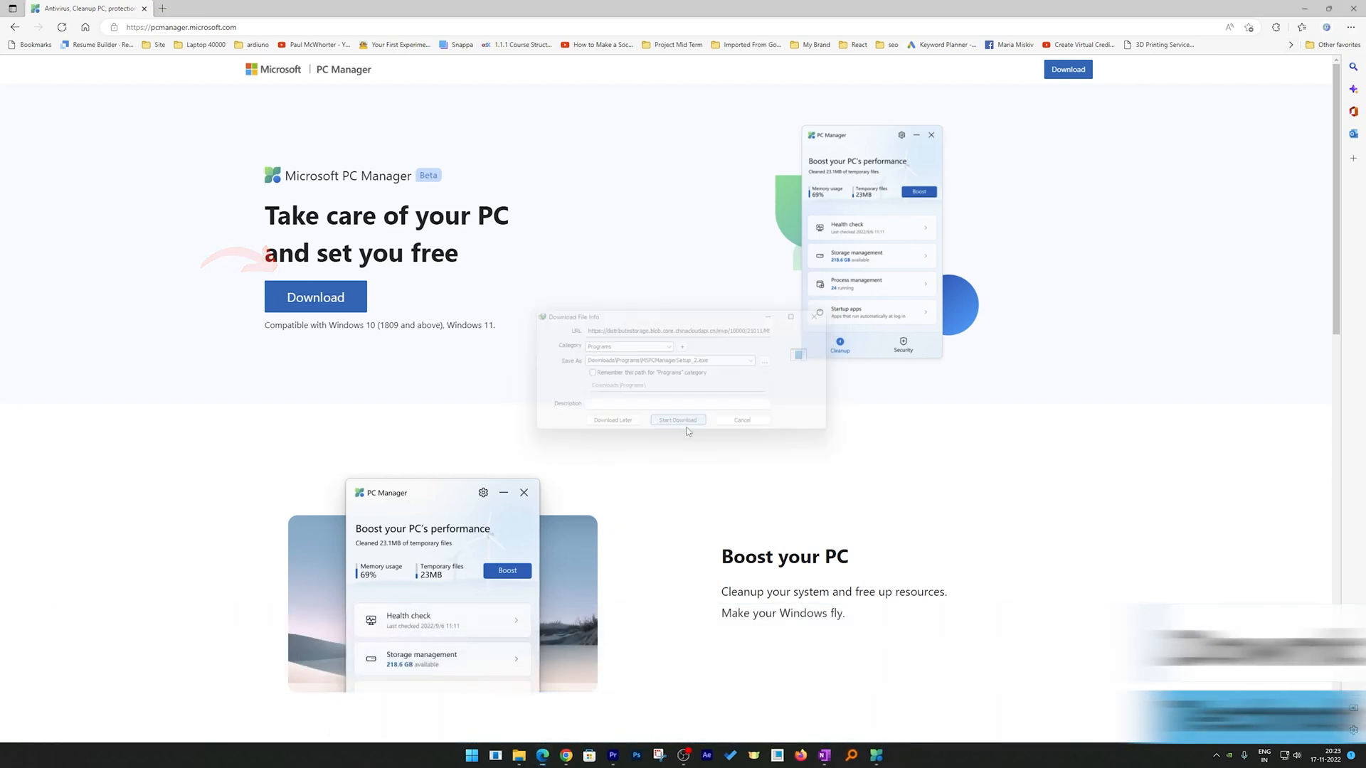
pyautogui.click(678, 419)
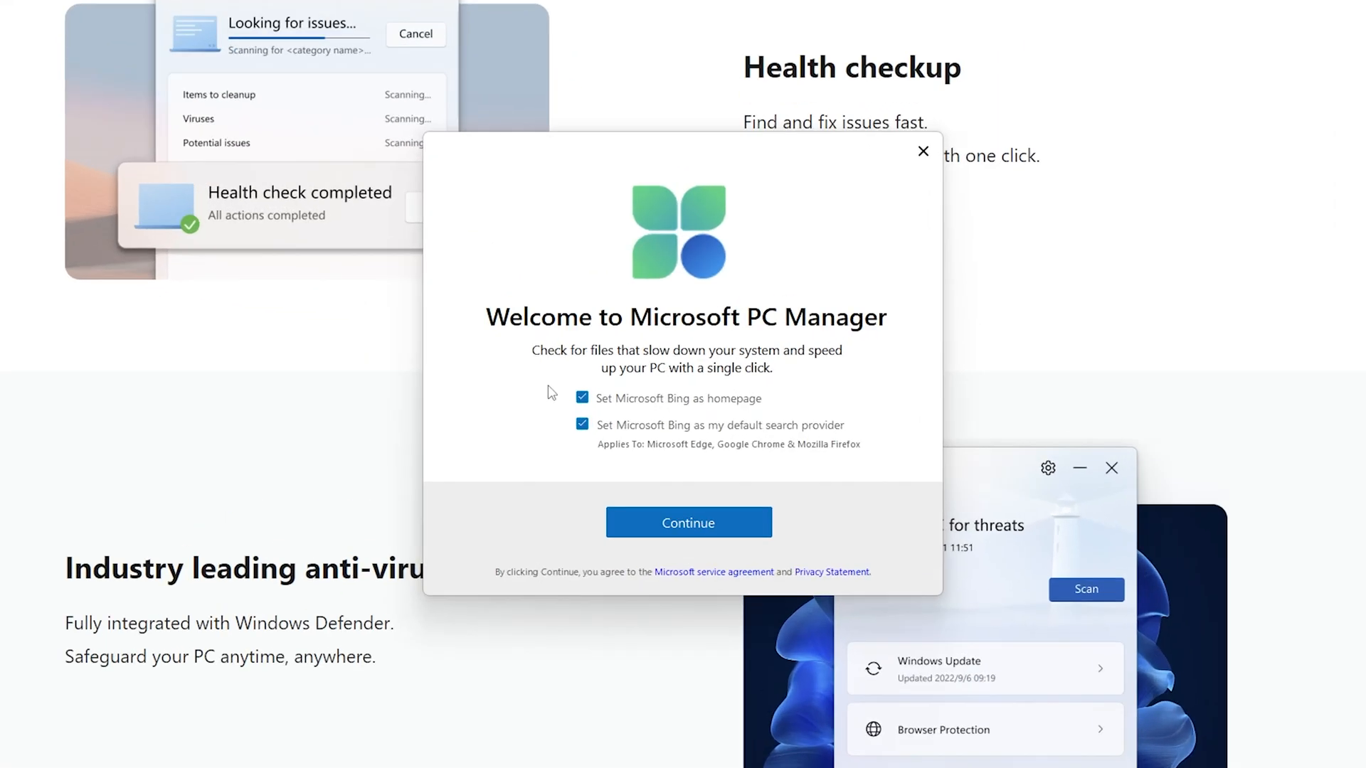
# Install PC Manager with both Bing homepage and search options declined, then dismiss the completion notice.
pyautogui.scroll(-3)
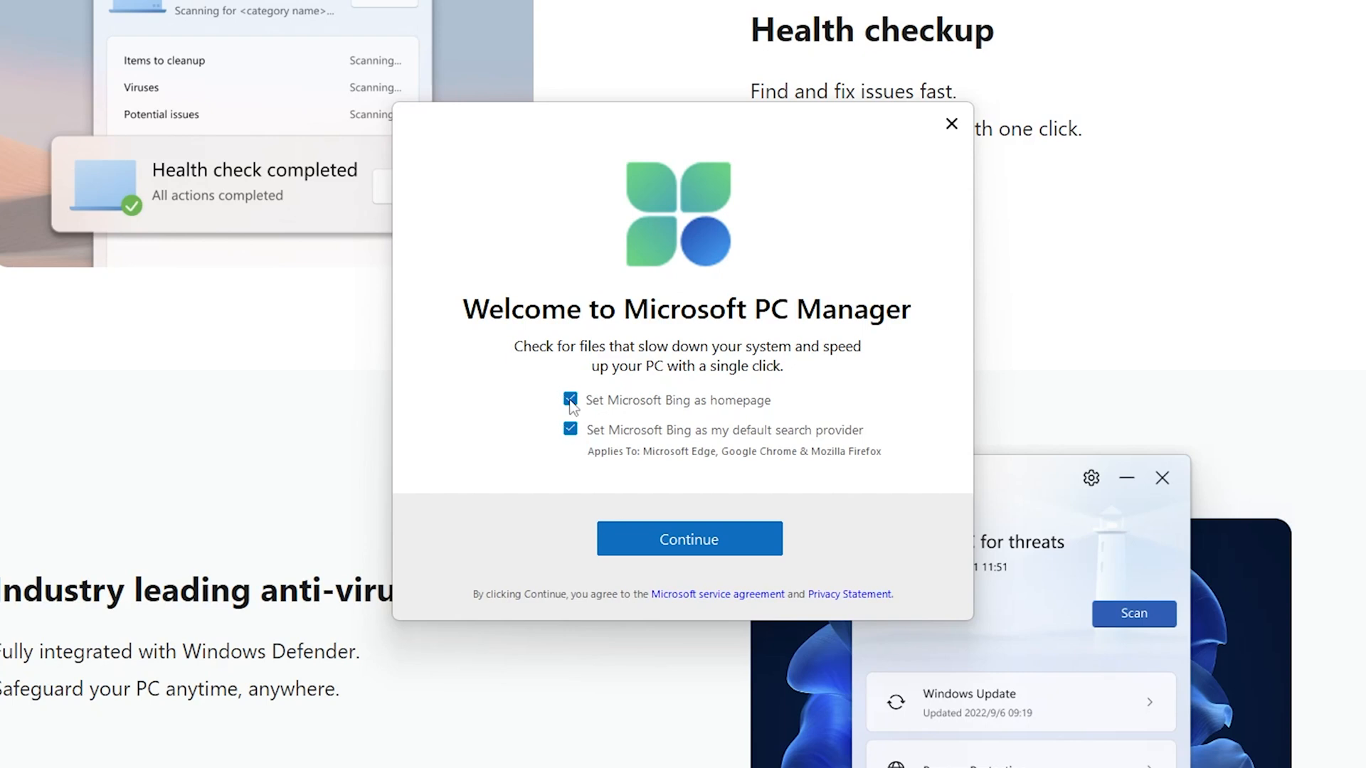
pyautogui.click(571, 430)
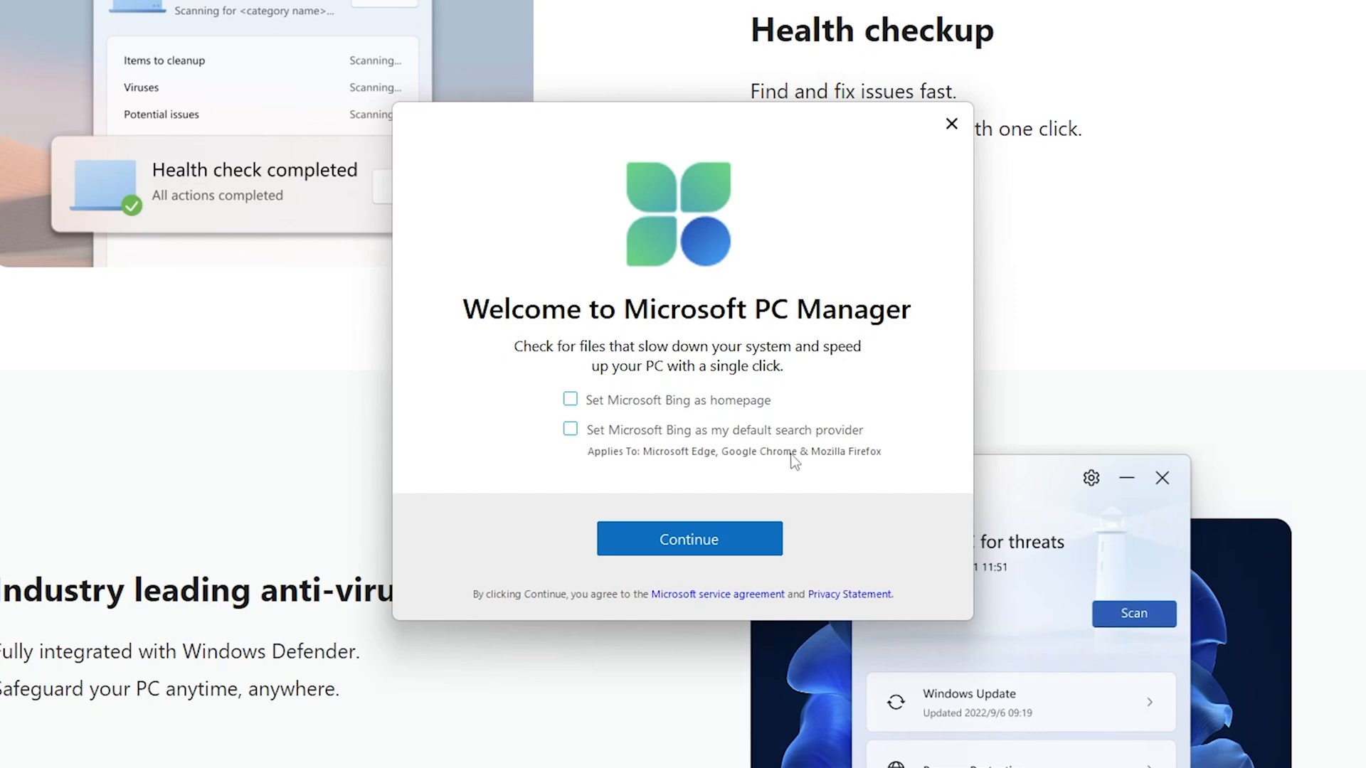
pyautogui.moveTo(786, 471)
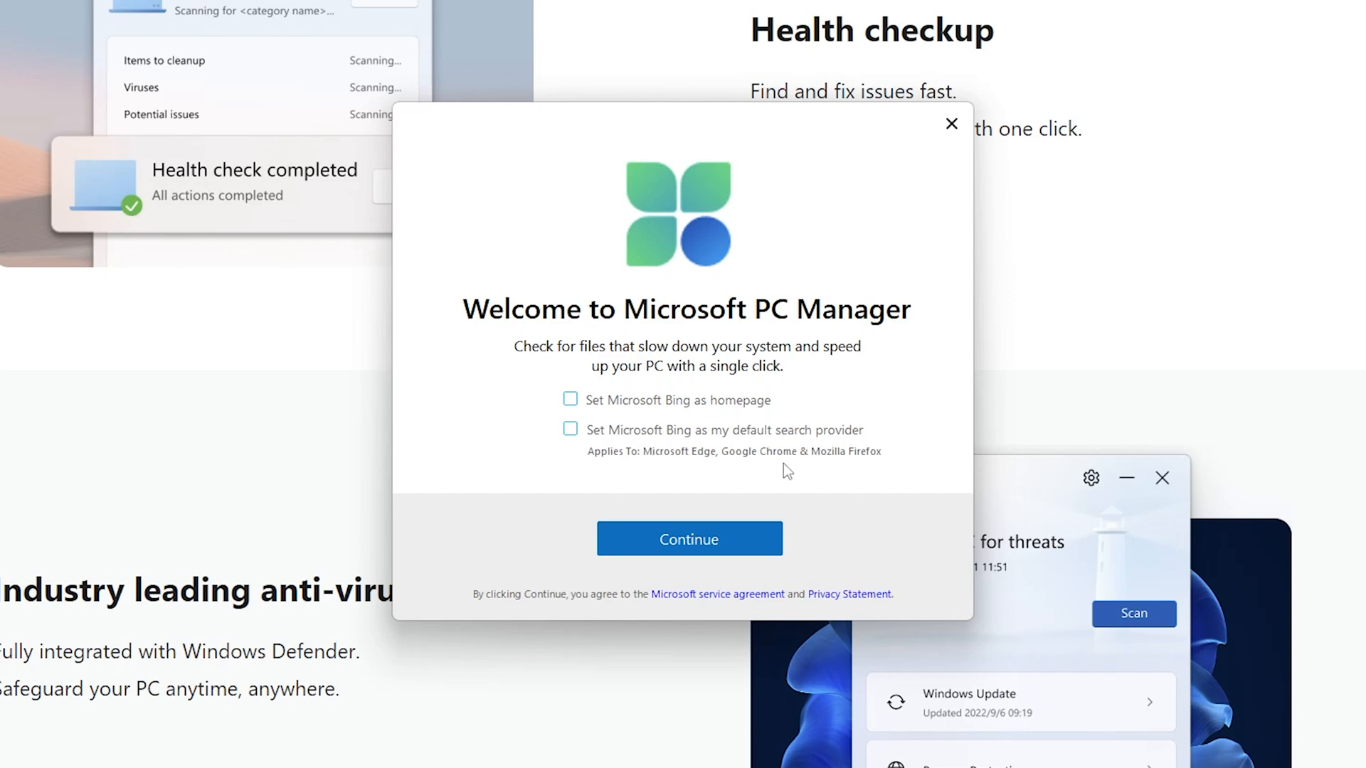
pyautogui.moveTo(692, 464)
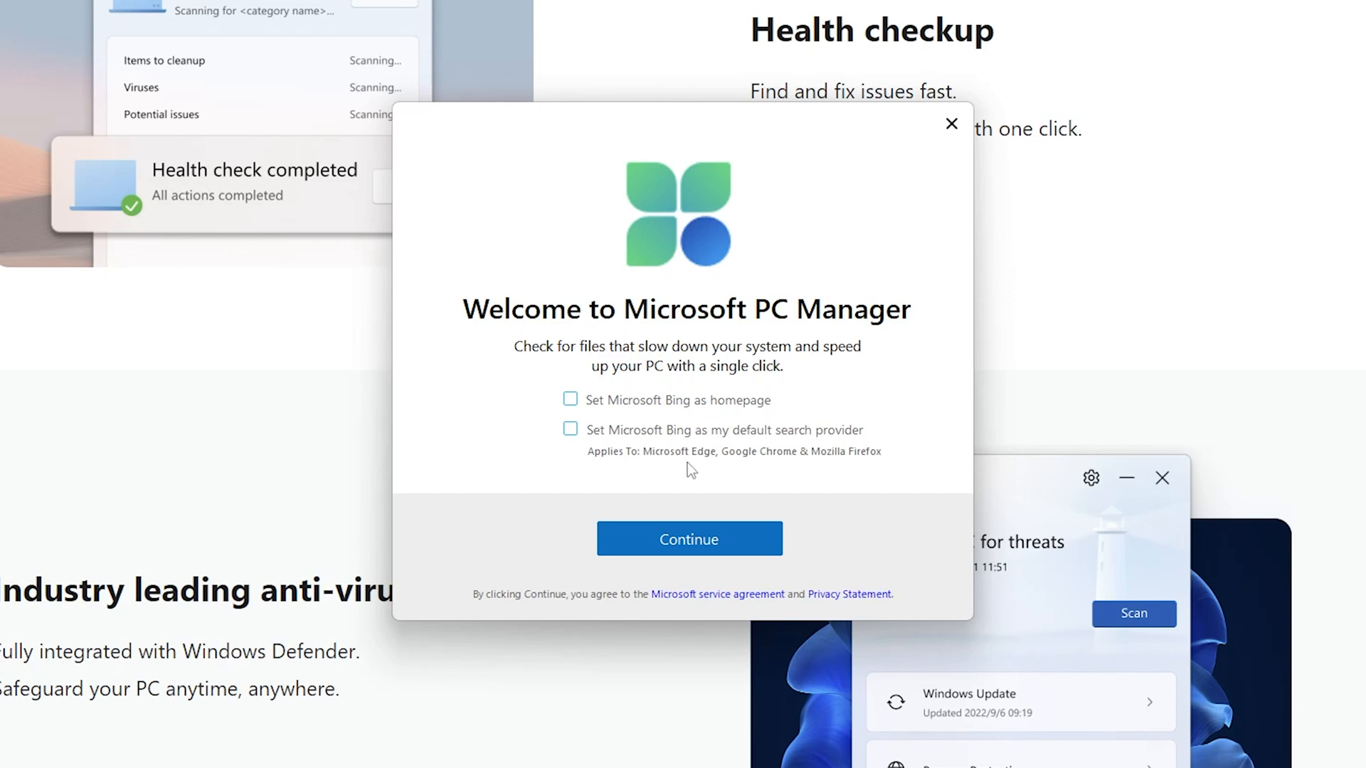
pyautogui.click(688, 538)
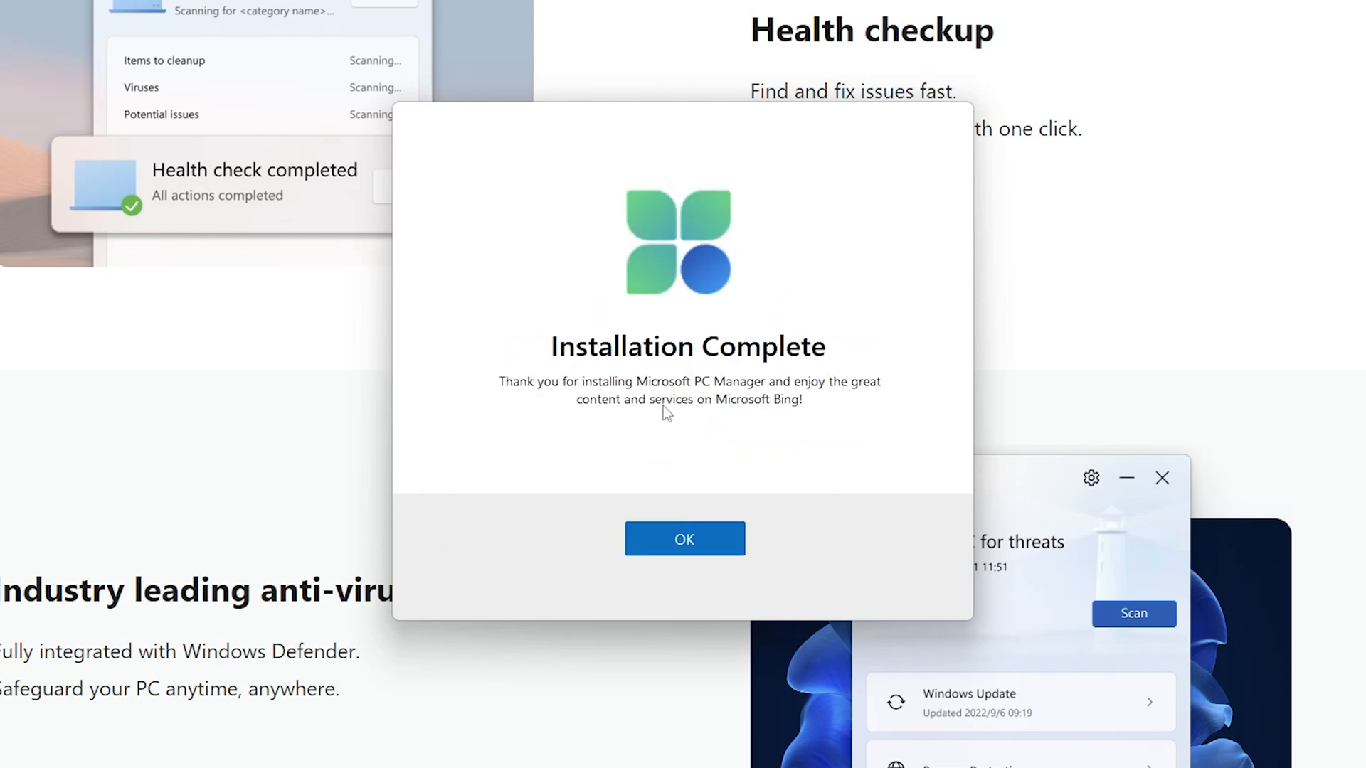
pyautogui.moveTo(709, 525)
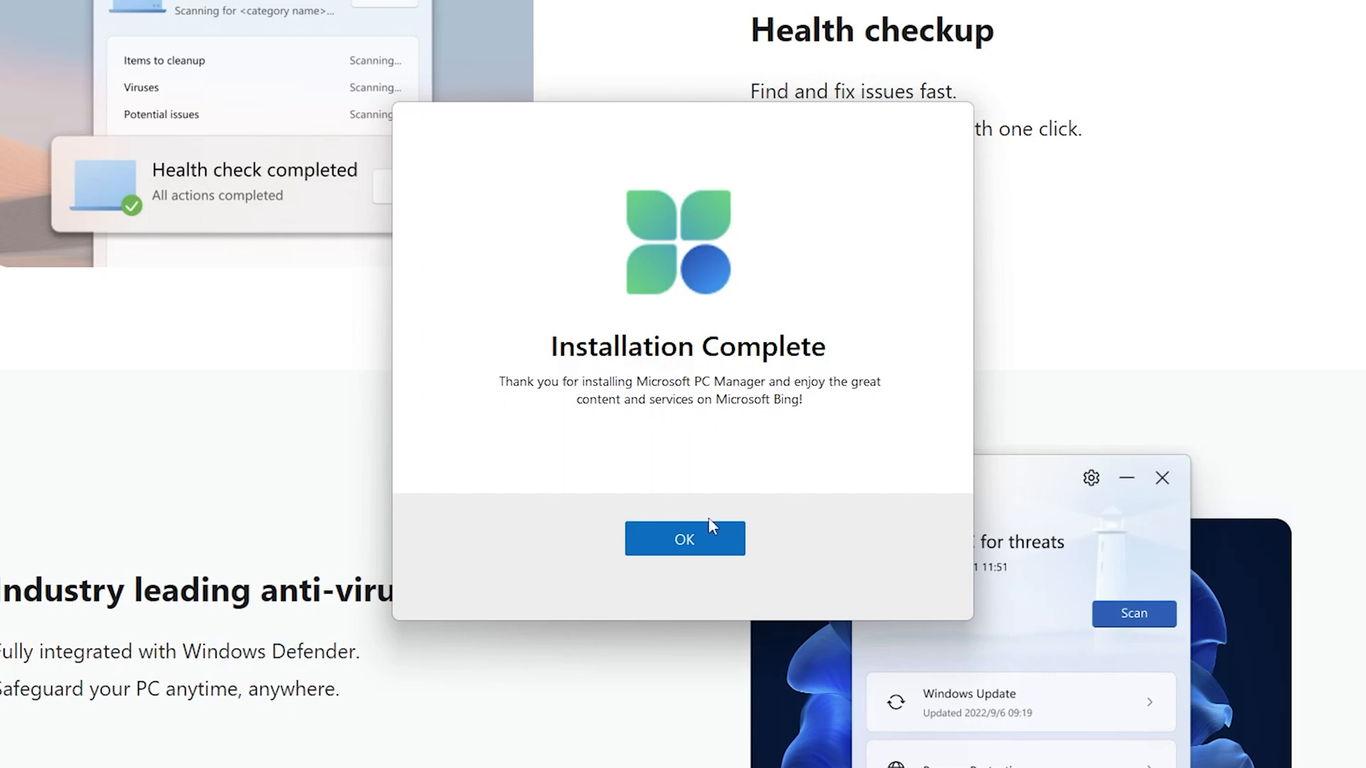
pyautogui.click(684, 538)
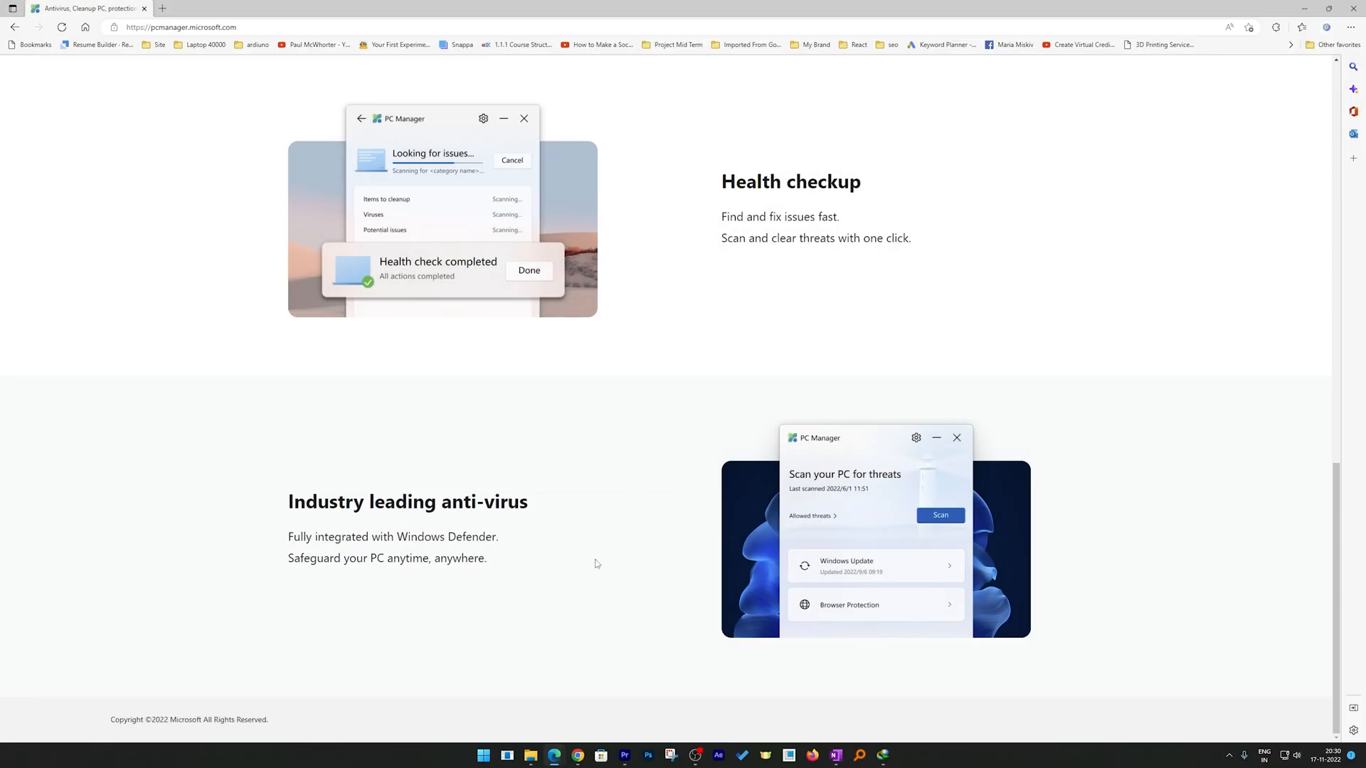
# Search Start for 'pc Manager' and launch the PC Manager app.
pyautogui.click(483, 756)
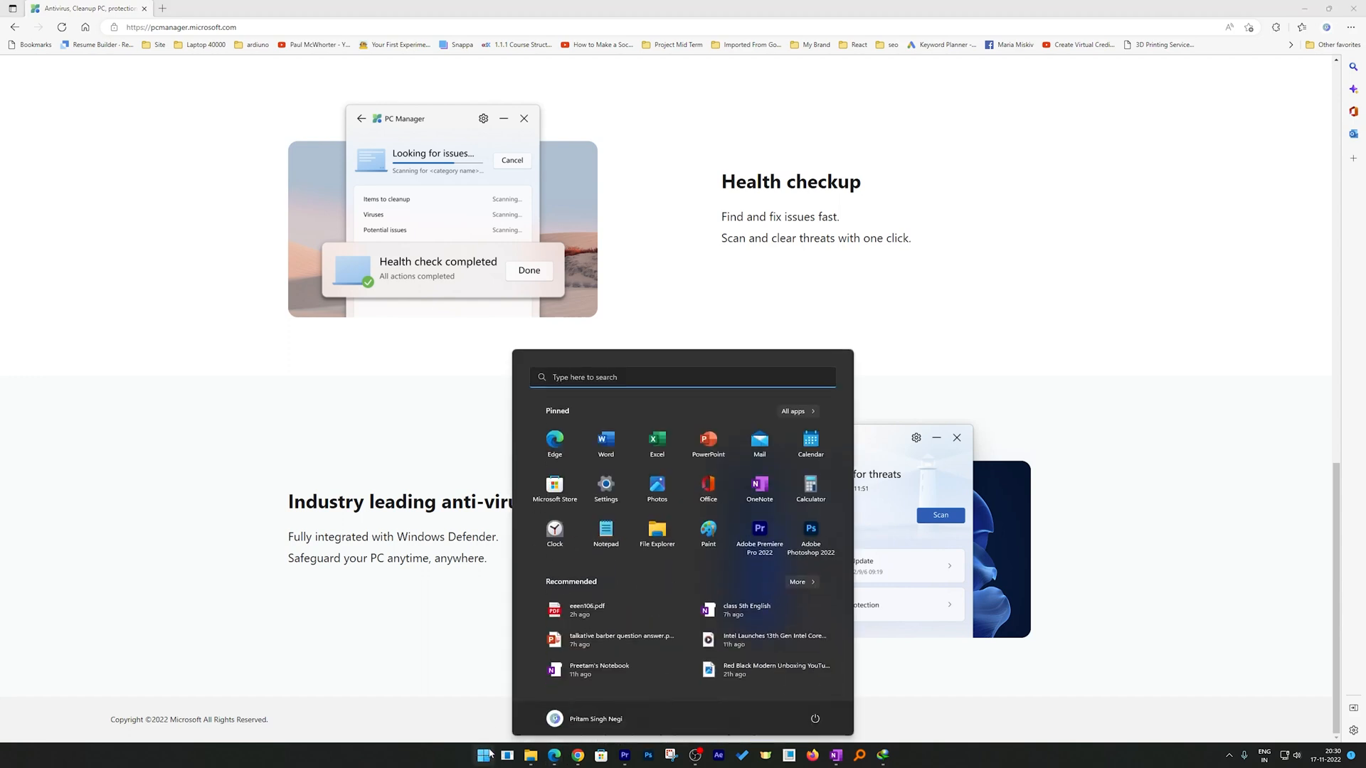
pyautogui.write('Explore Cuba')
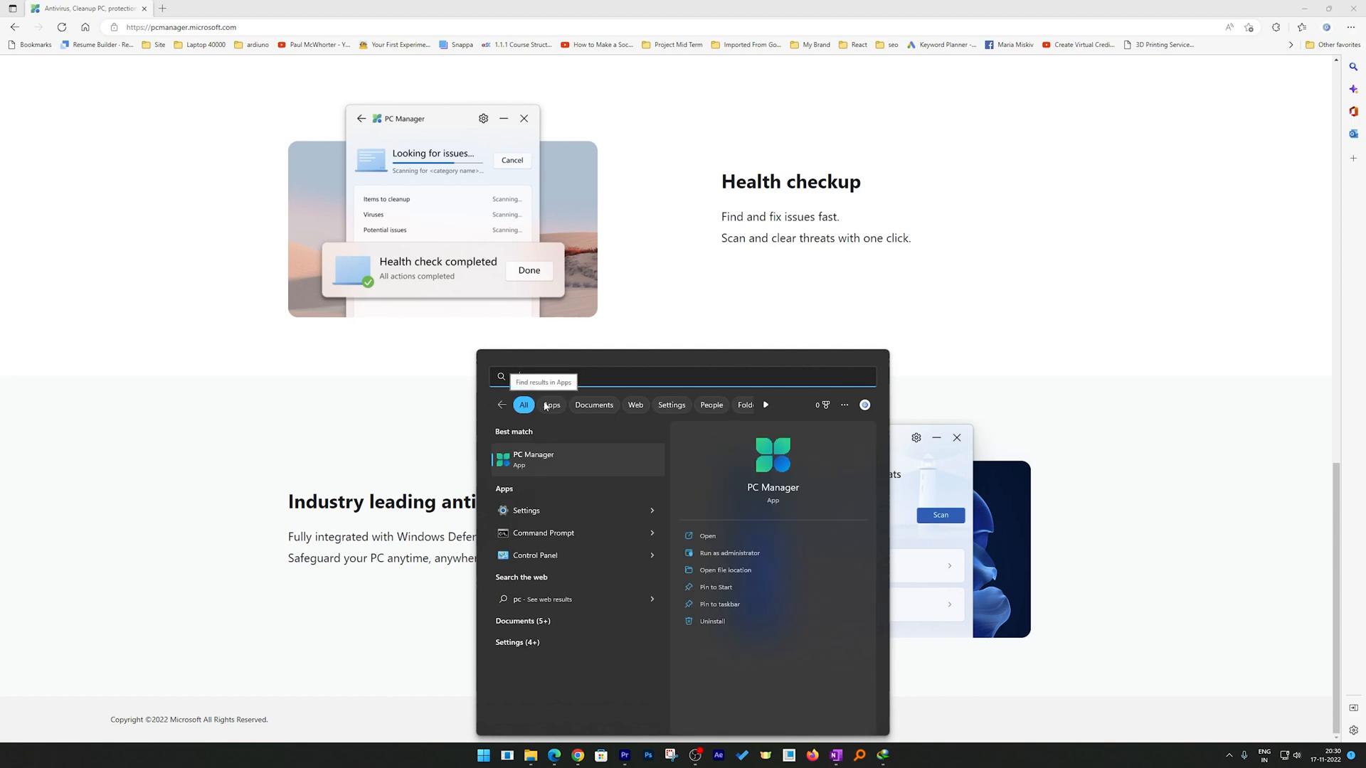
pyautogui.write('pc Manager')
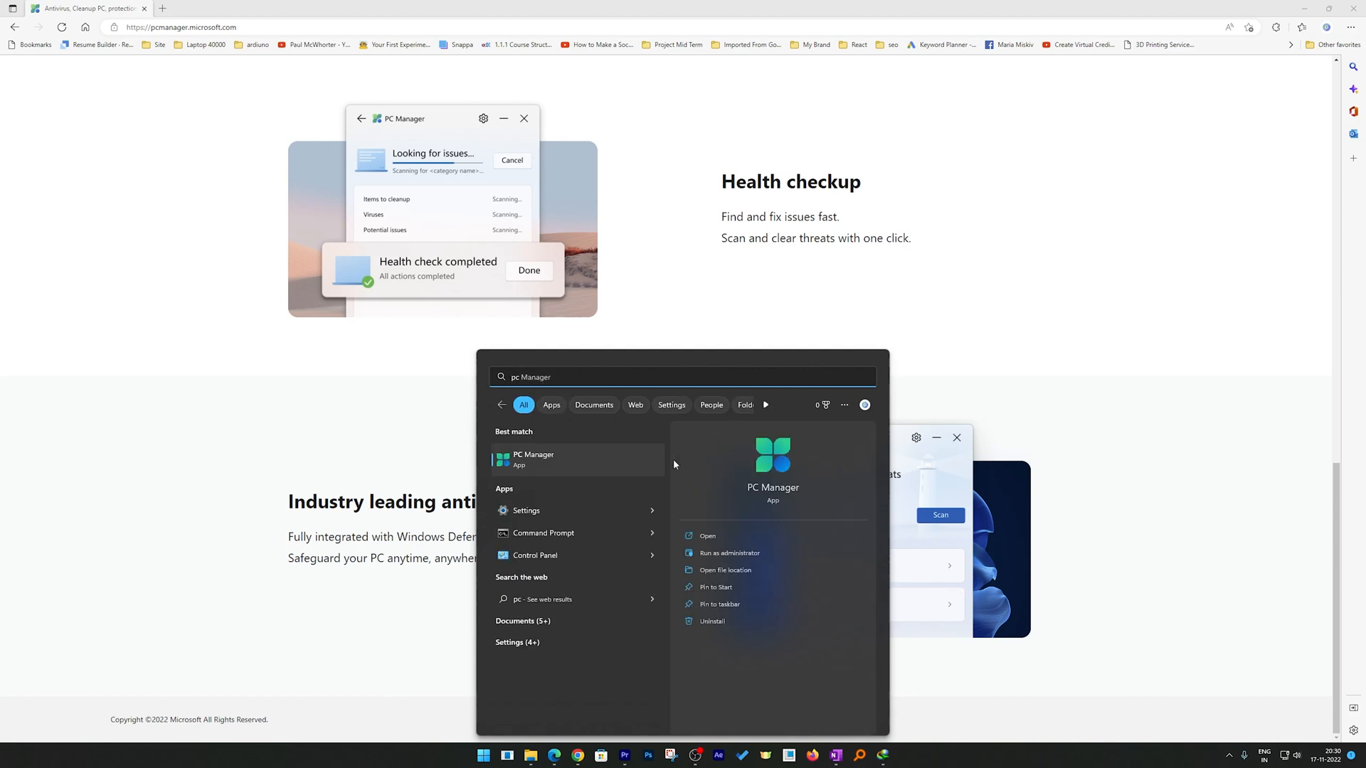
pyautogui.moveTo(728, 554)
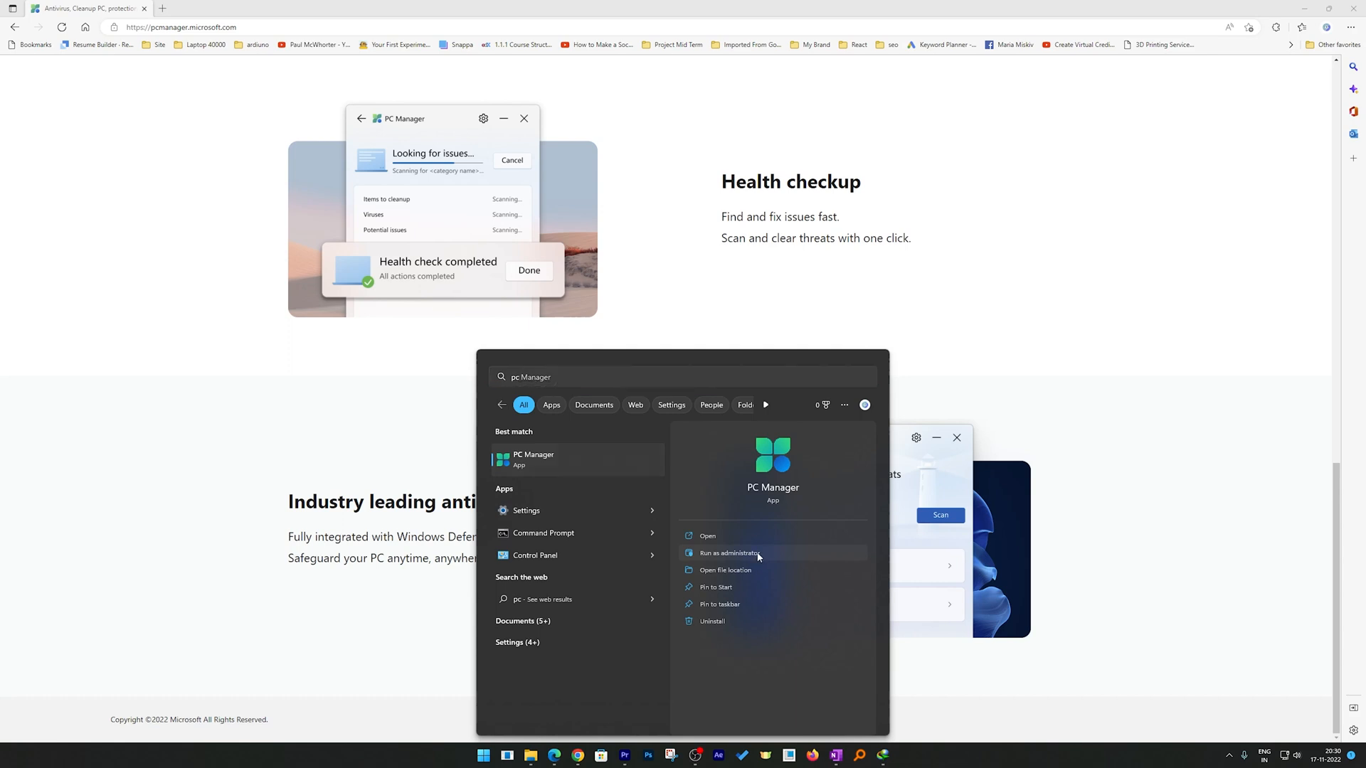
pyautogui.click(708, 537)
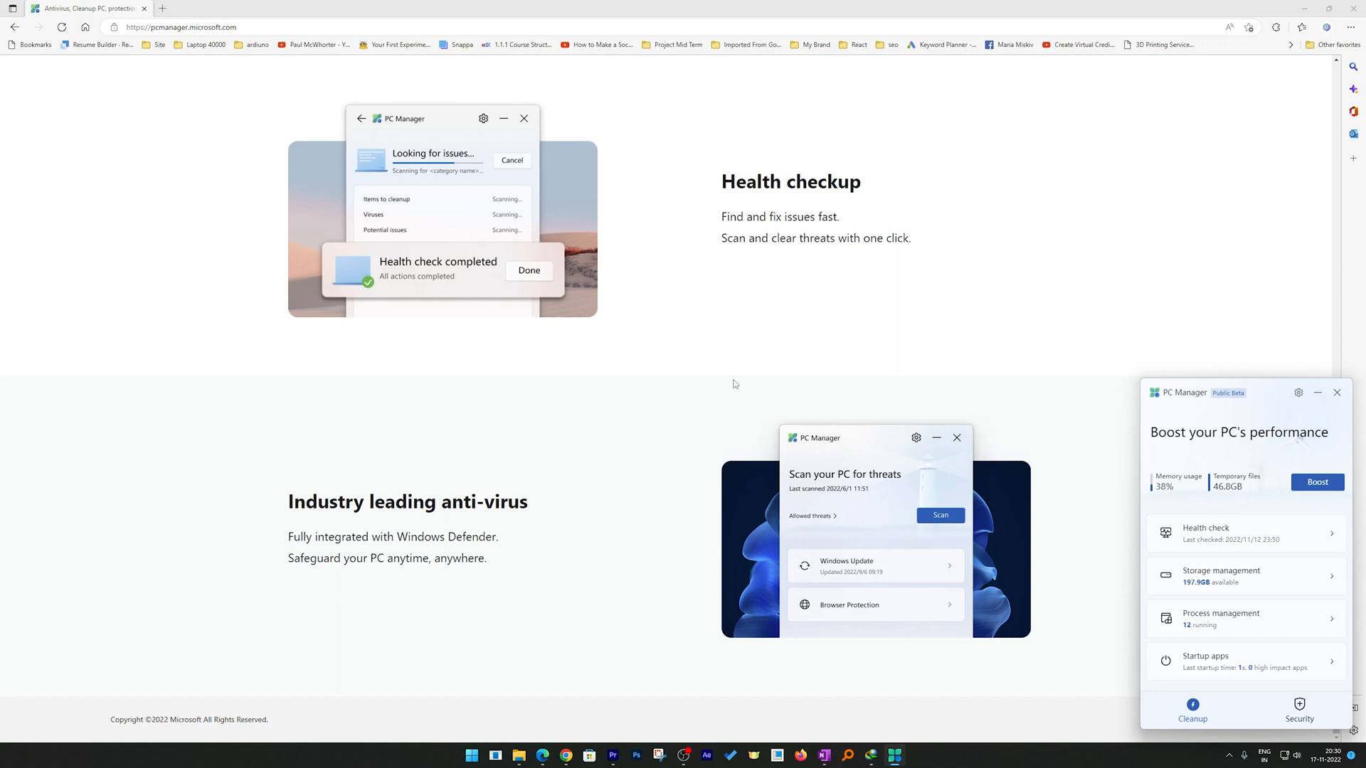
pyautogui.moveTo(1022, 370)
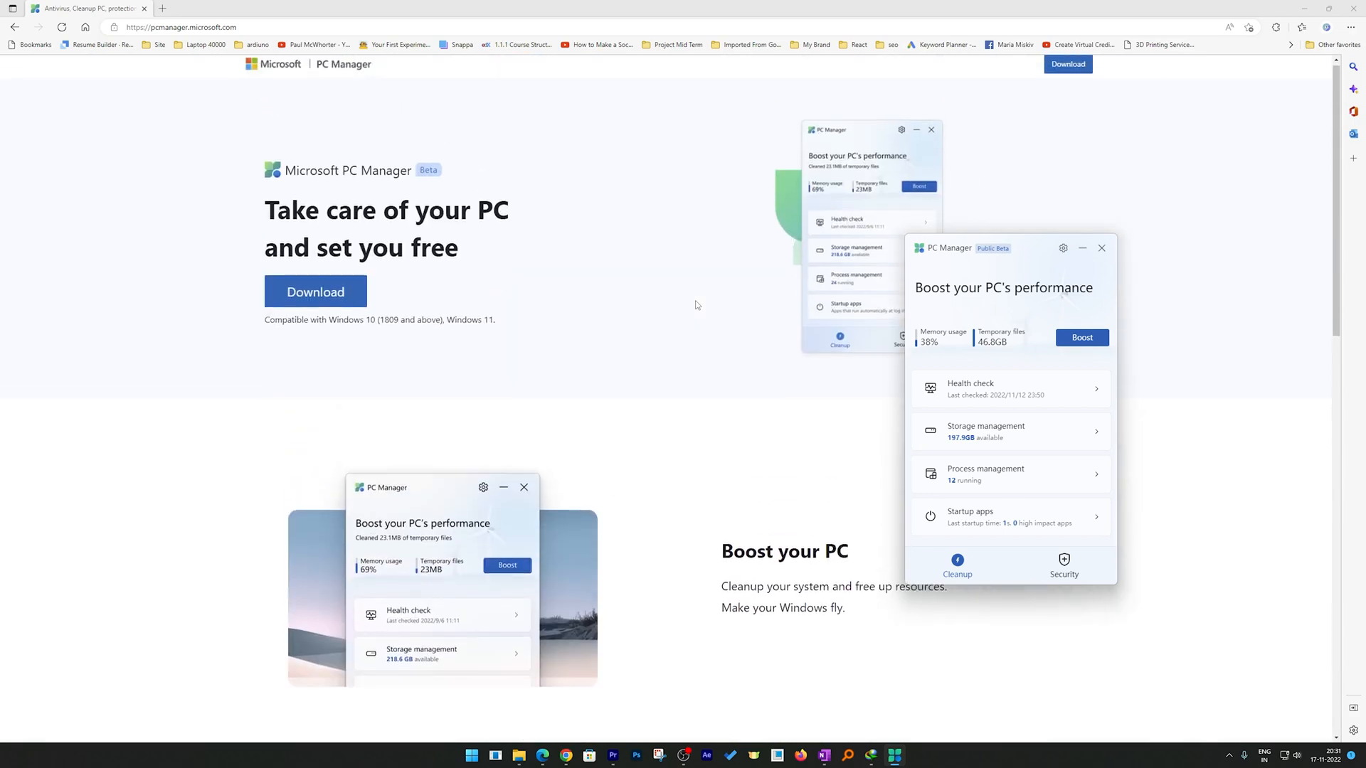
pyautogui.scroll(-3)
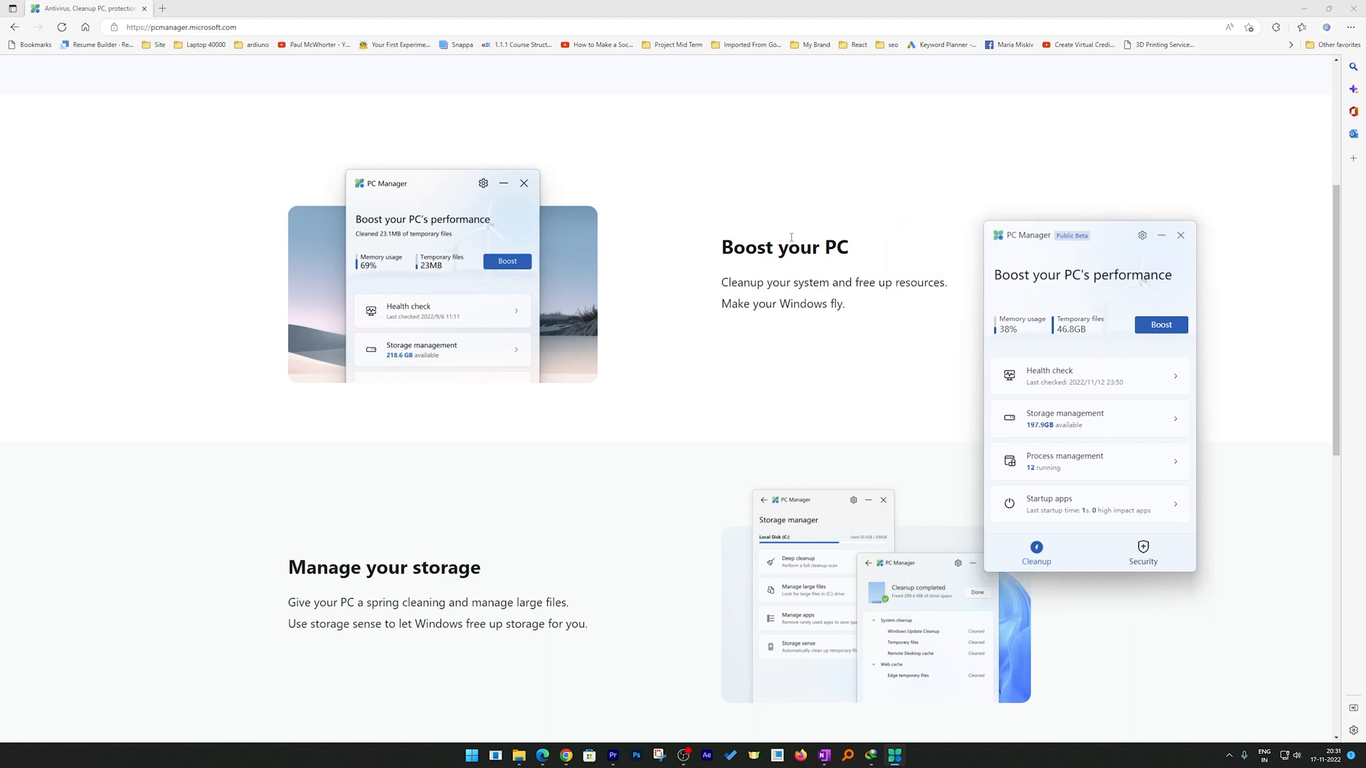
pyautogui.moveTo(1049, 290)
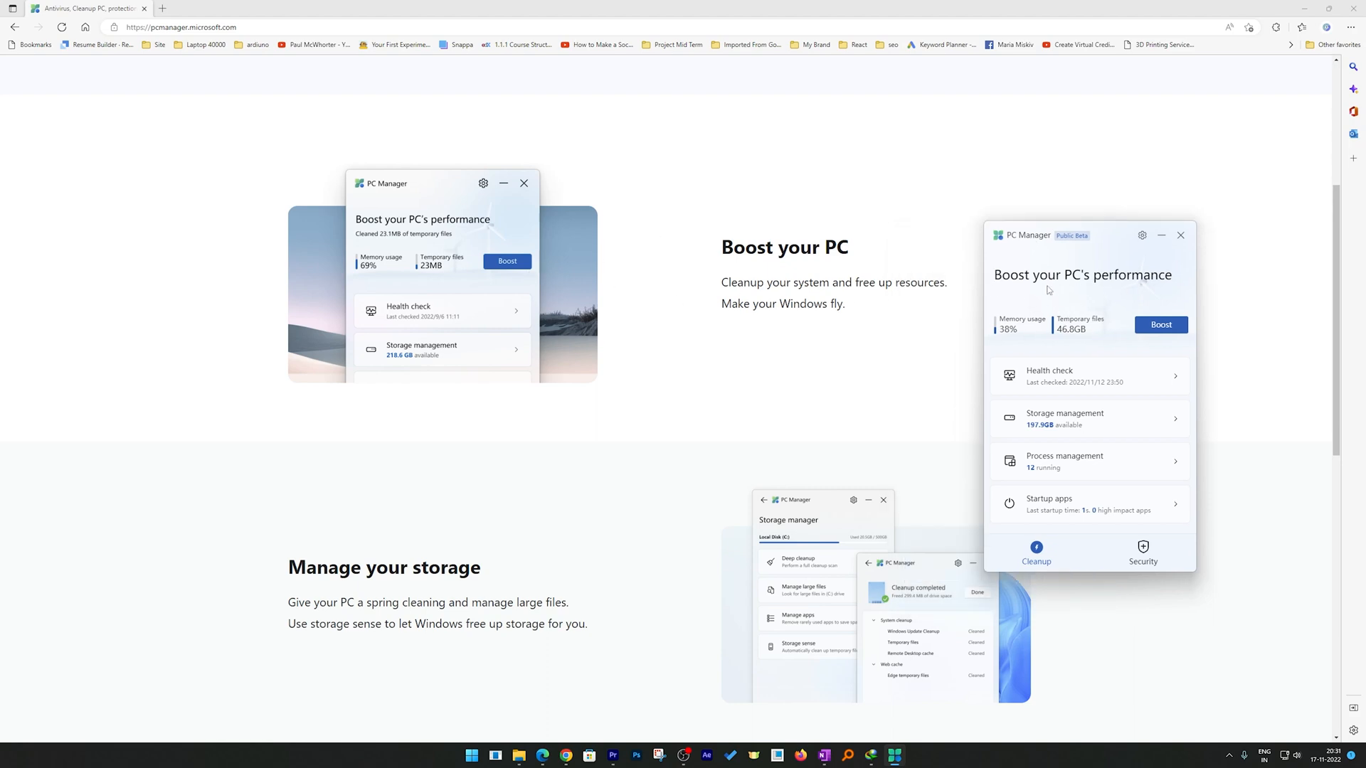
pyautogui.moveTo(1064, 288)
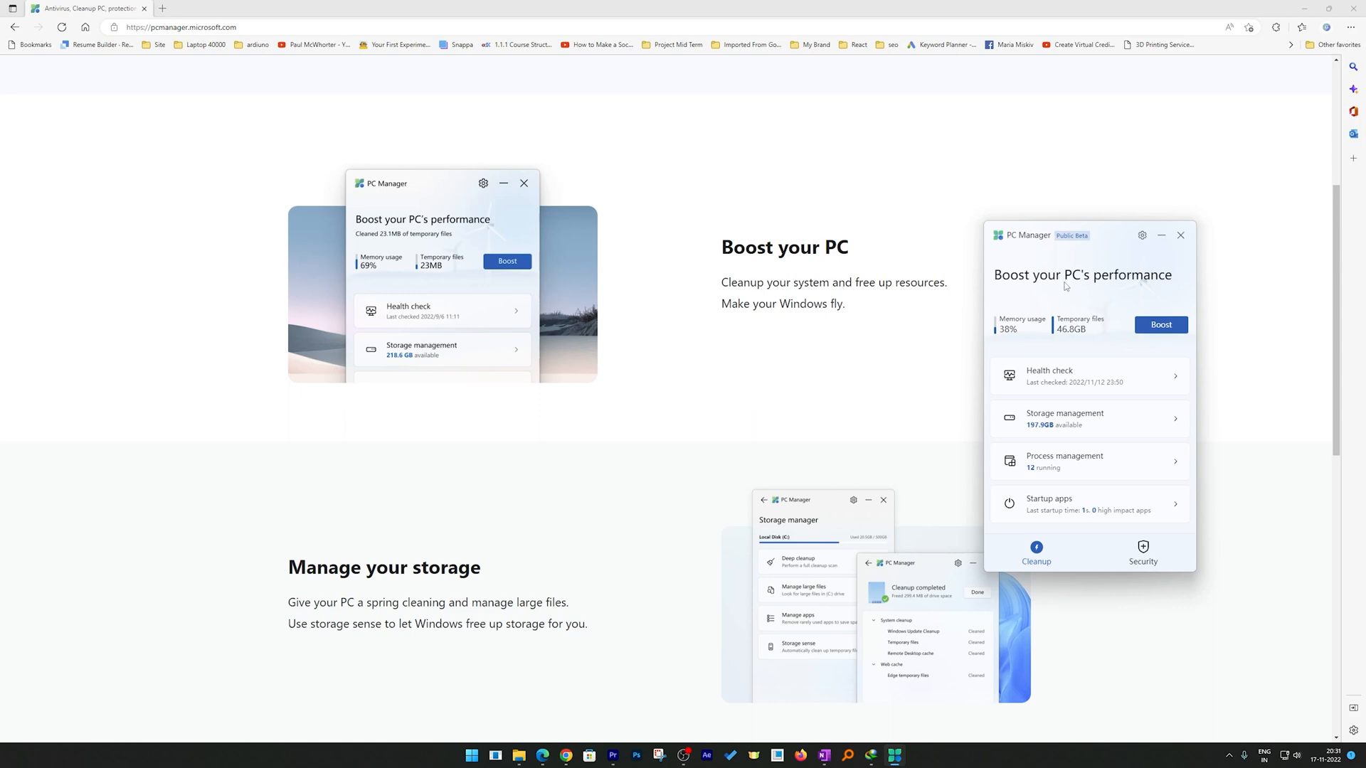
pyautogui.moveTo(1016, 339)
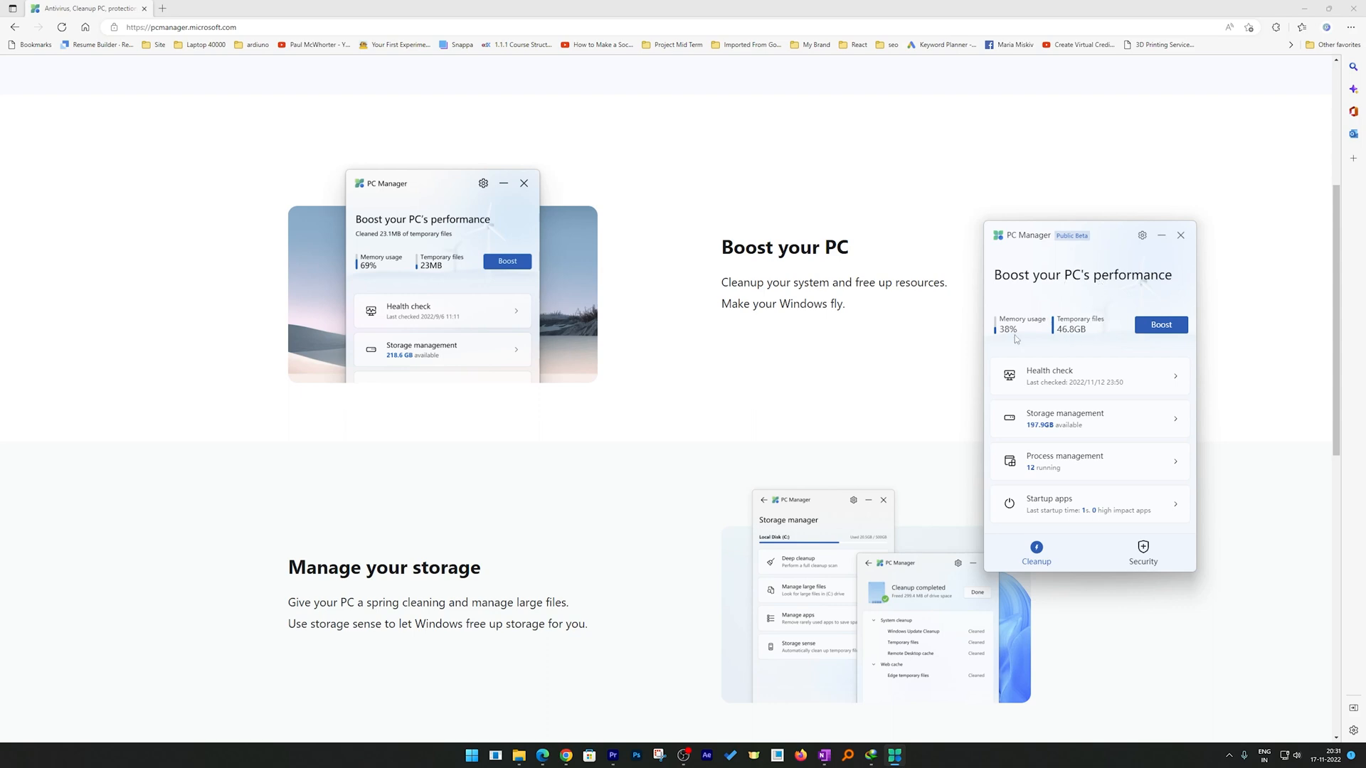
pyautogui.moveTo(1022, 339)
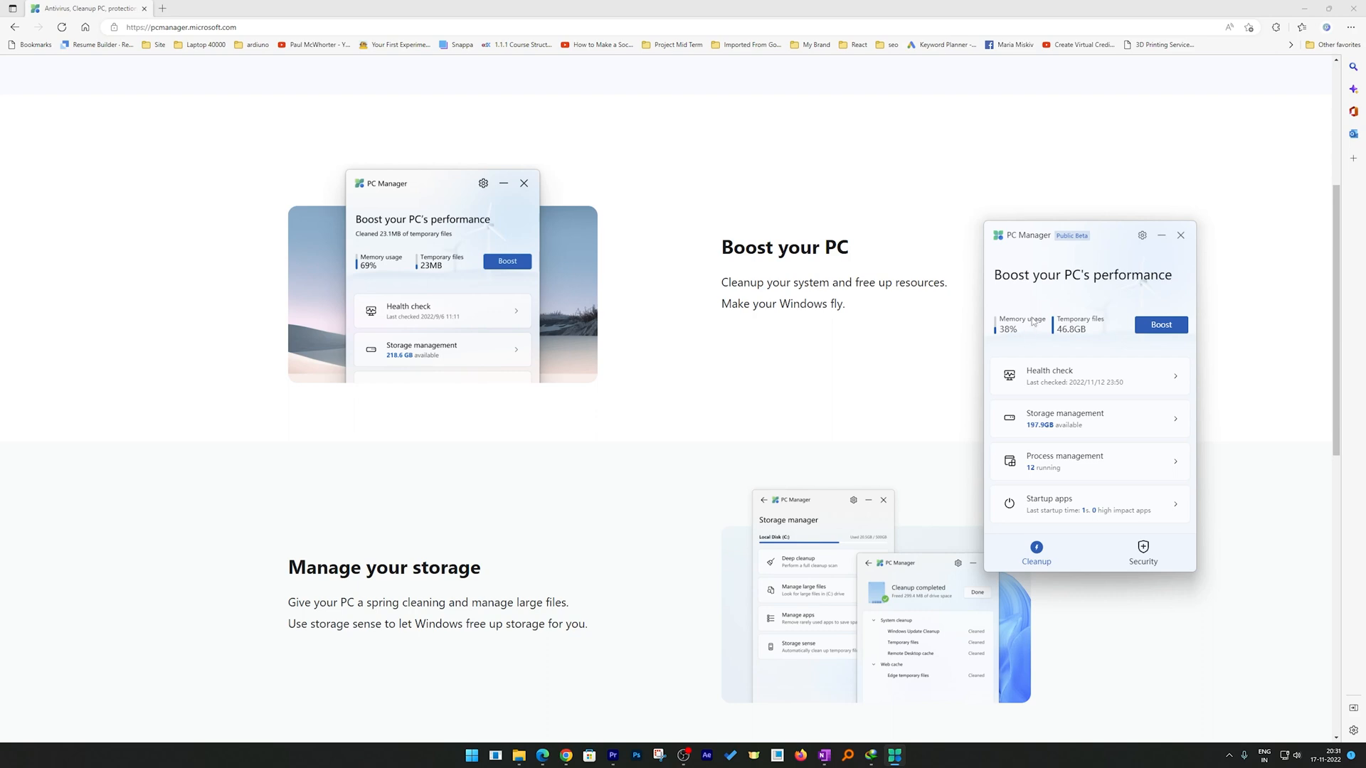
pyautogui.moveTo(1076, 339)
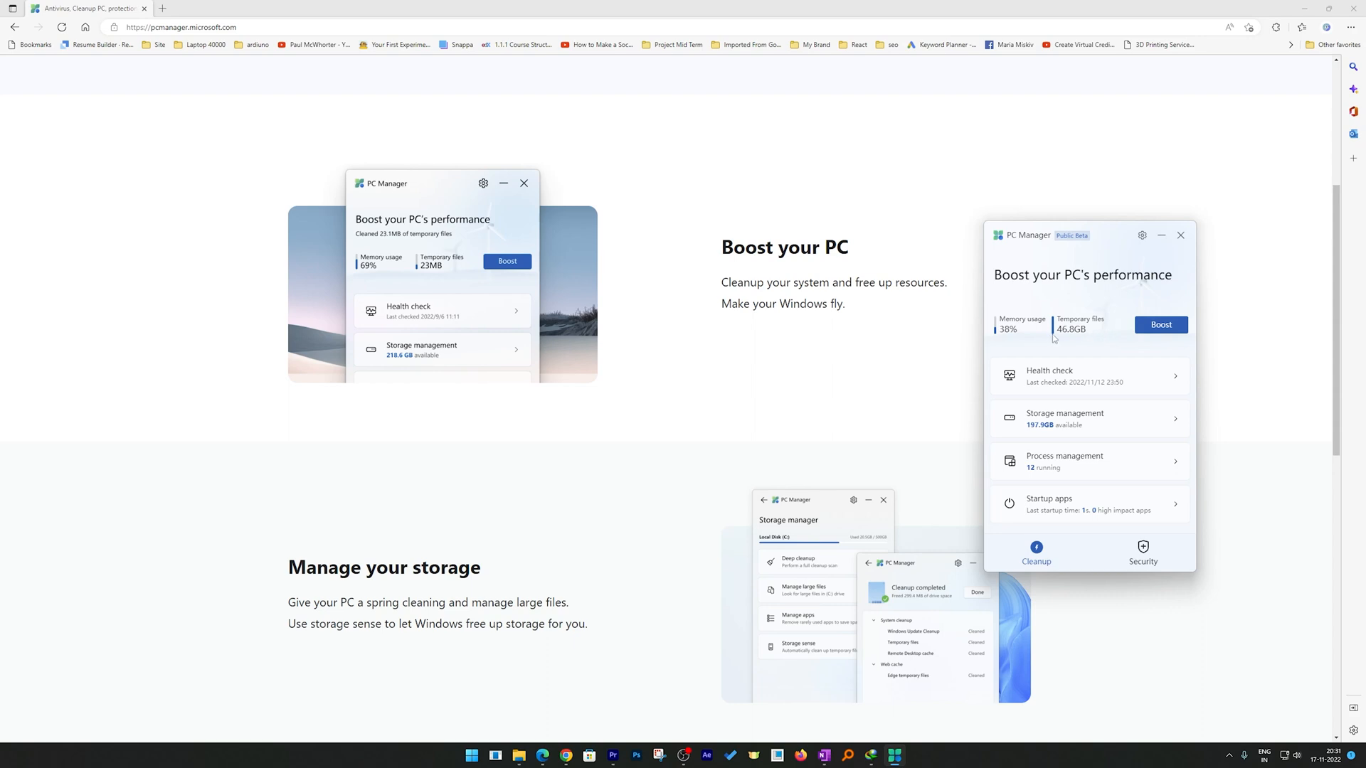
pyautogui.moveTo(1054, 340)
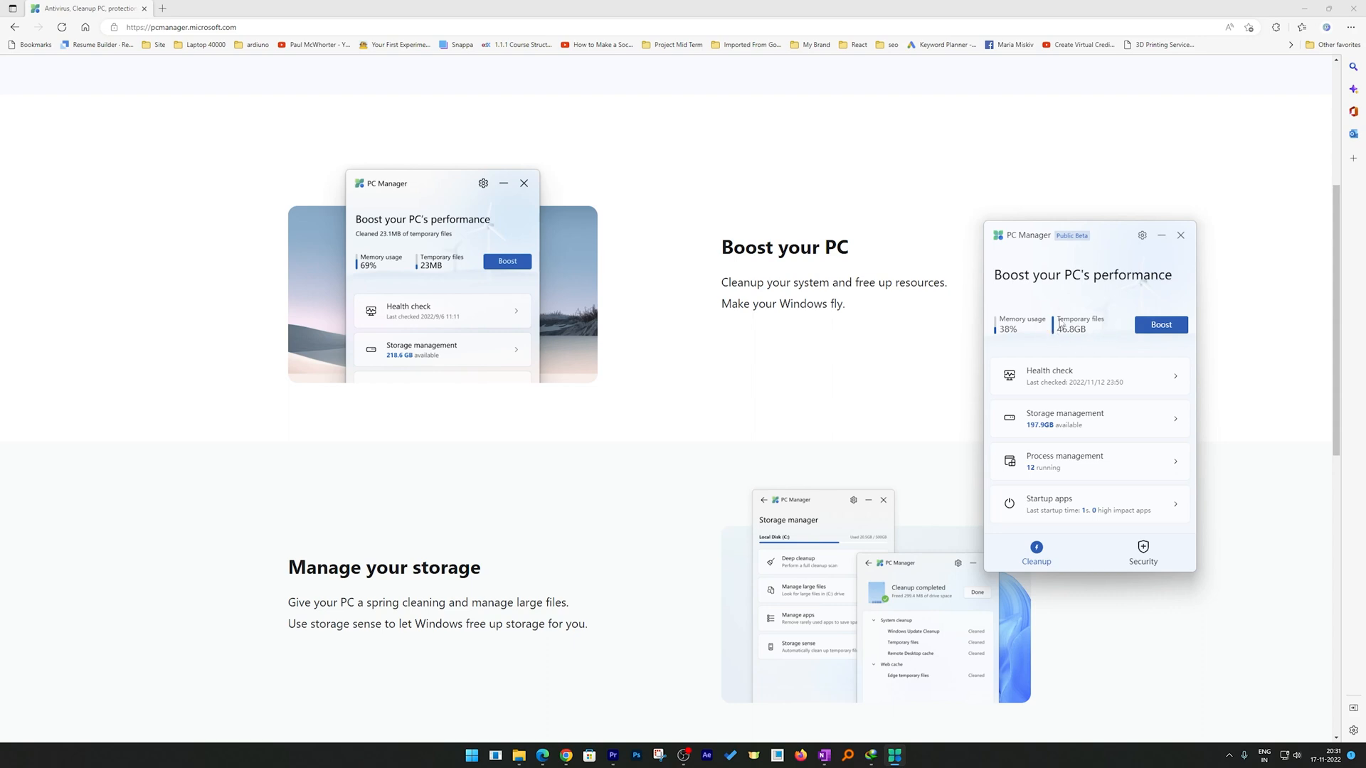
pyautogui.moveTo(1072, 340)
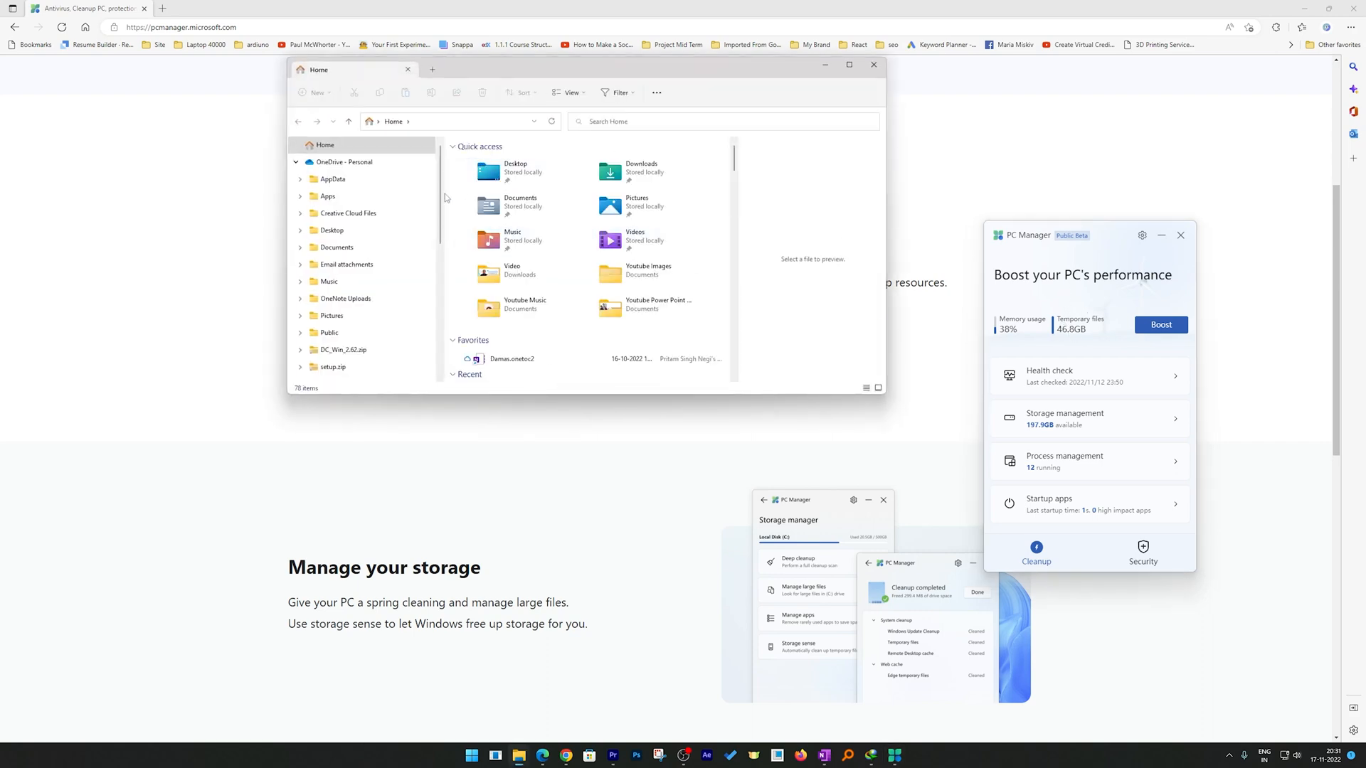
# Show This PC in File Explorer with drives in Tiles view showing free space bars.
pyautogui.scroll(-3)
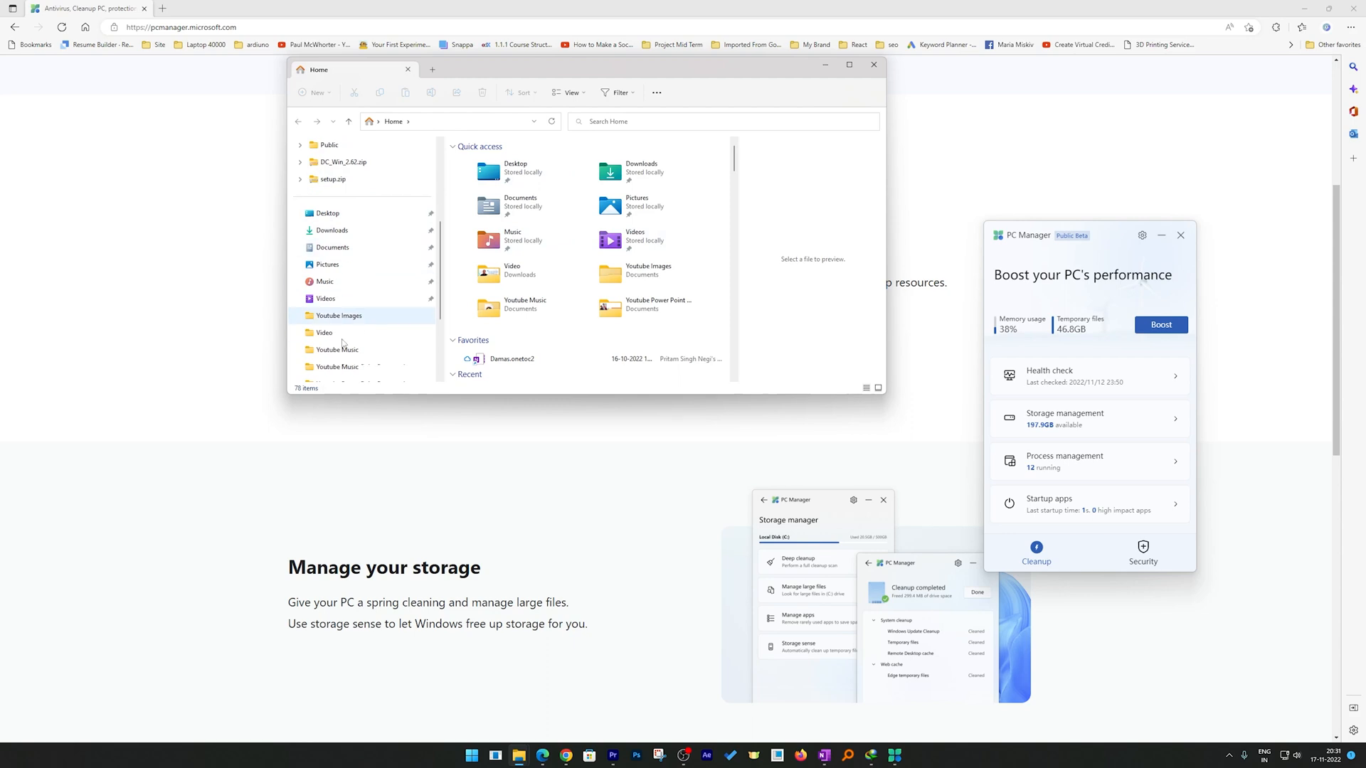
pyautogui.click(329, 298)
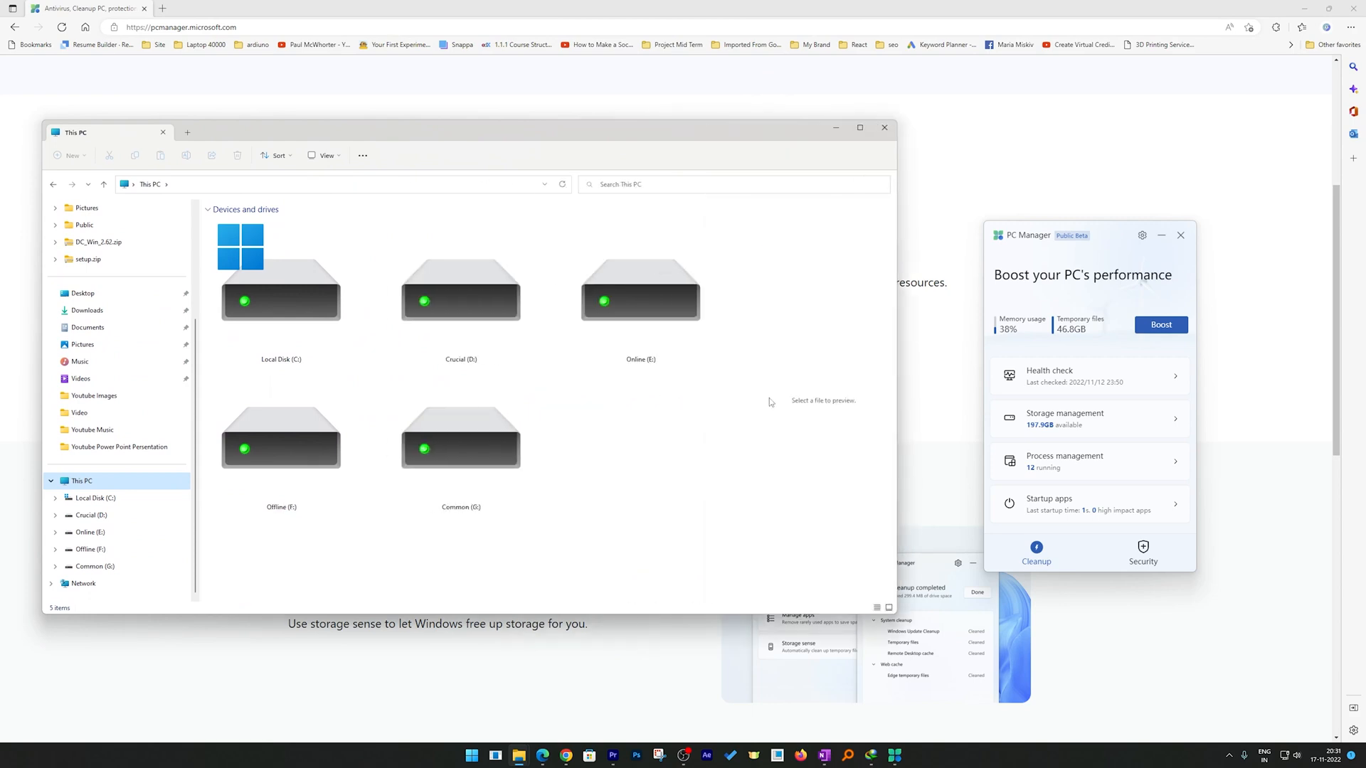
pyautogui.rightClick(770, 401)
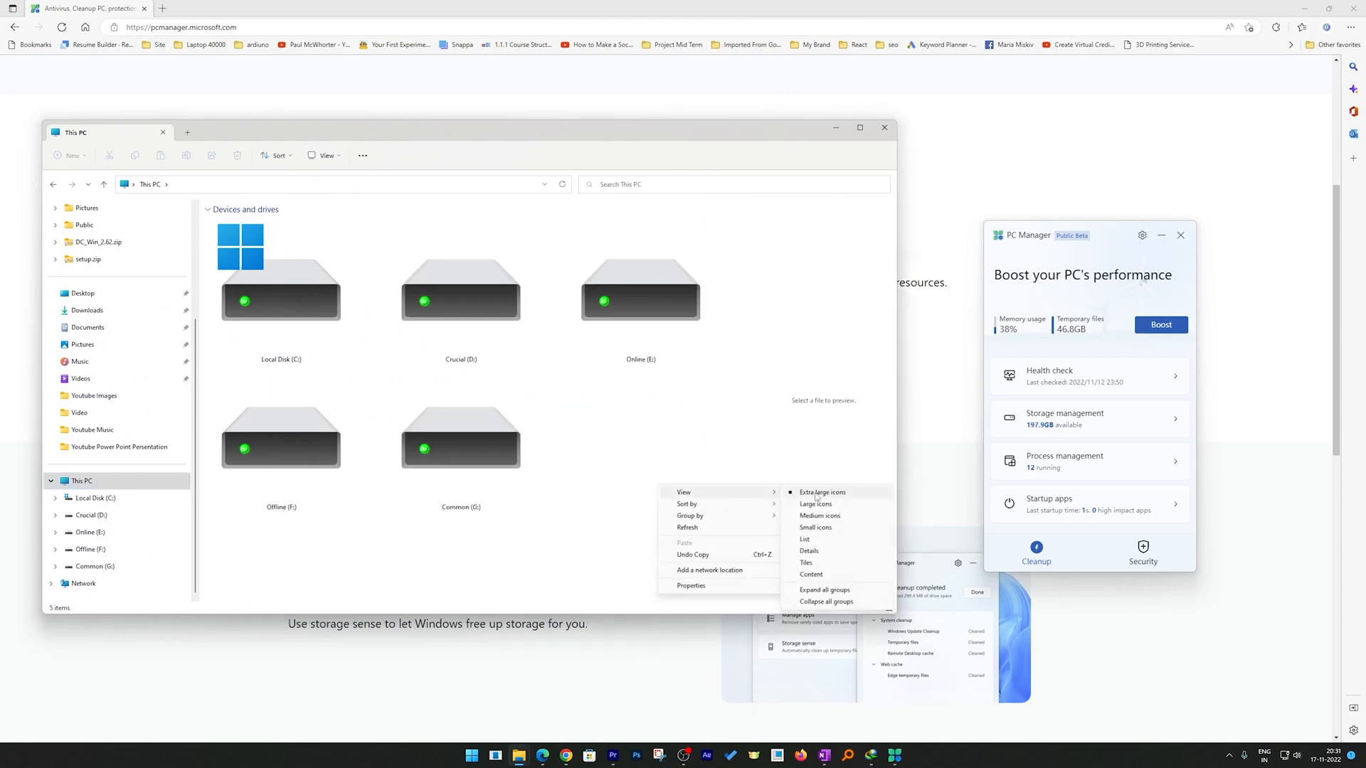
pyautogui.click(805, 563)
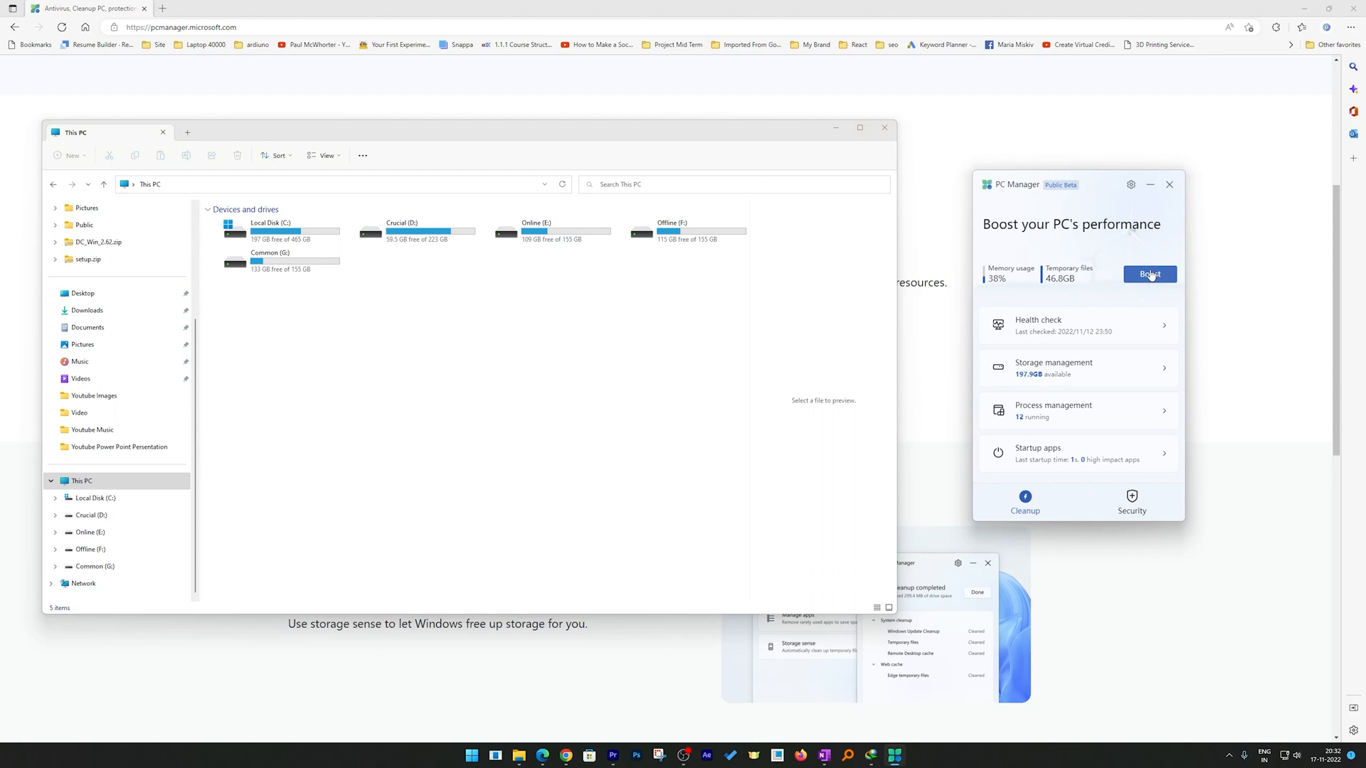
pyautogui.moveTo(994, 290)
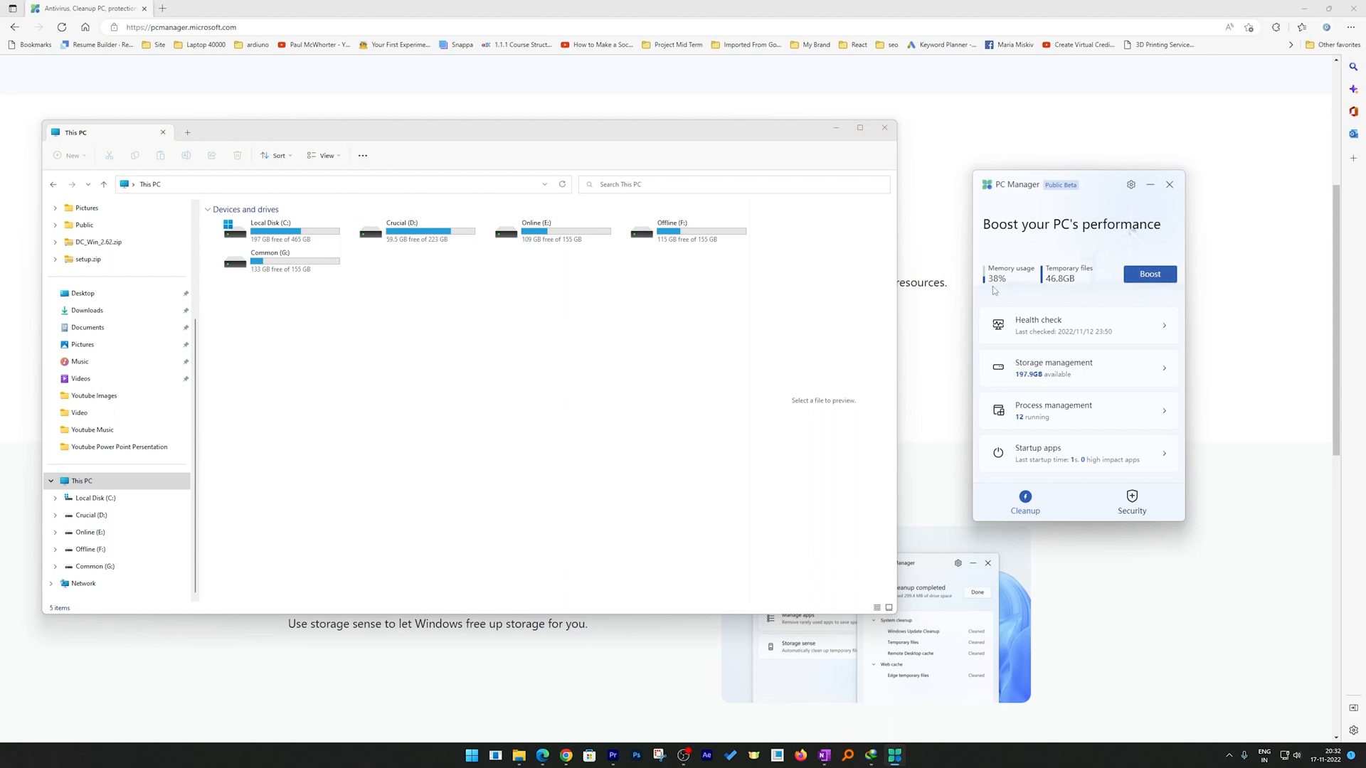
pyautogui.moveTo(1009, 286)
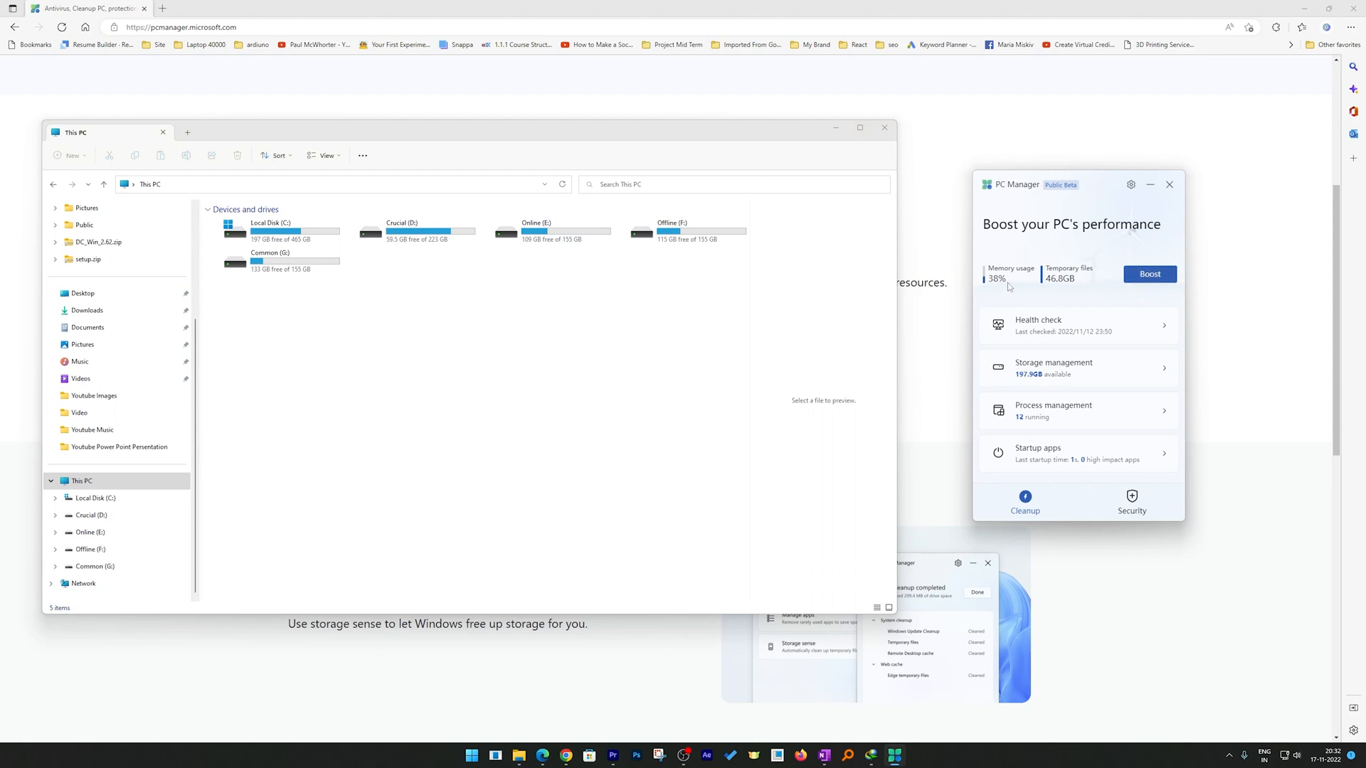
pyautogui.moveTo(1076, 288)
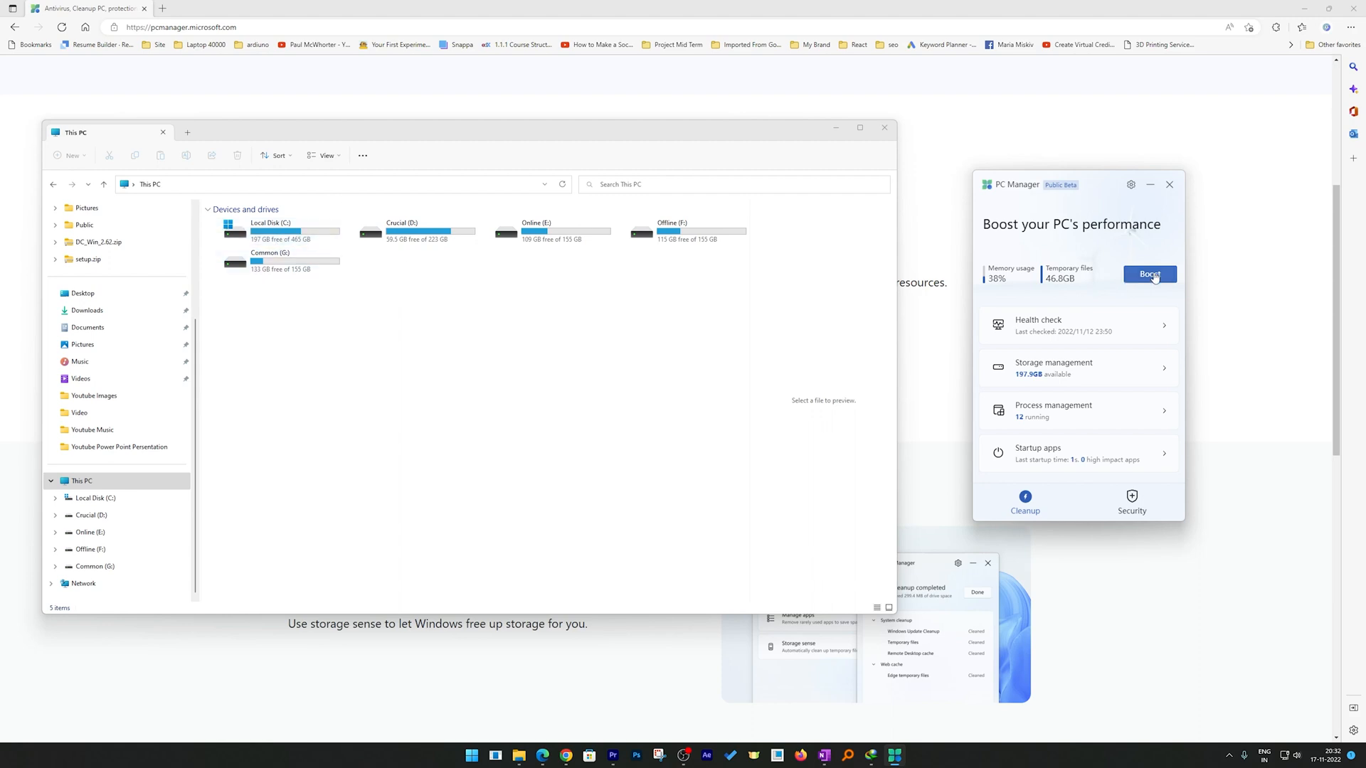
# Boost performance to clear 46.8 GB of temporary files, then refresh This PC to show Local Disk C's new free space.
pyautogui.click(1150, 275)
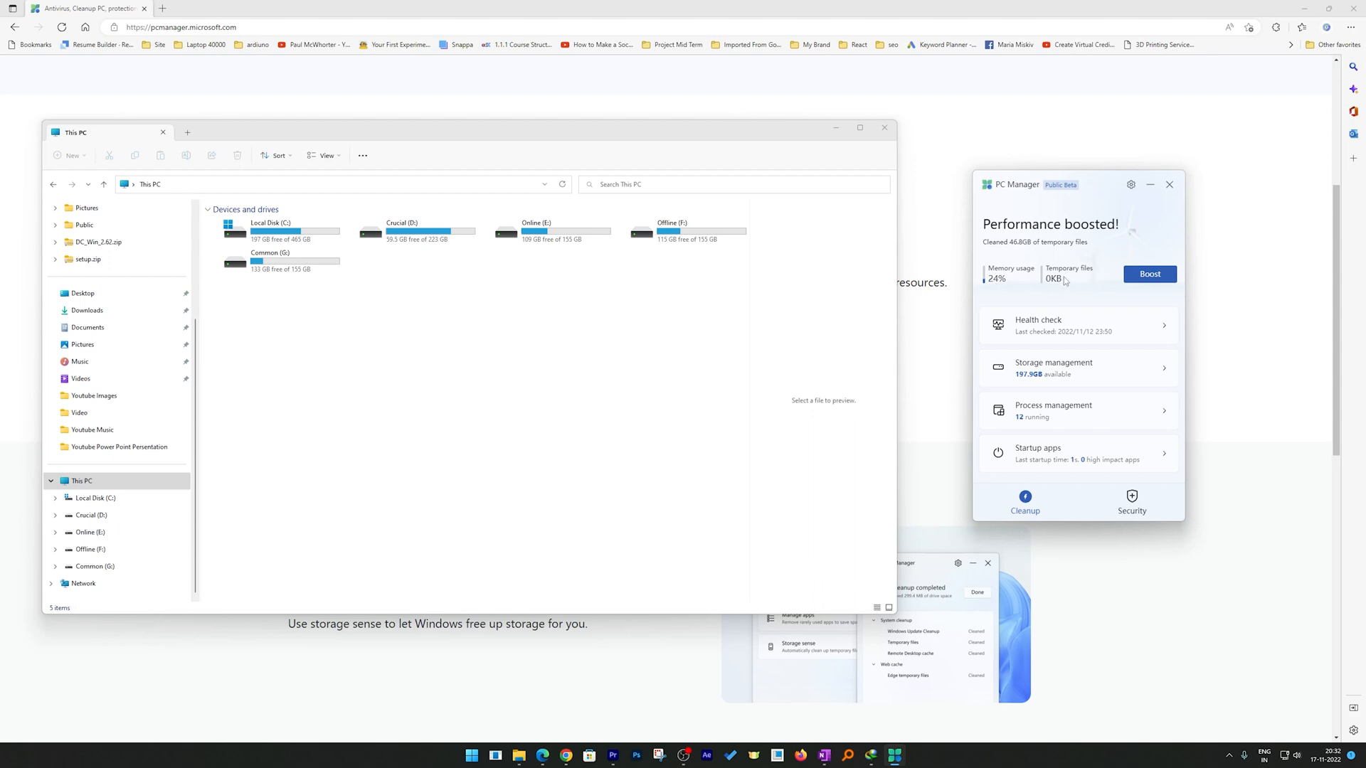
pyautogui.moveTo(1061, 292)
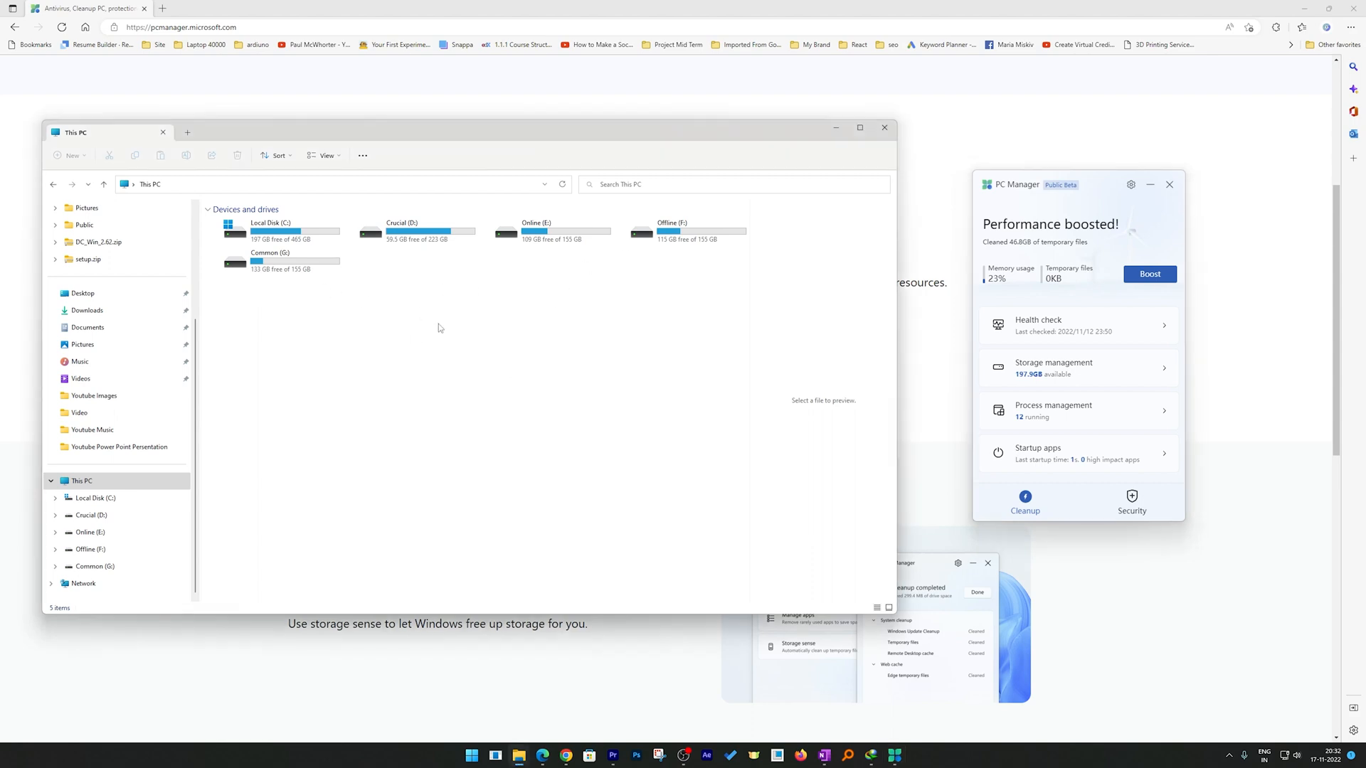
pyautogui.moveTo(409, 312)
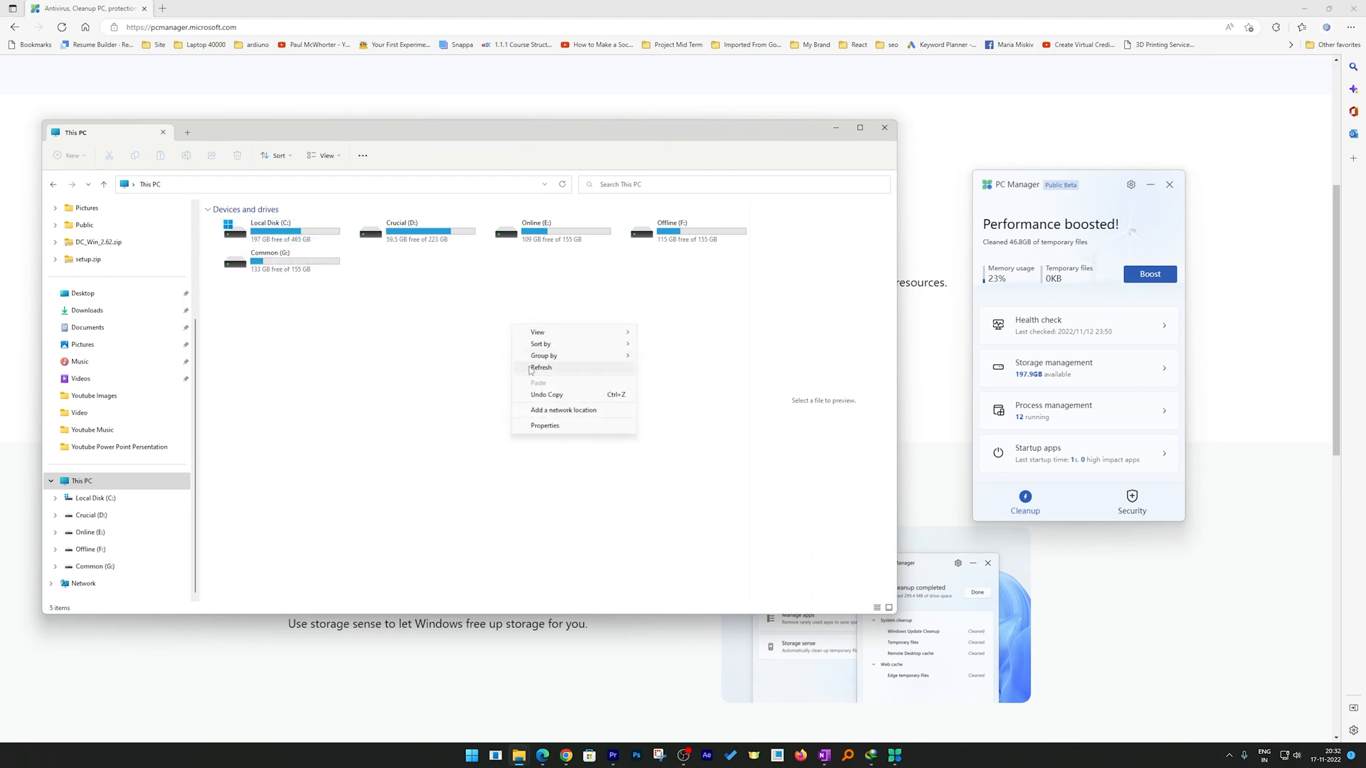
pyautogui.click(541, 367)
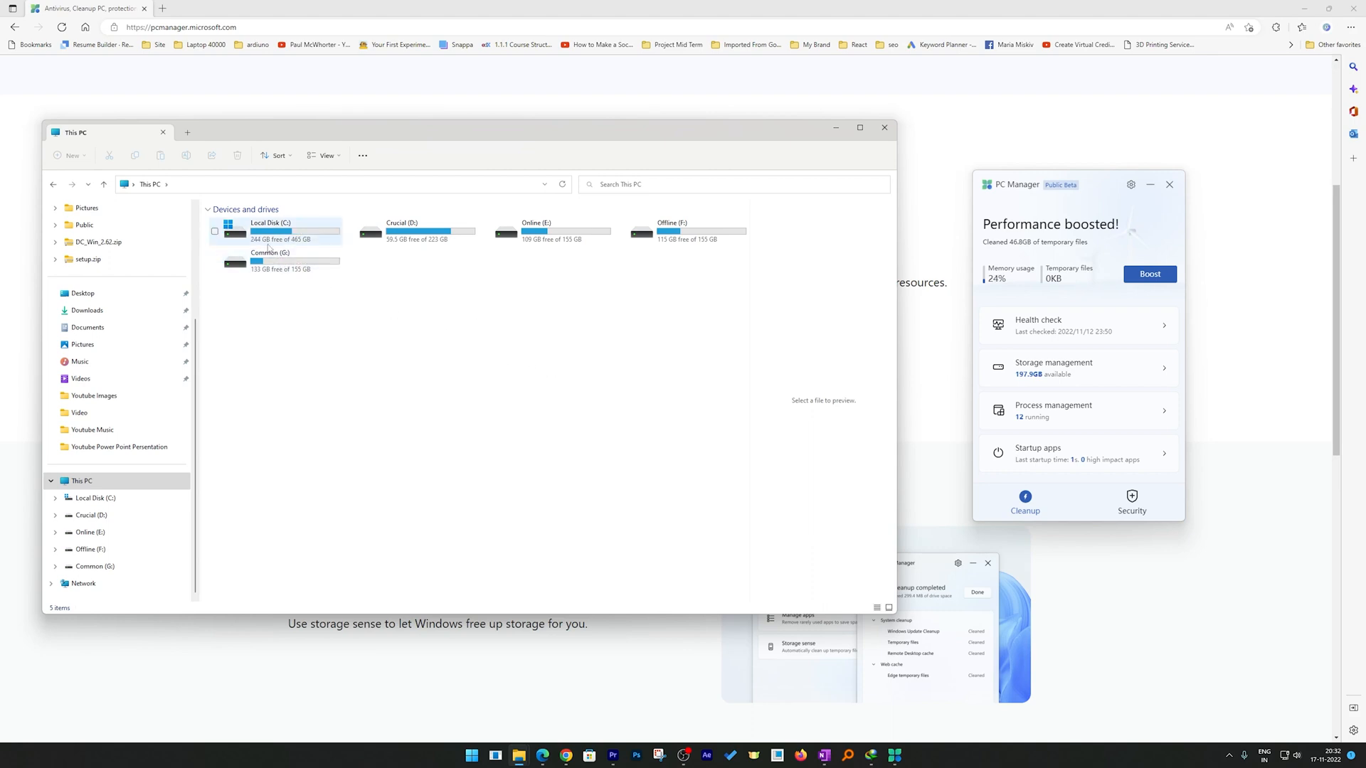
pyautogui.moveTo(270, 231)
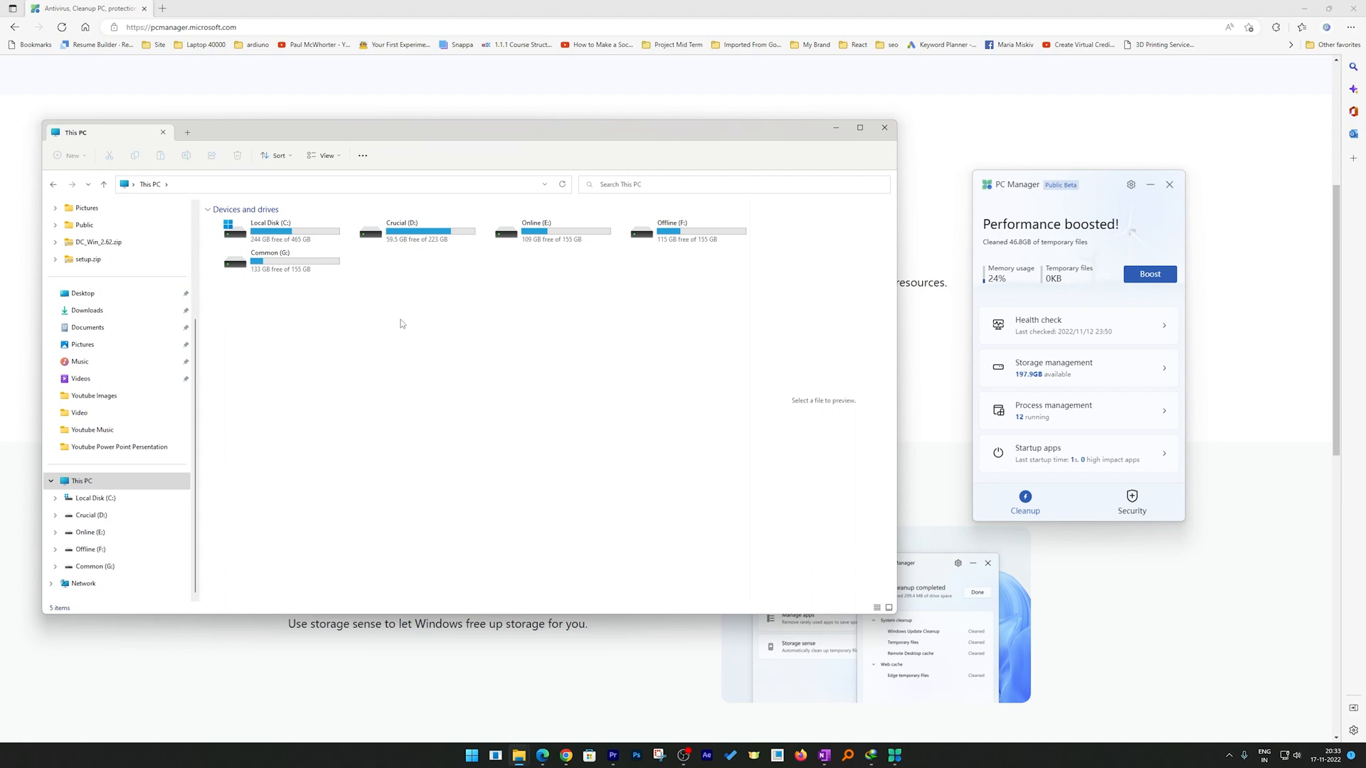
pyautogui.moveTo(1008, 277)
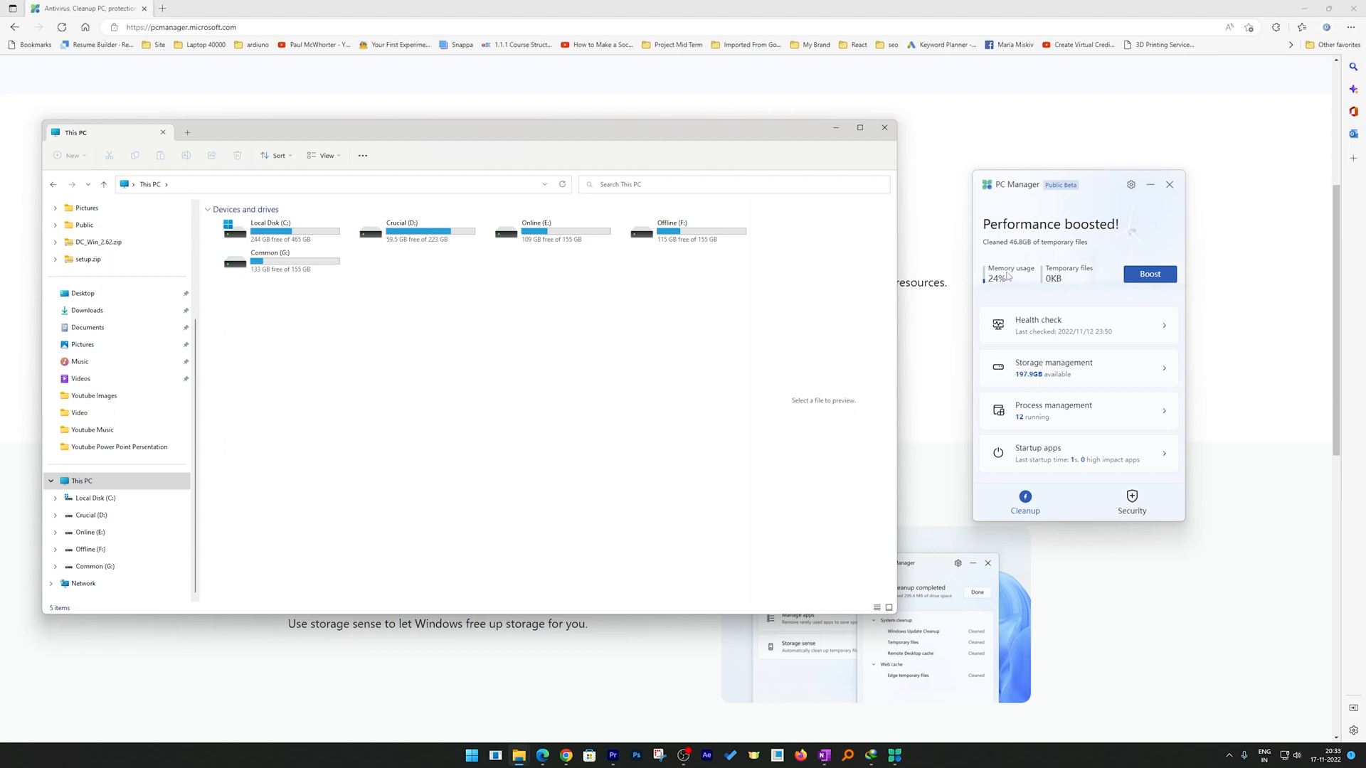
pyautogui.moveTo(1012, 280)
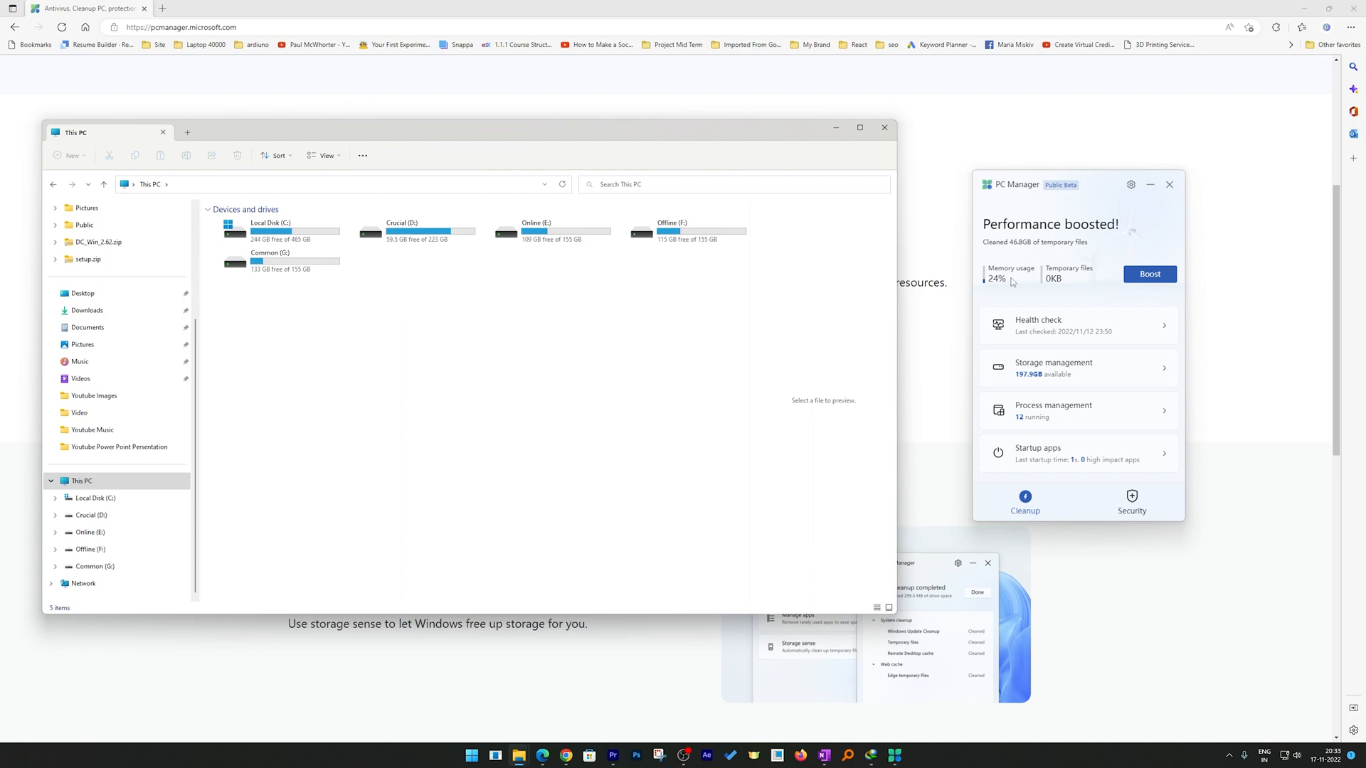
pyautogui.moveTo(1010, 282)
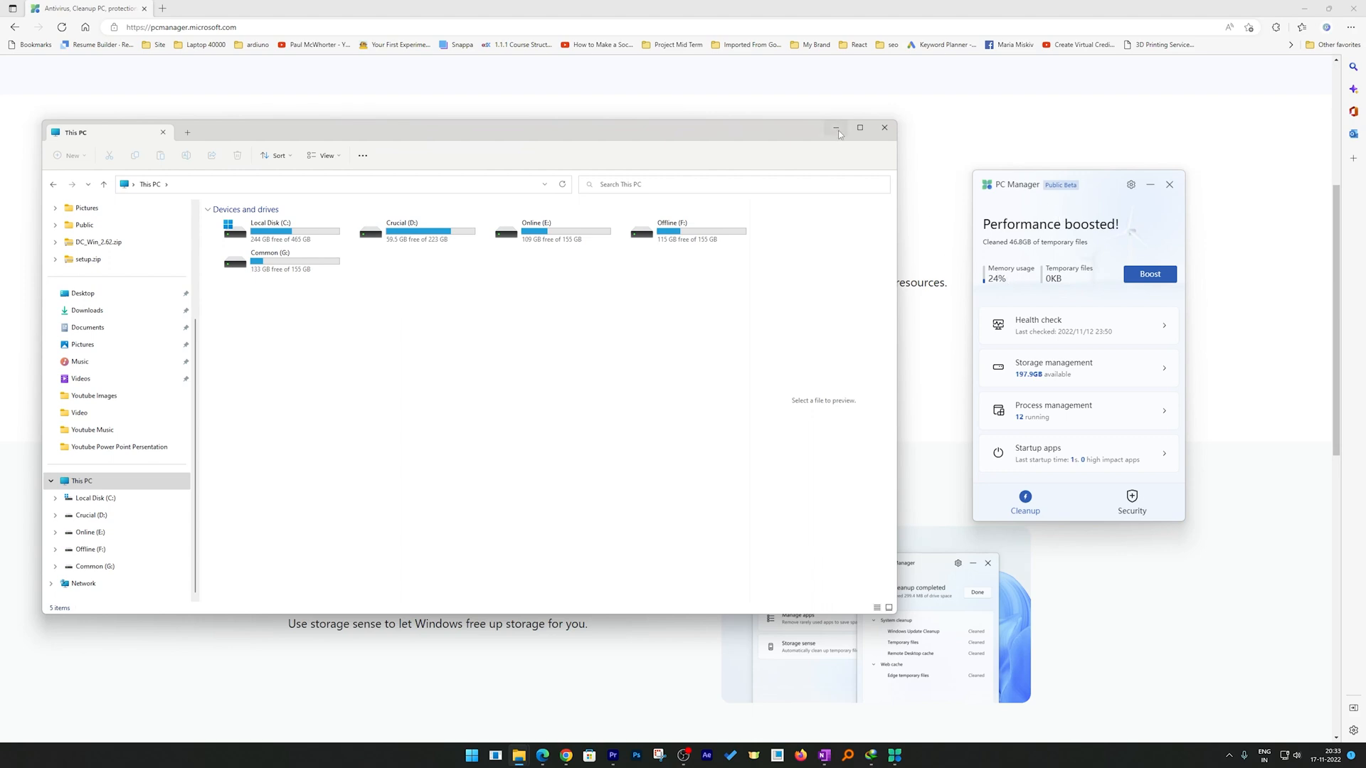
# Put File Explorer away and scroll the Edge page to the Manage your storage section.
pyautogui.click(835, 128)
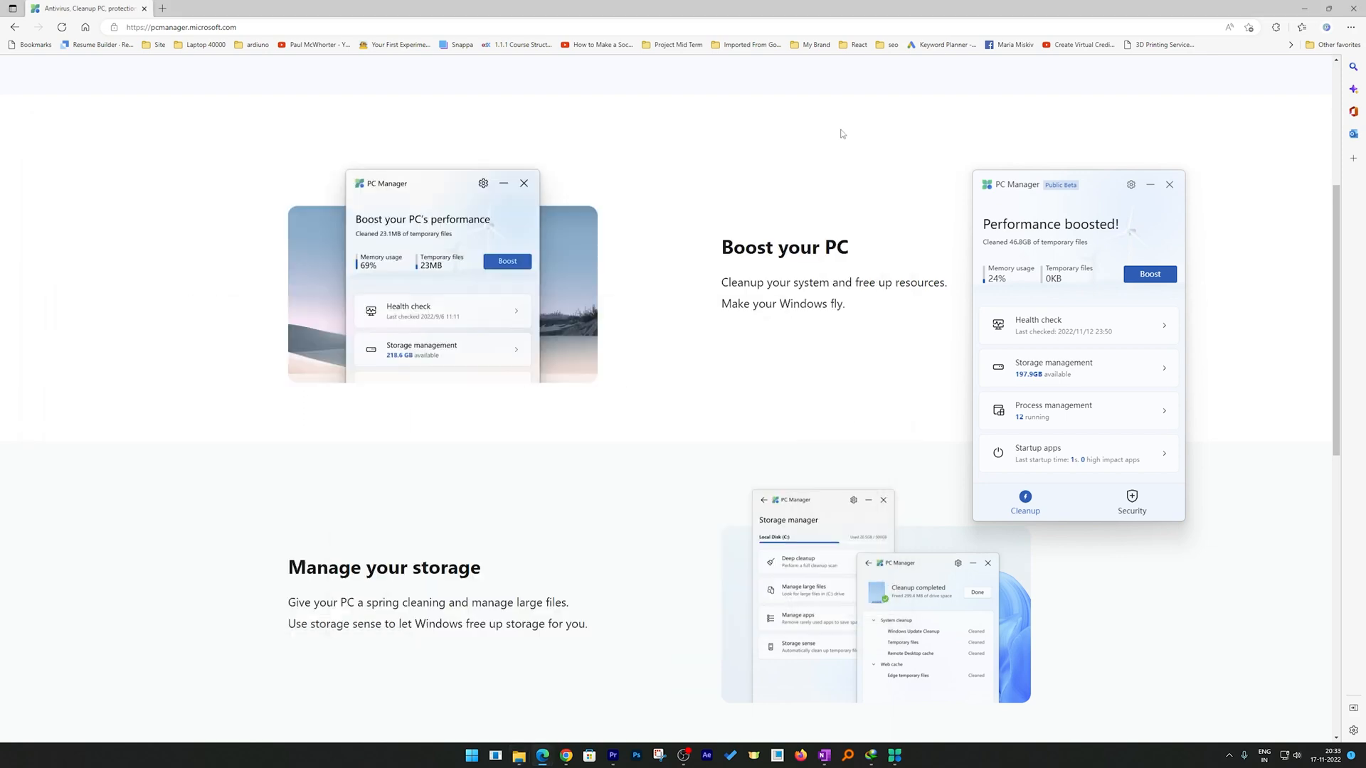
pyautogui.scroll(-3)
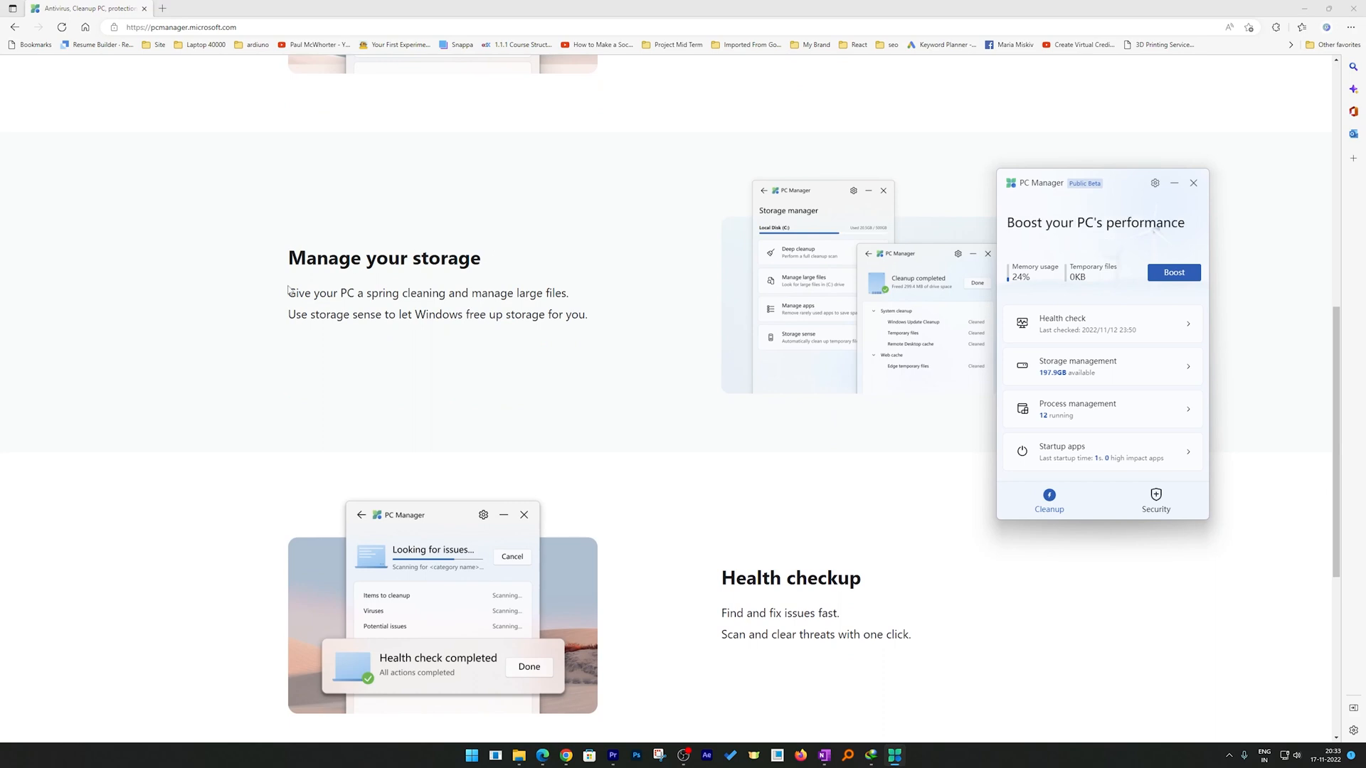
pyautogui.moveTo(356, 265)
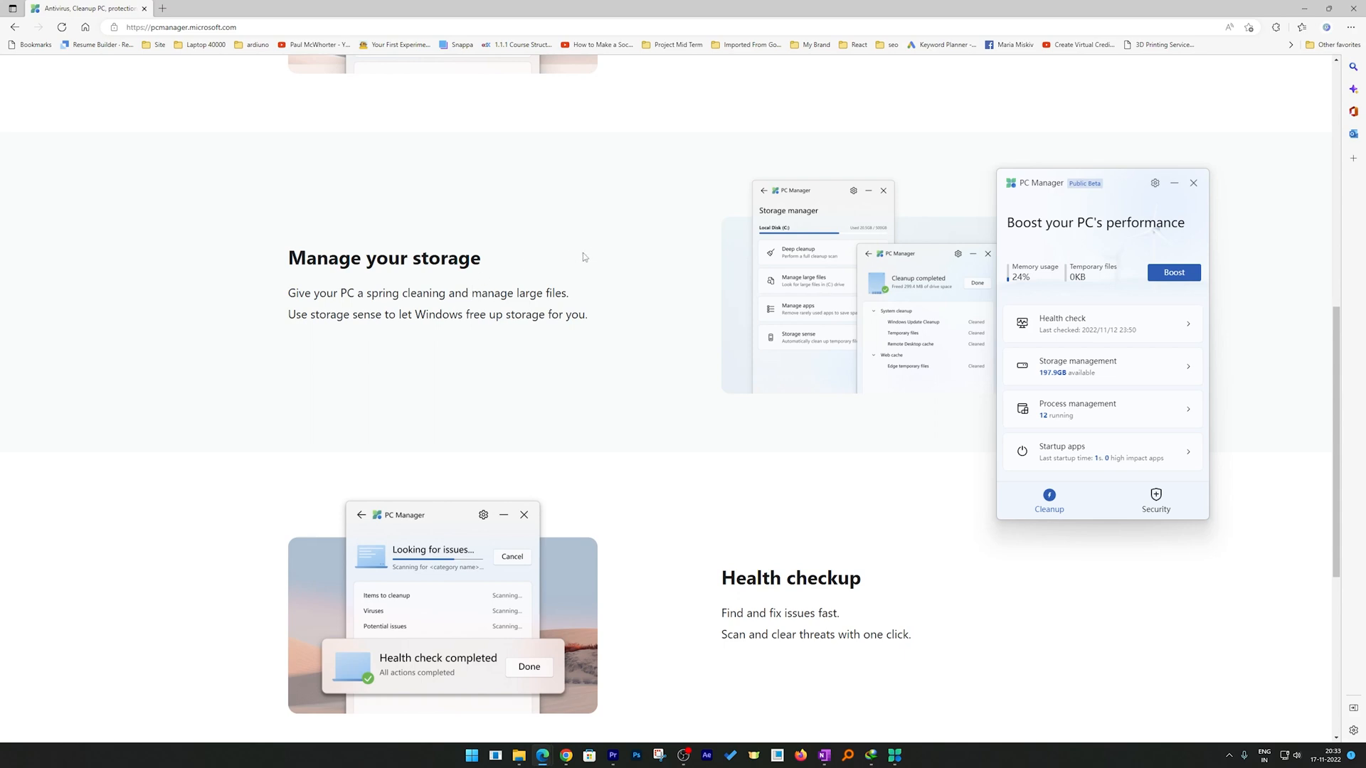
pyautogui.moveTo(794, 203)
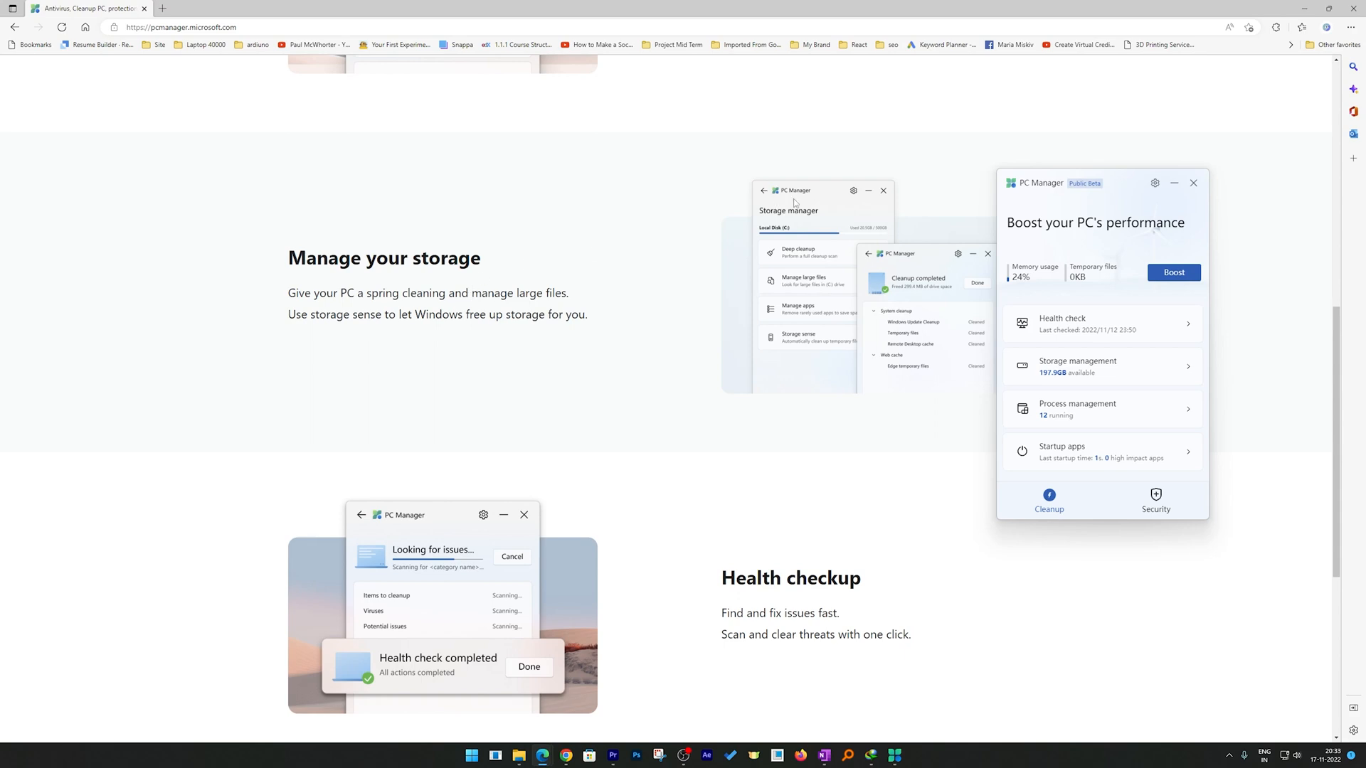
pyautogui.moveTo(1080, 278)
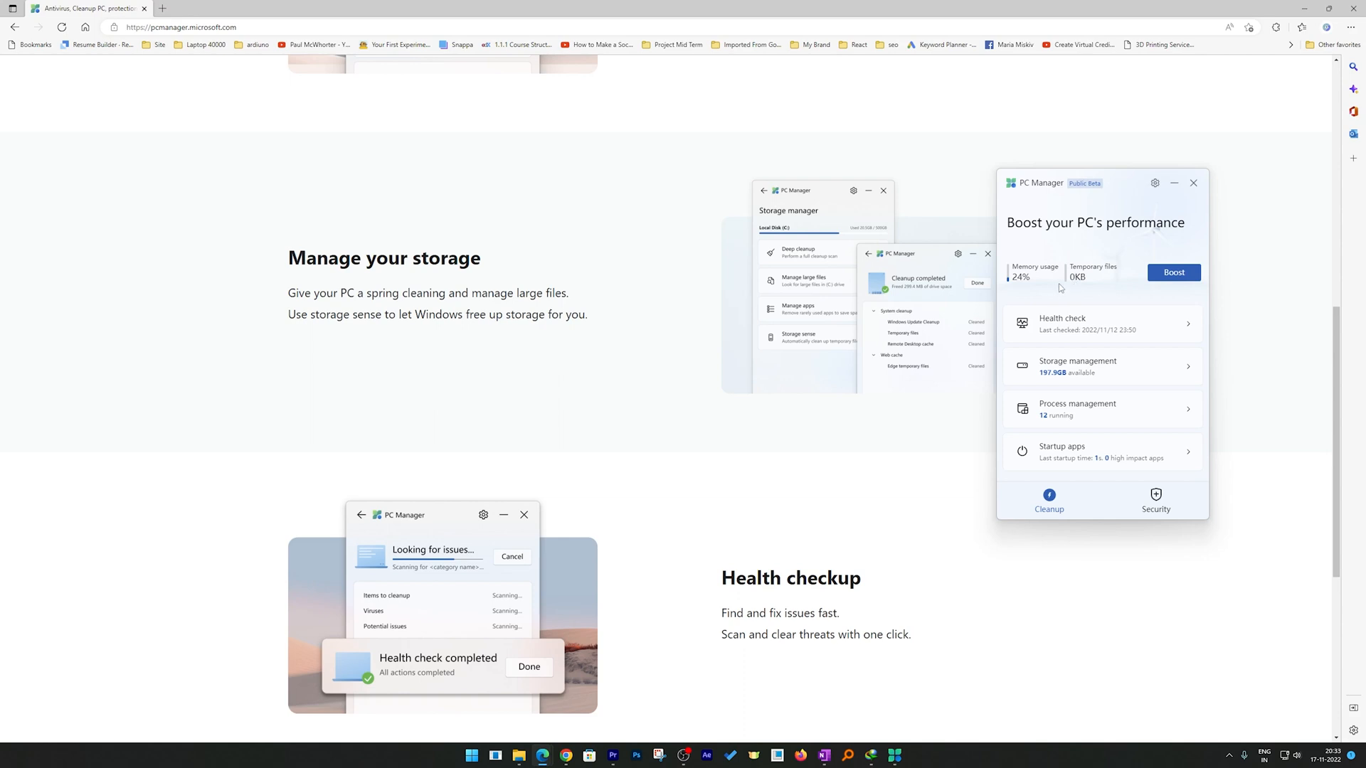
pyautogui.moveTo(1035, 308)
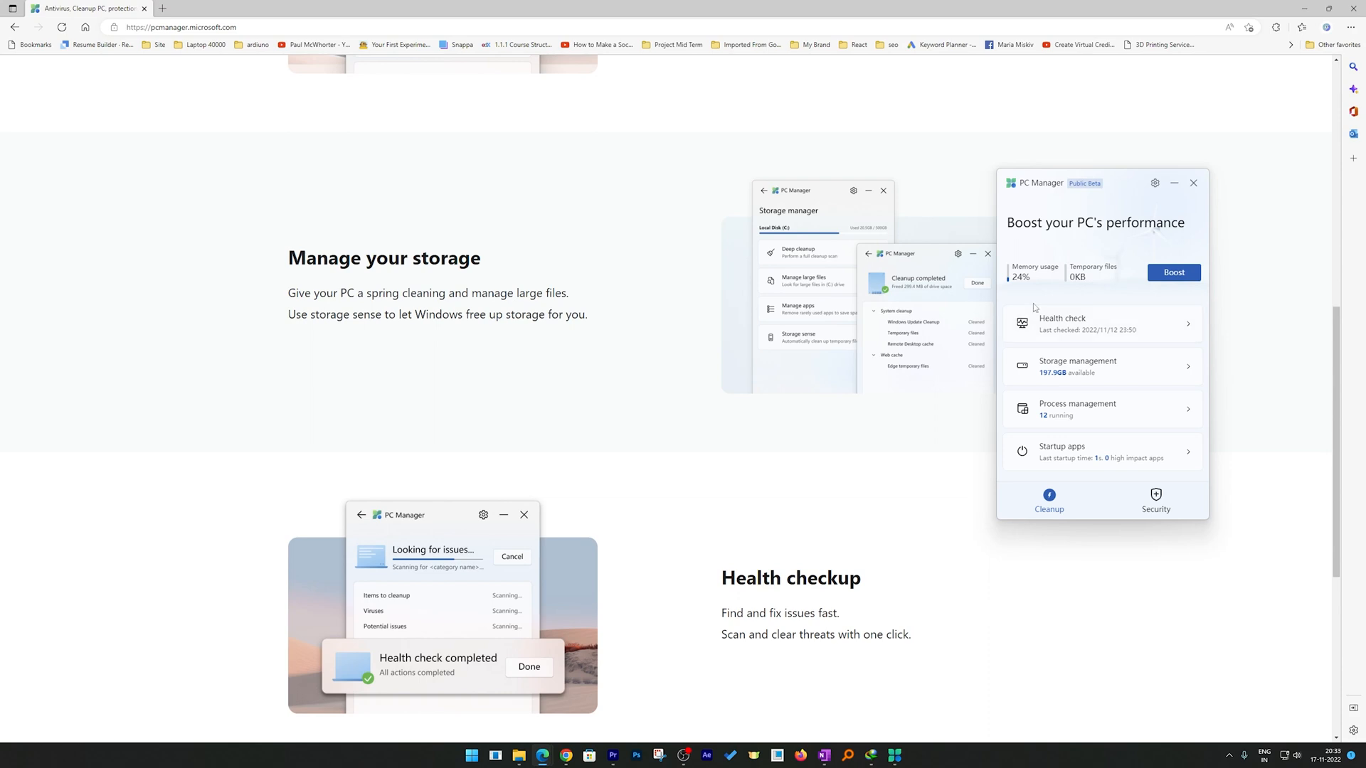
pyautogui.moveTo(1062, 264)
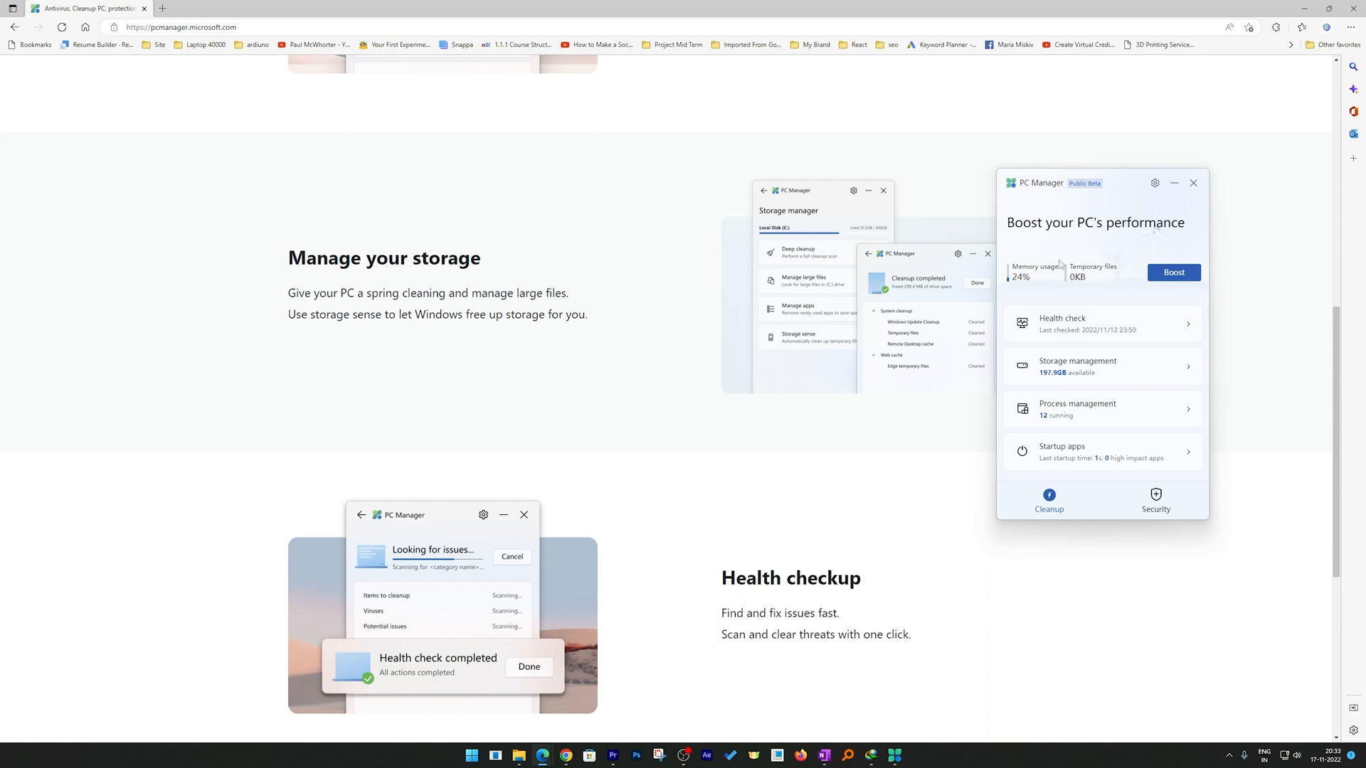
pyautogui.moveTo(1113, 363)
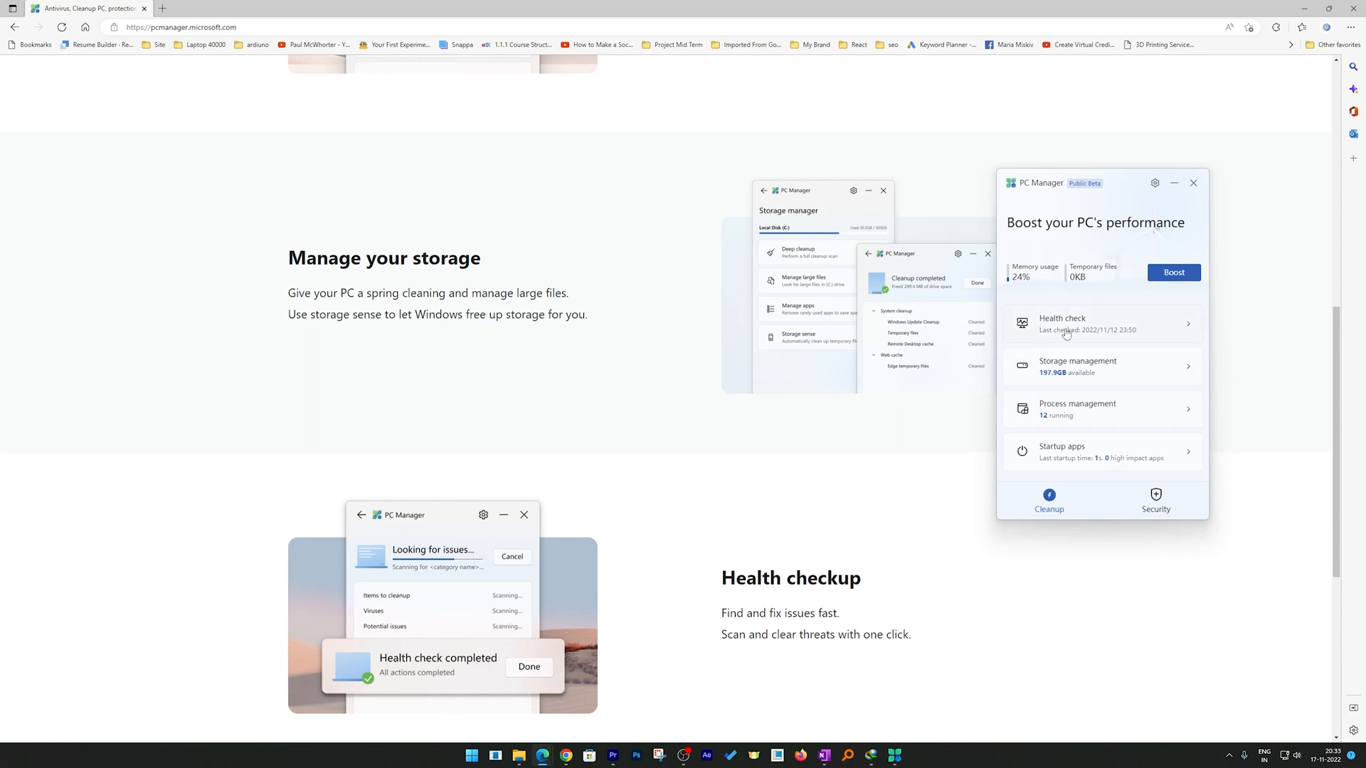
pyautogui.moveTo(1022, 336)
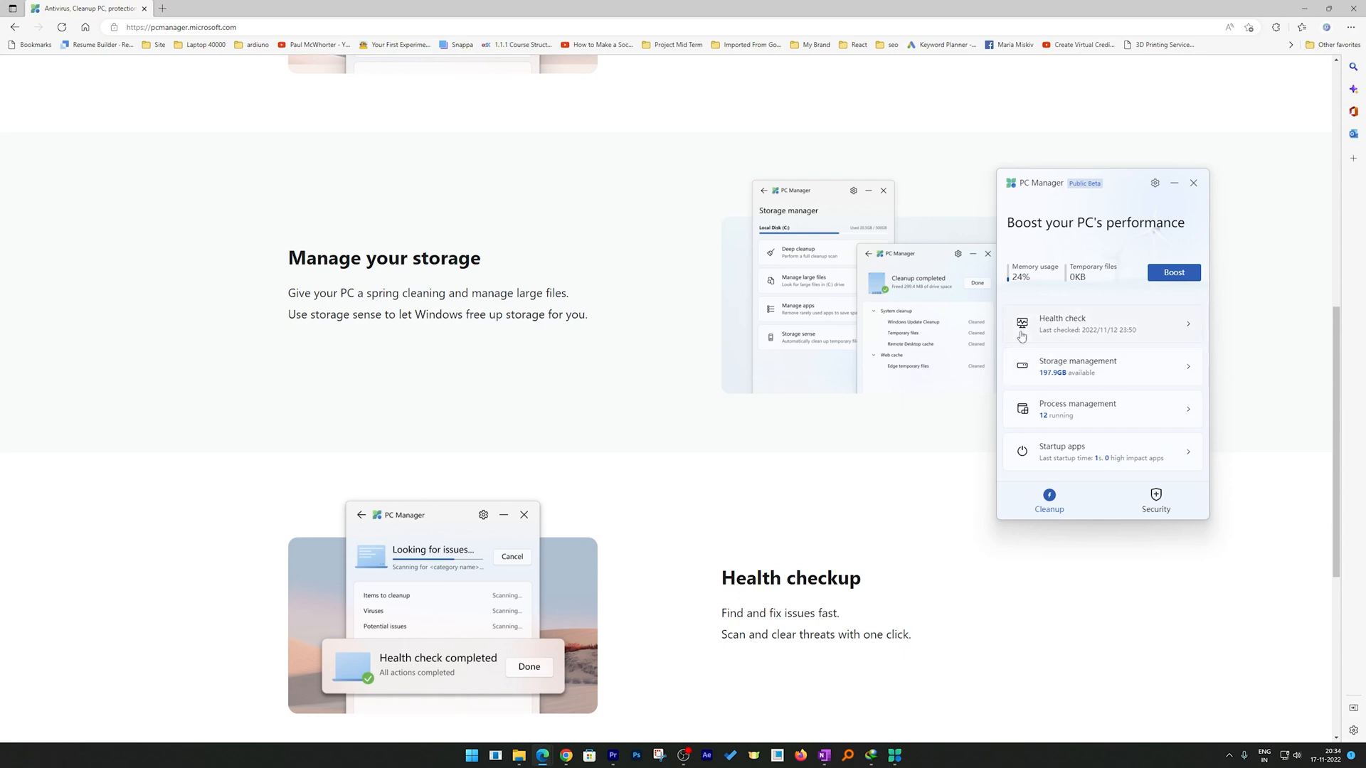
pyautogui.moveTo(1062, 387)
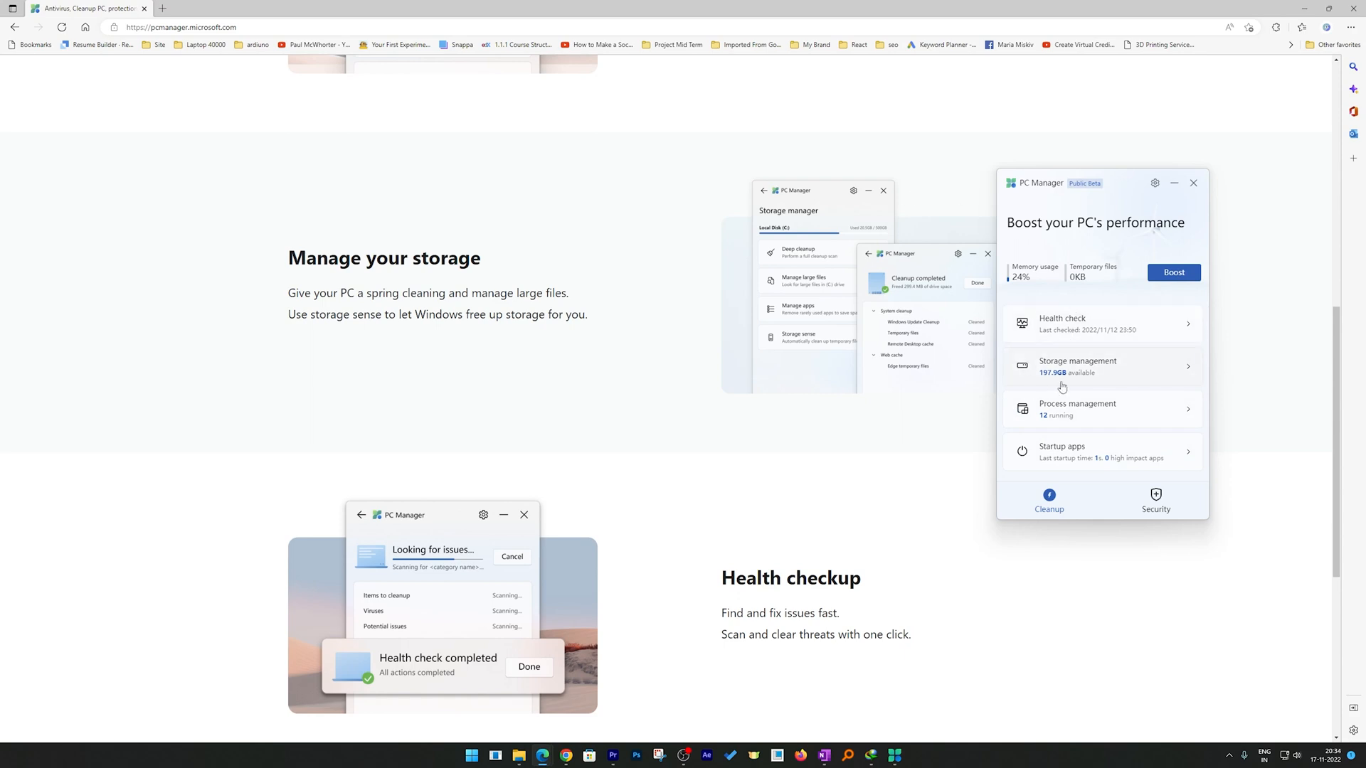
# Start a Deep cleanup scan of the C drive in Storage management and bring up Manage large files.
pyautogui.click(1077, 365)
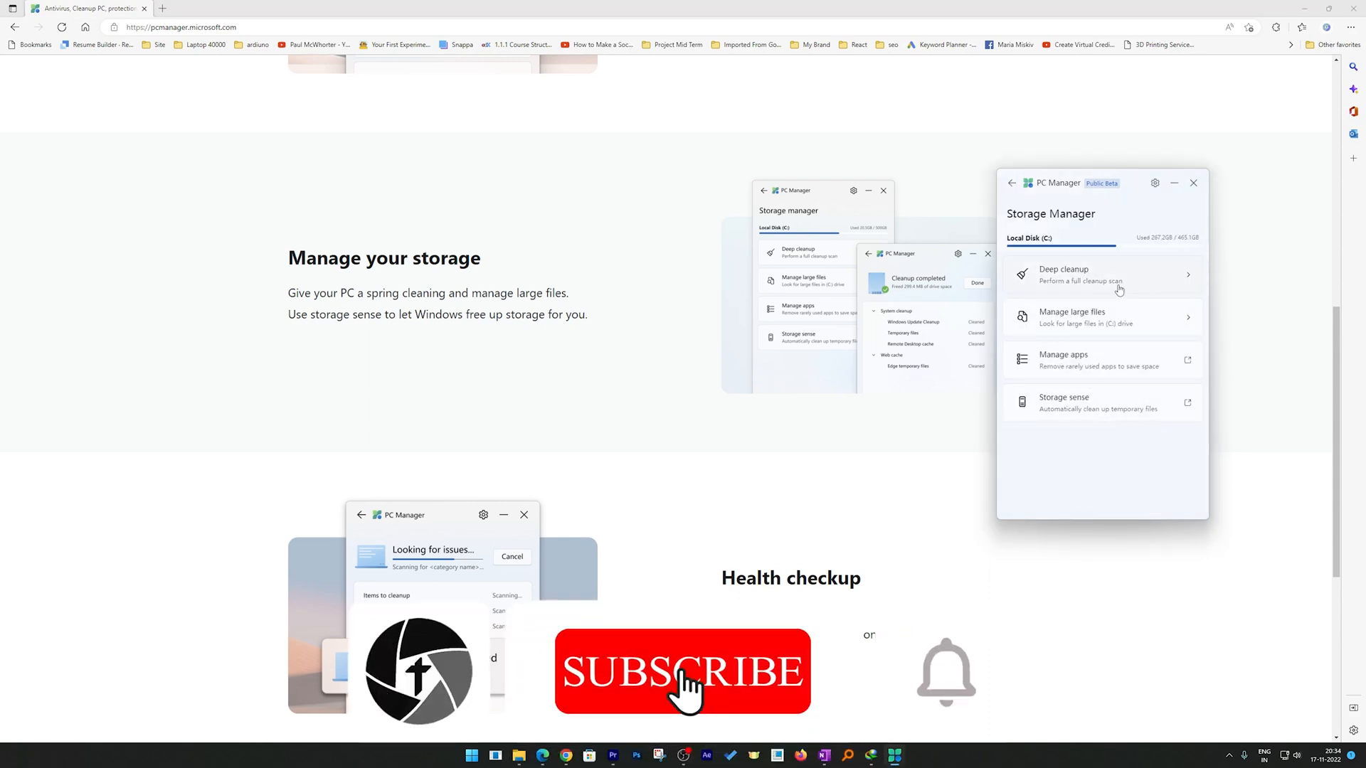
pyautogui.click(681, 670)
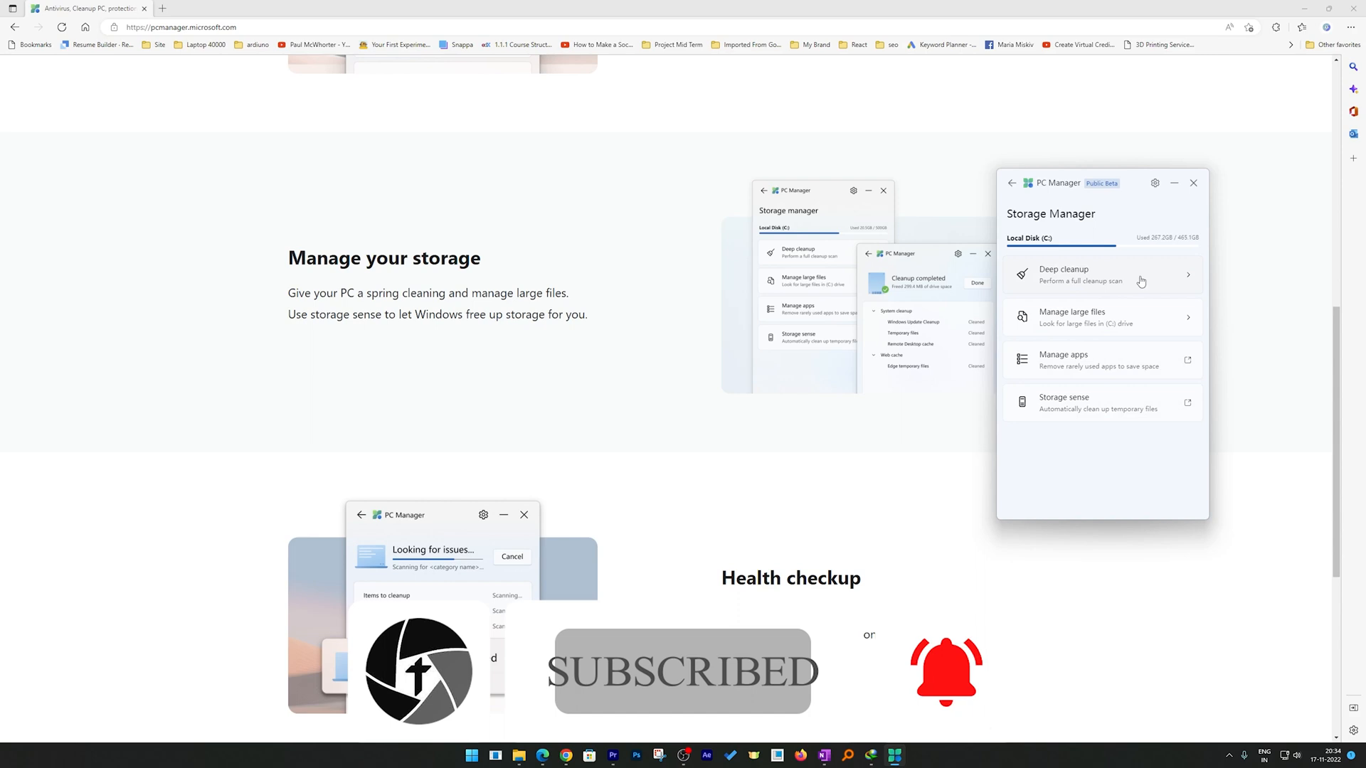
pyautogui.click(1102, 275)
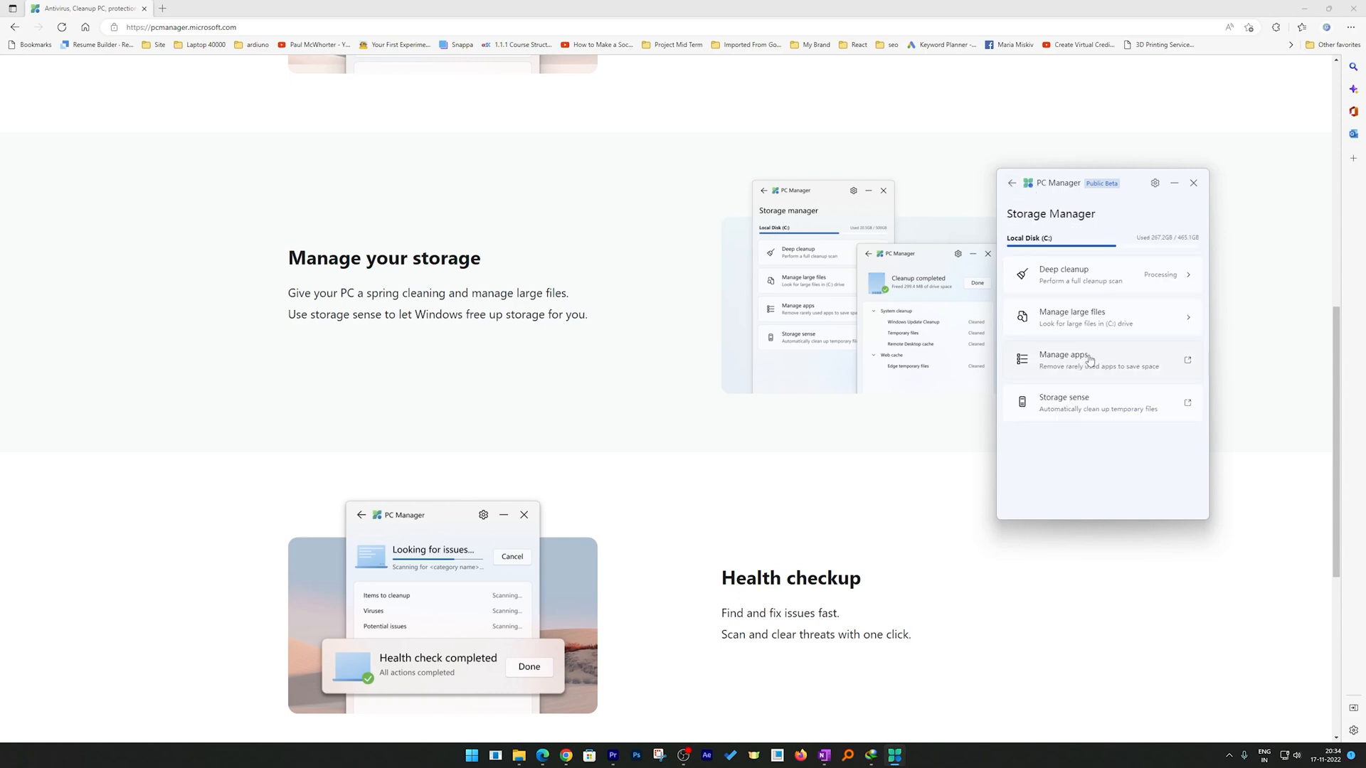
pyautogui.click(1070, 316)
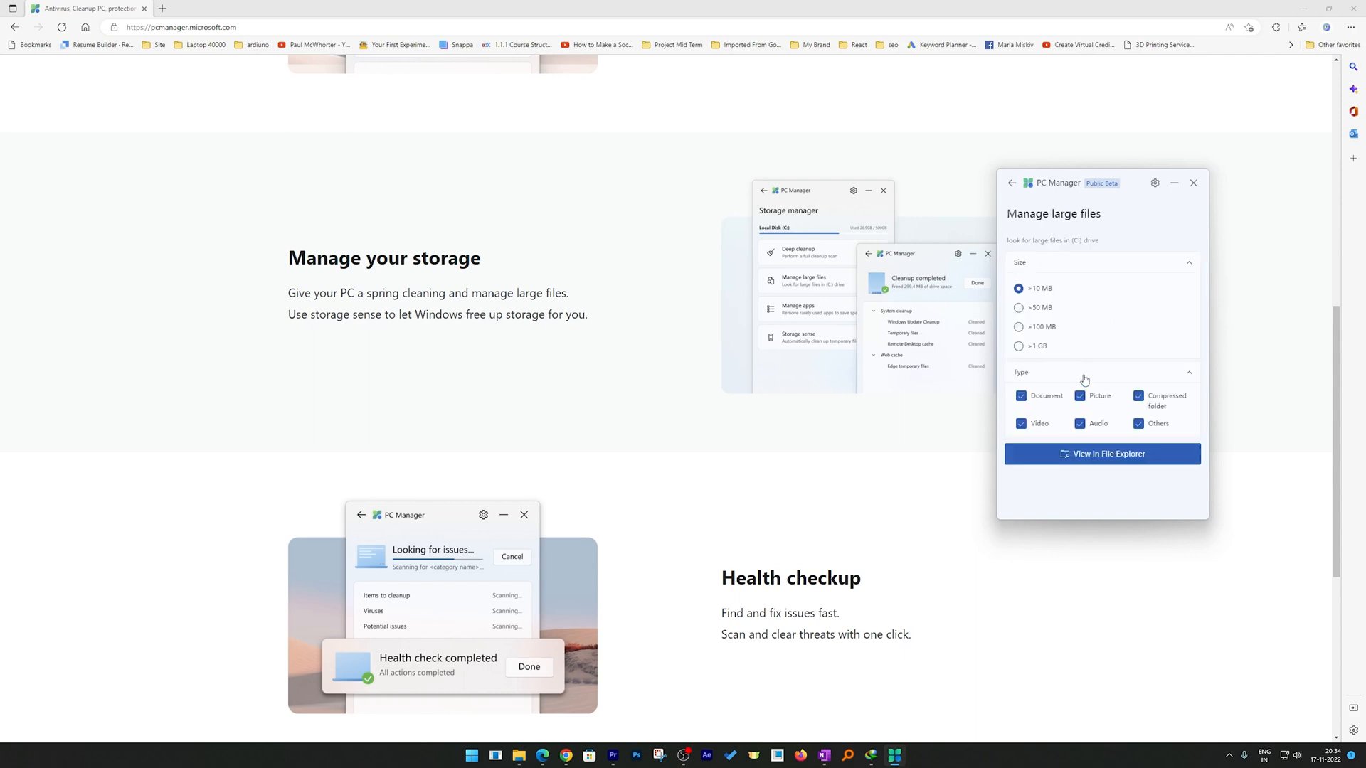
# Filter large files to over 1 GB of all types and view the matches in File Explorer.
pyautogui.click(1019, 345)
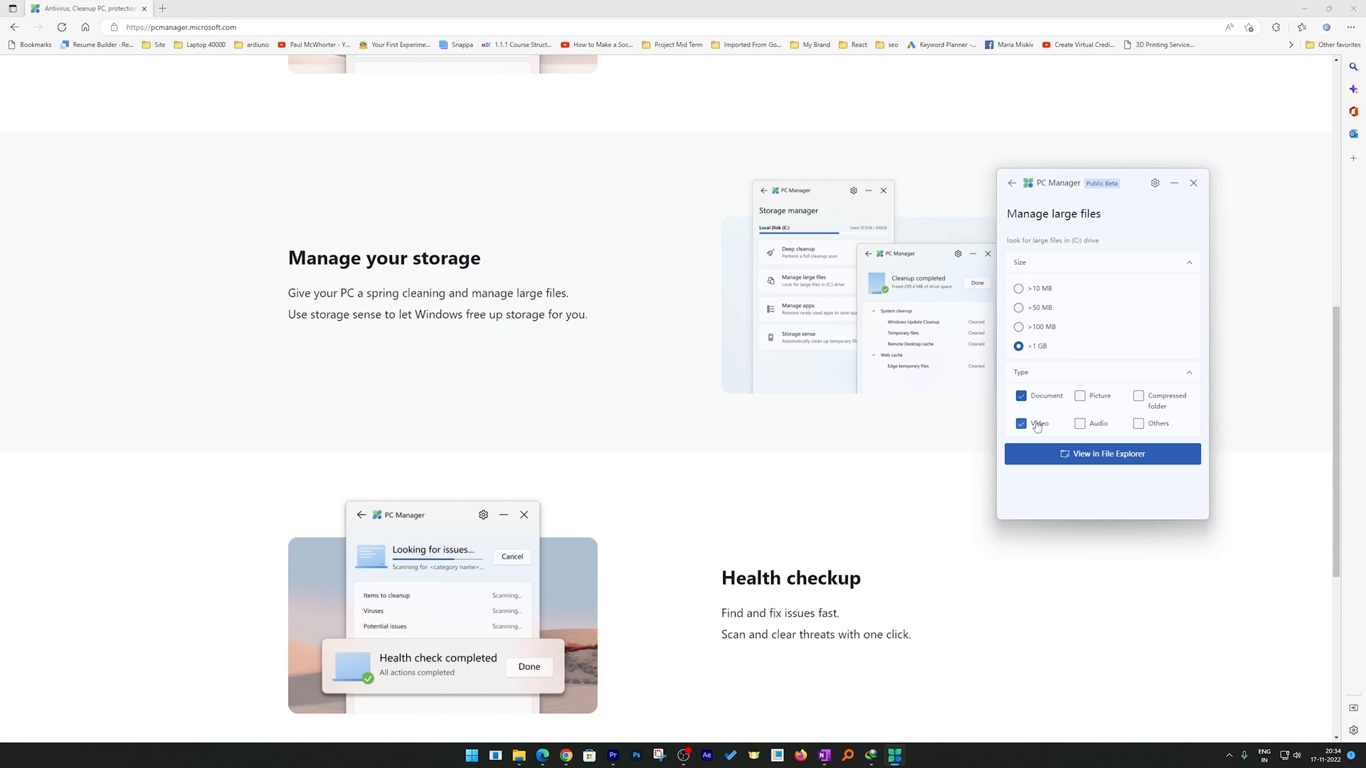
pyautogui.click(1020, 424)
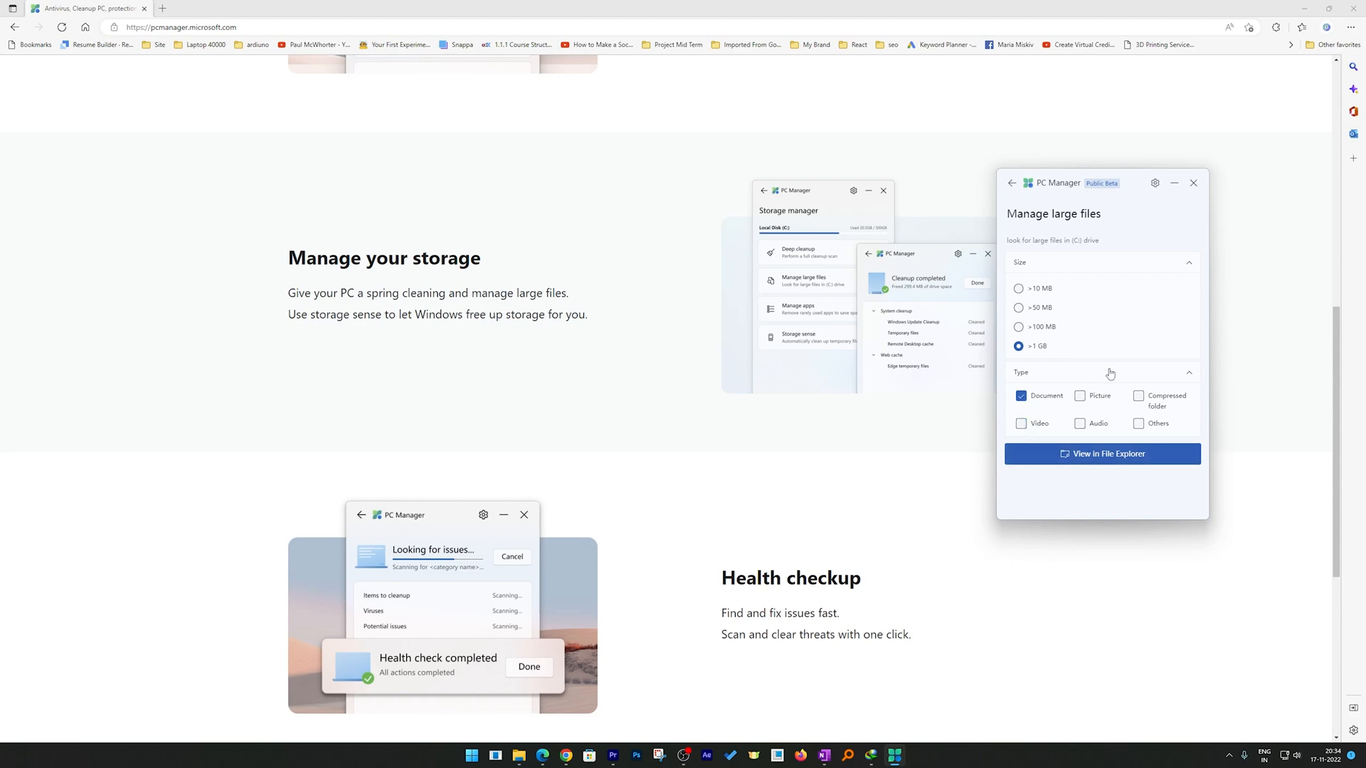
pyautogui.click(1021, 424)
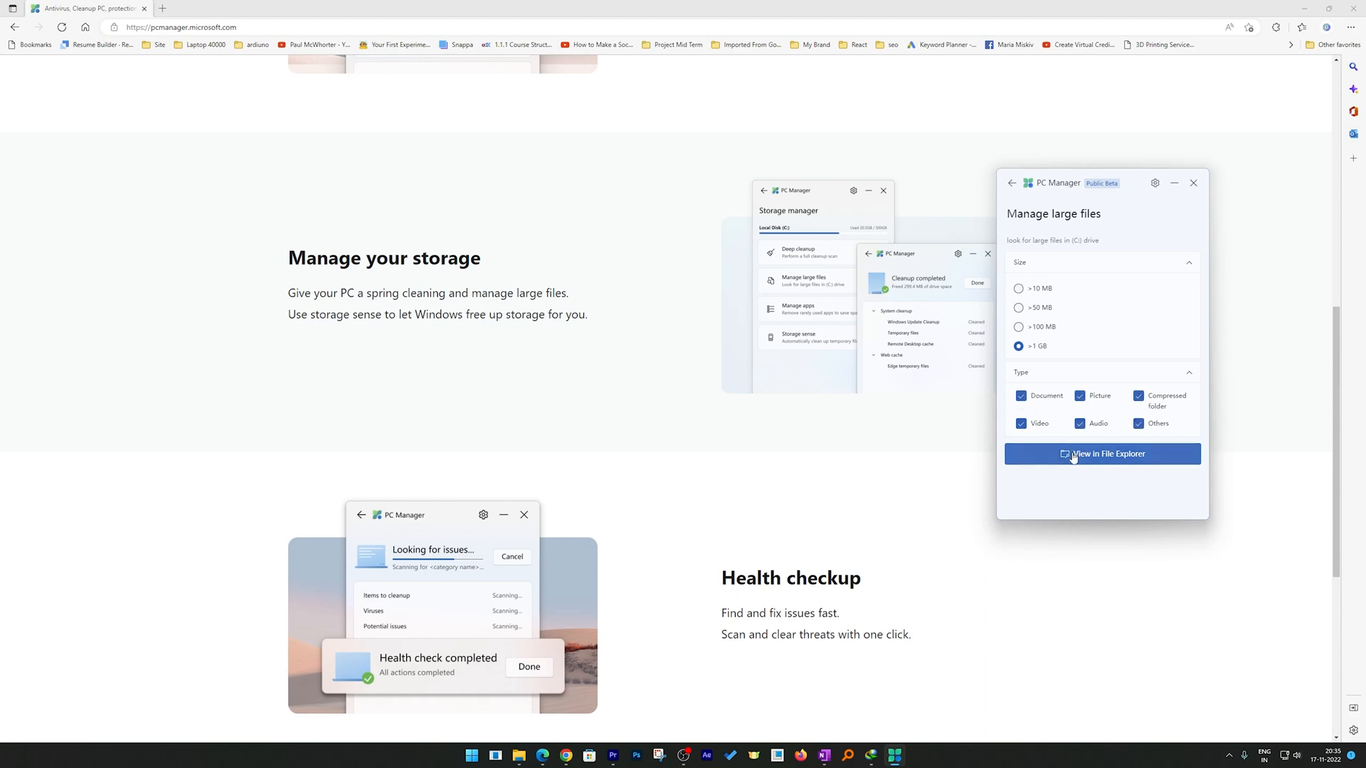
pyautogui.click(1101, 454)
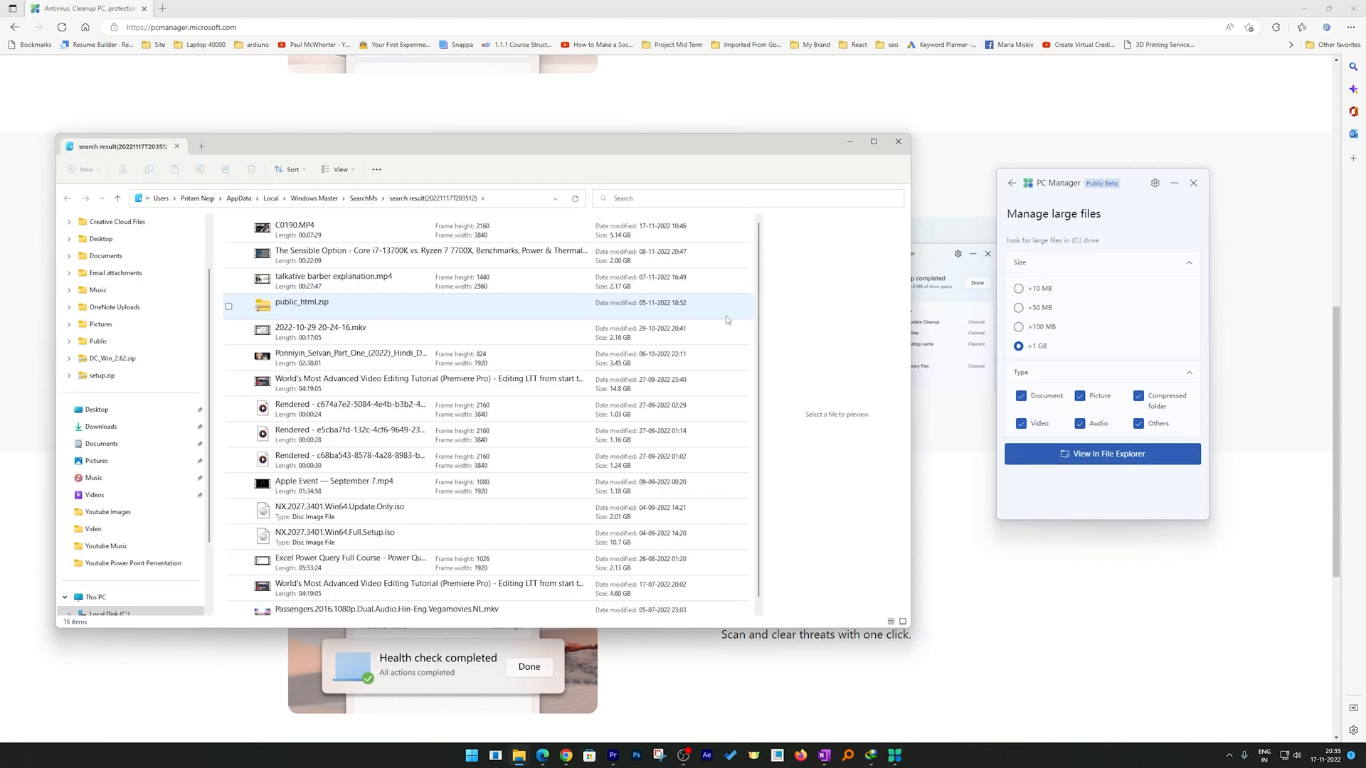
# Close the File Explorer window of over-1 GB file results.
pyautogui.scroll(-3)
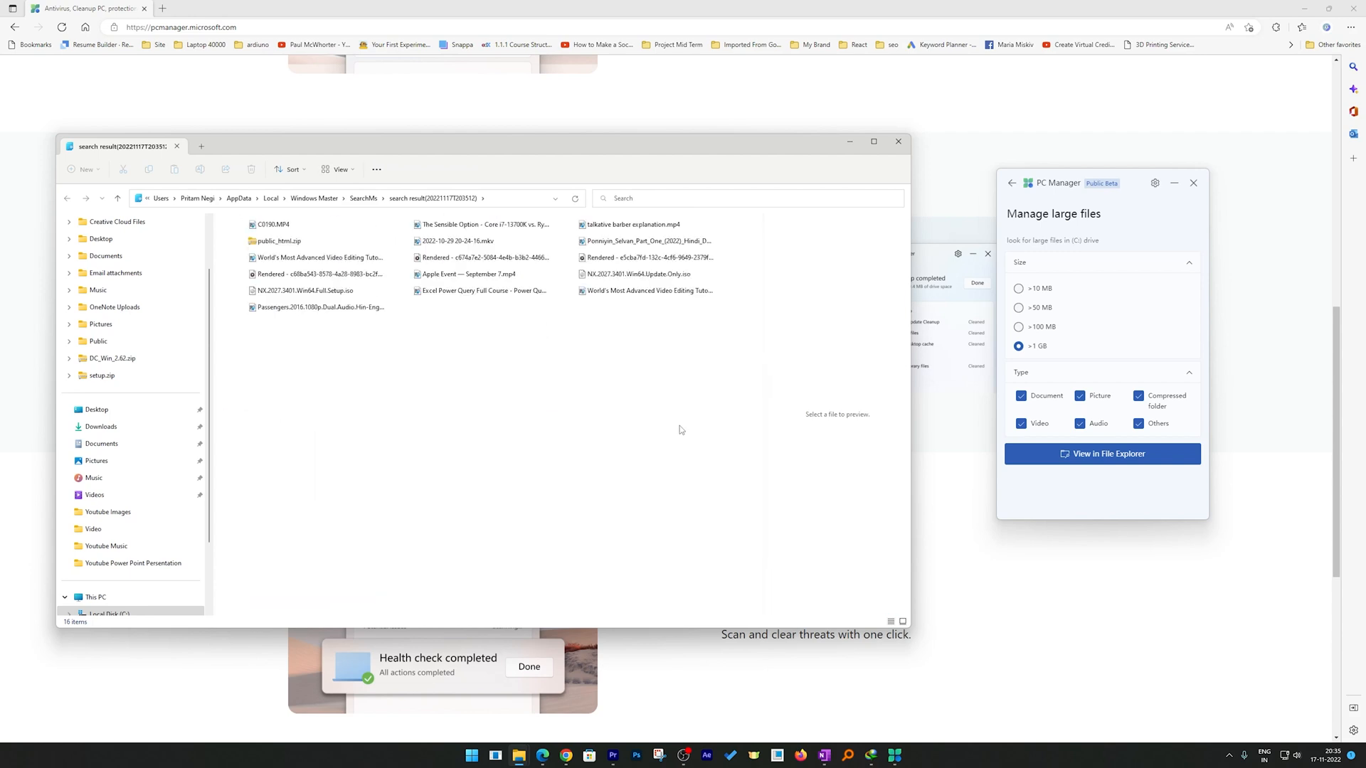
pyautogui.moveTo(578, 318)
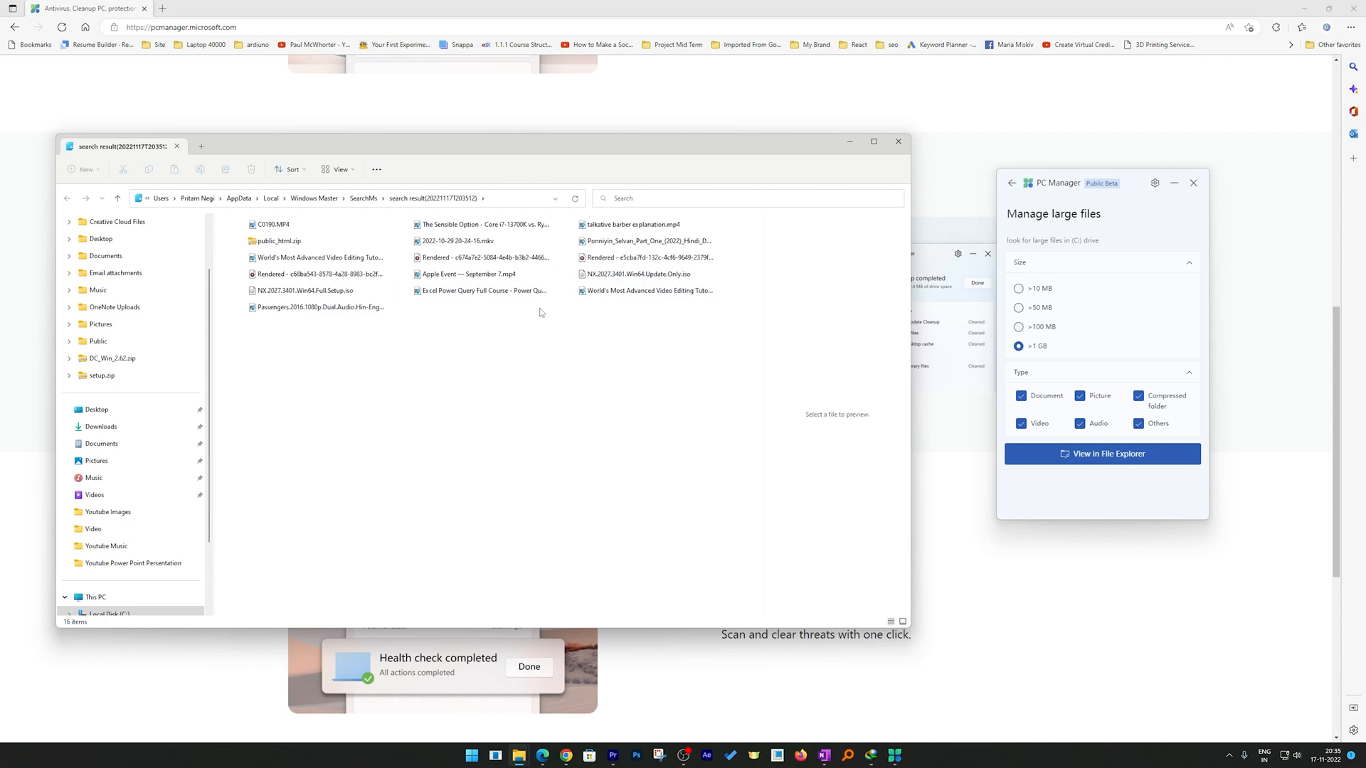
pyautogui.moveTo(397, 312)
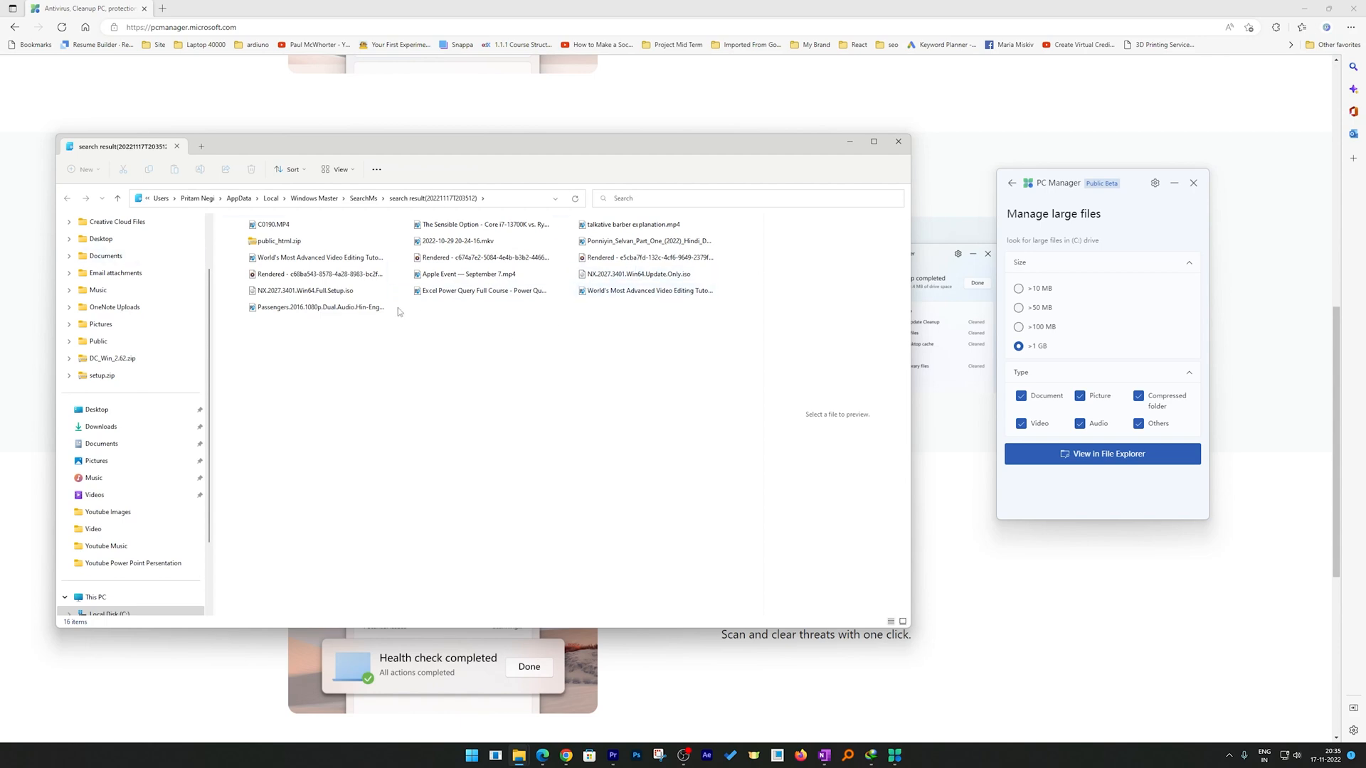
pyautogui.moveTo(331, 218)
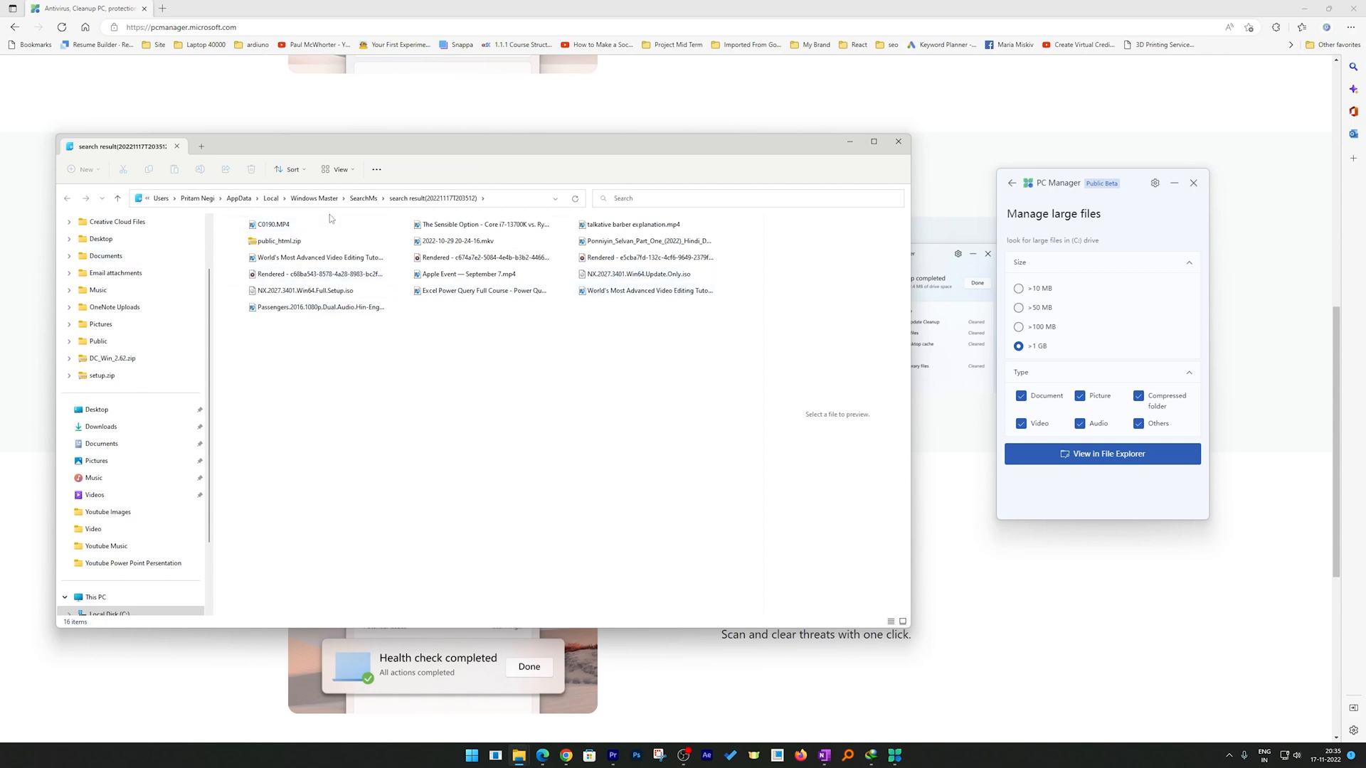
pyautogui.click(319, 307)
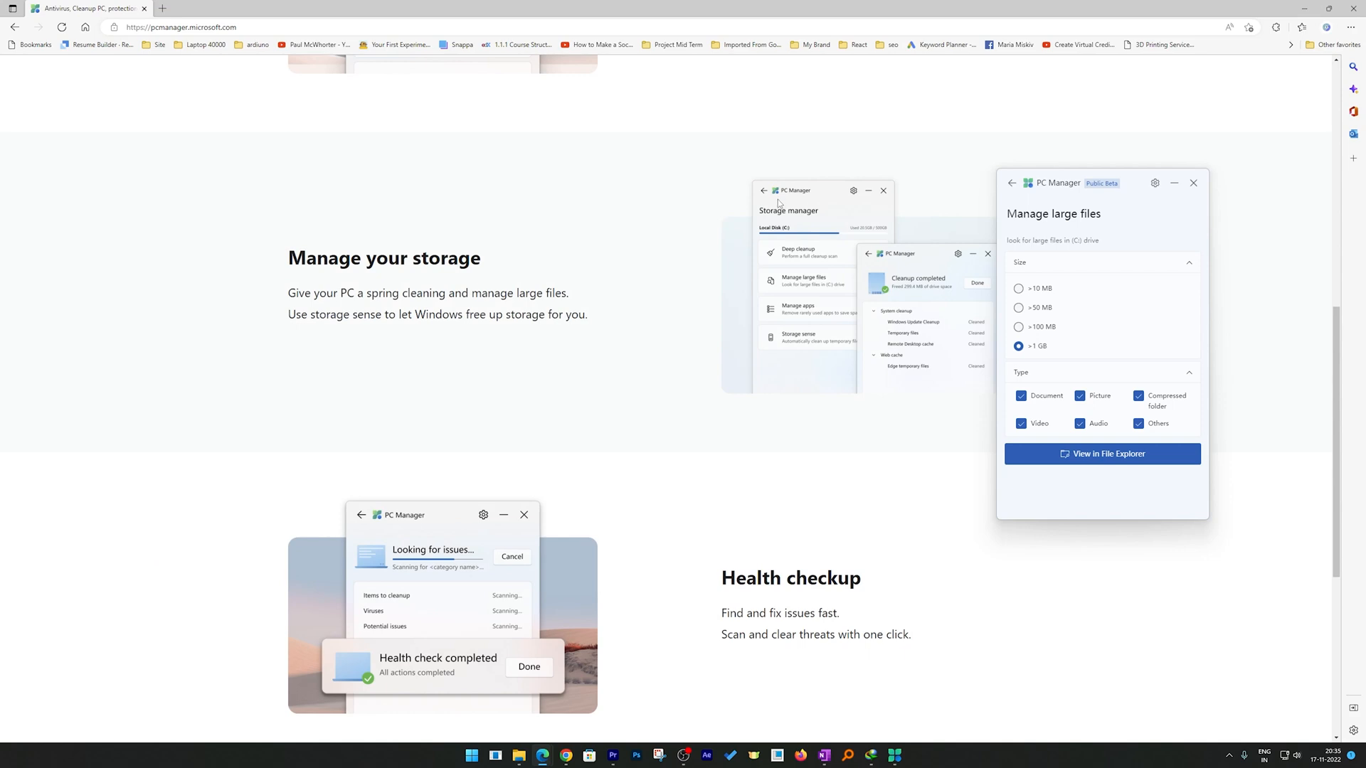
# Return to Storage Manager, visit Storage sense settings, then go back to the PC Manager home screen.
pyautogui.click(1012, 184)
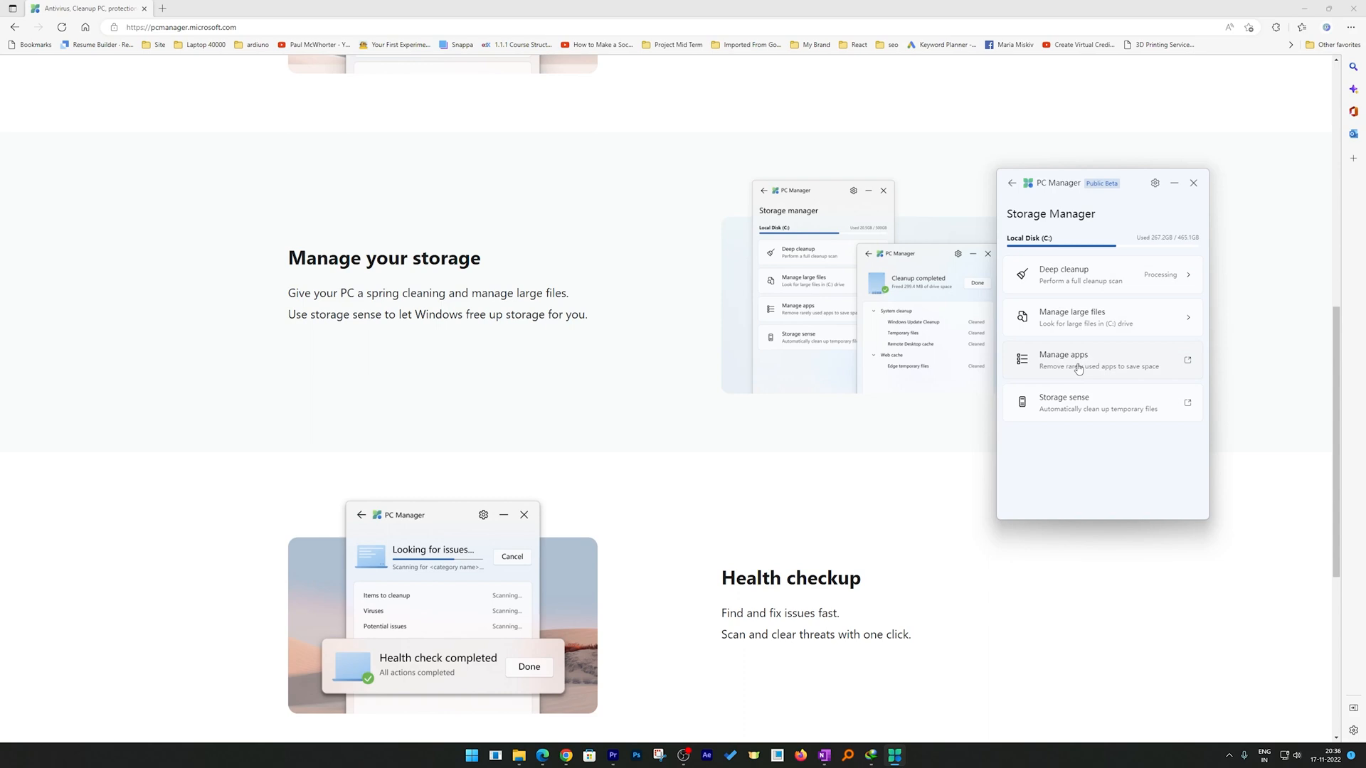
pyautogui.moveTo(1108, 410)
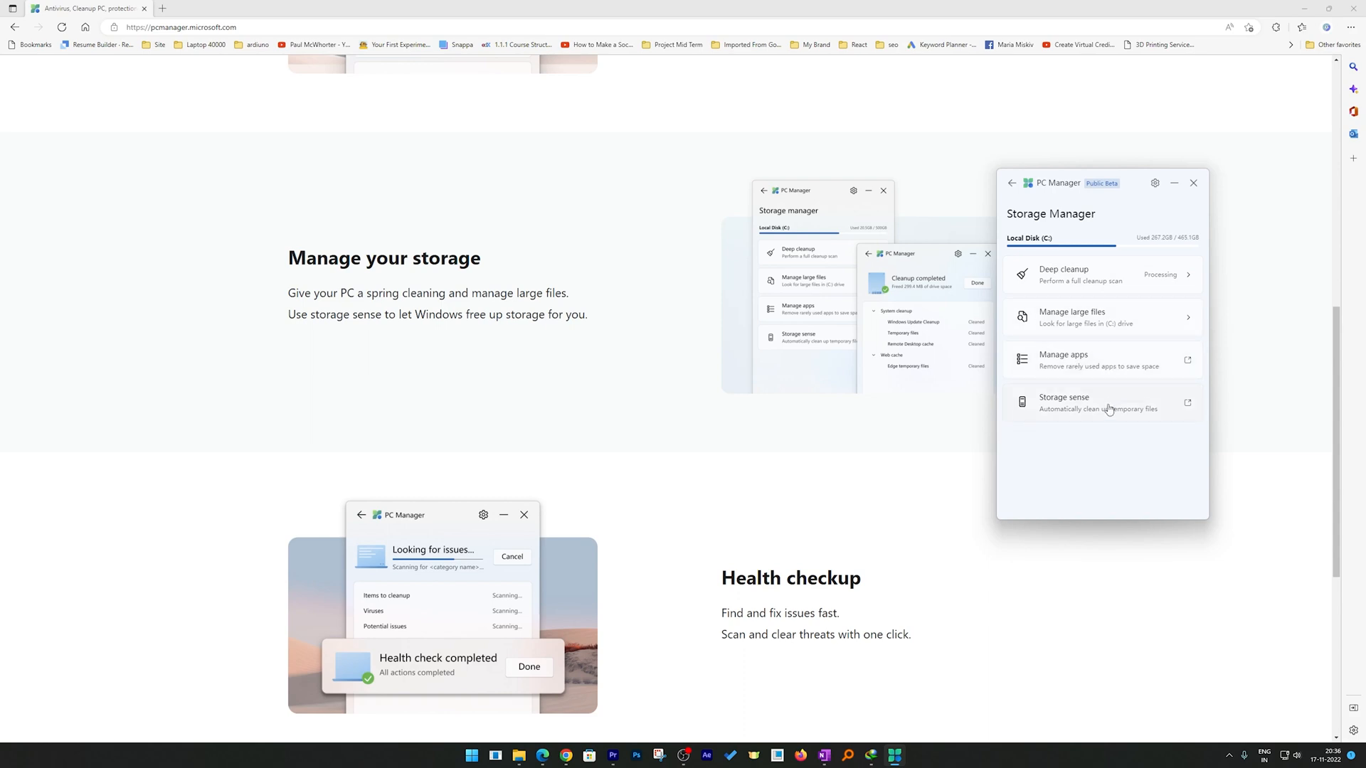
pyautogui.click(1100, 402)
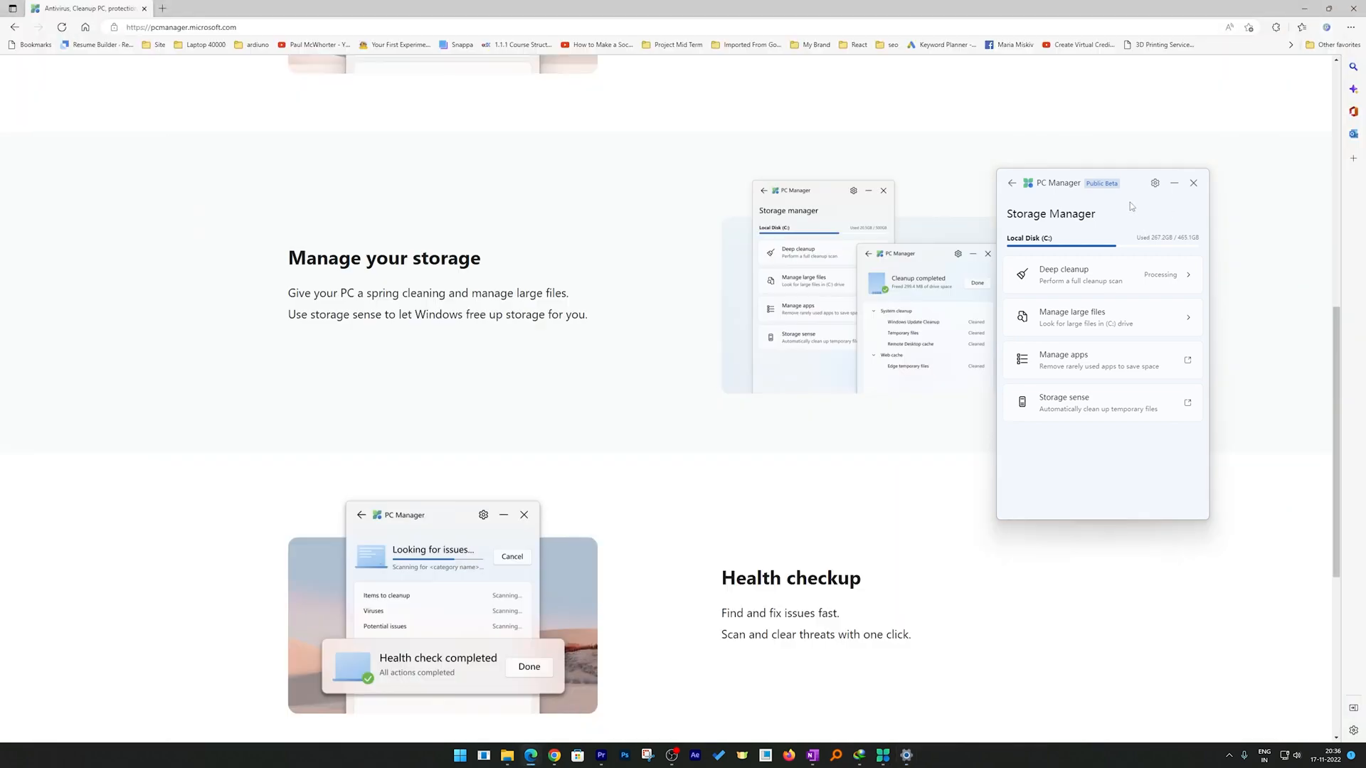
pyautogui.click(1012, 184)
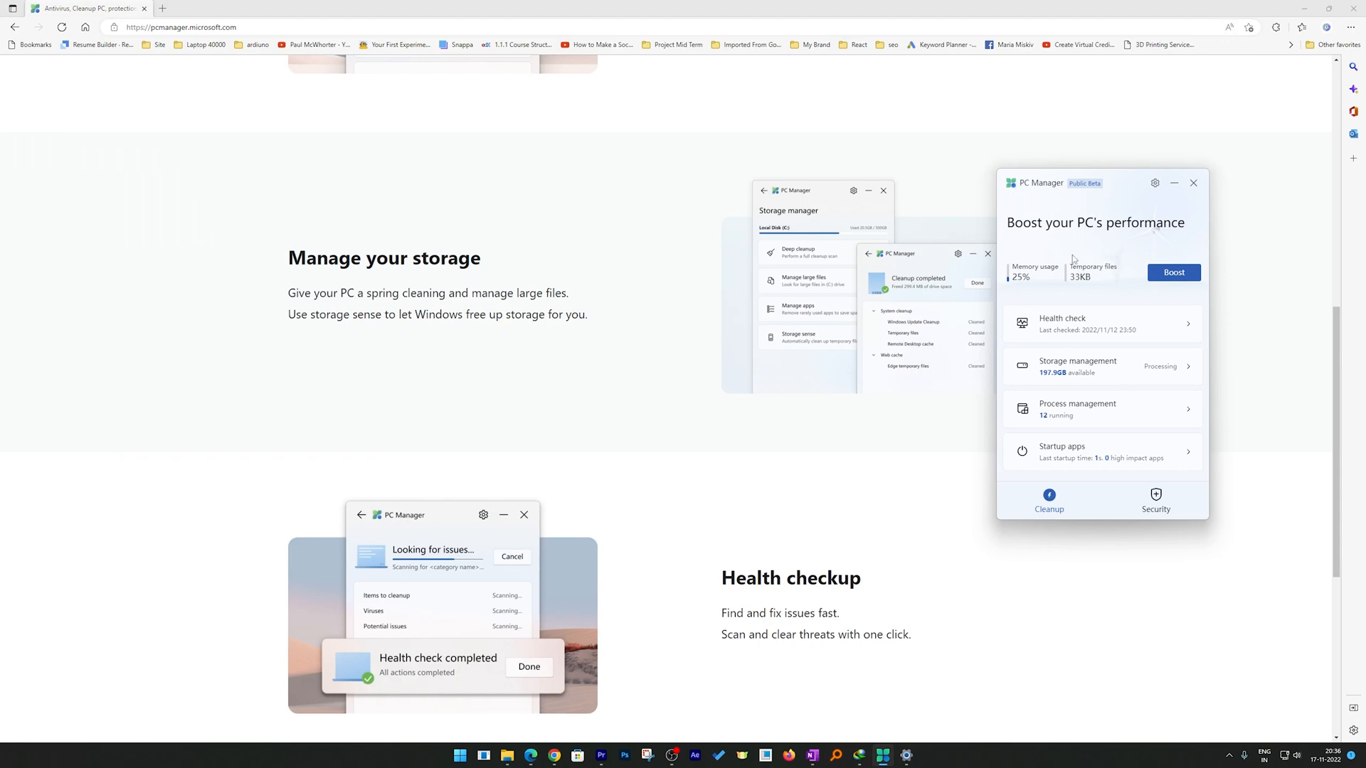
# Select Browser cache, Temporary files and Recent file list for cleanup and proceed with the health check.
pyautogui.scroll(-3)
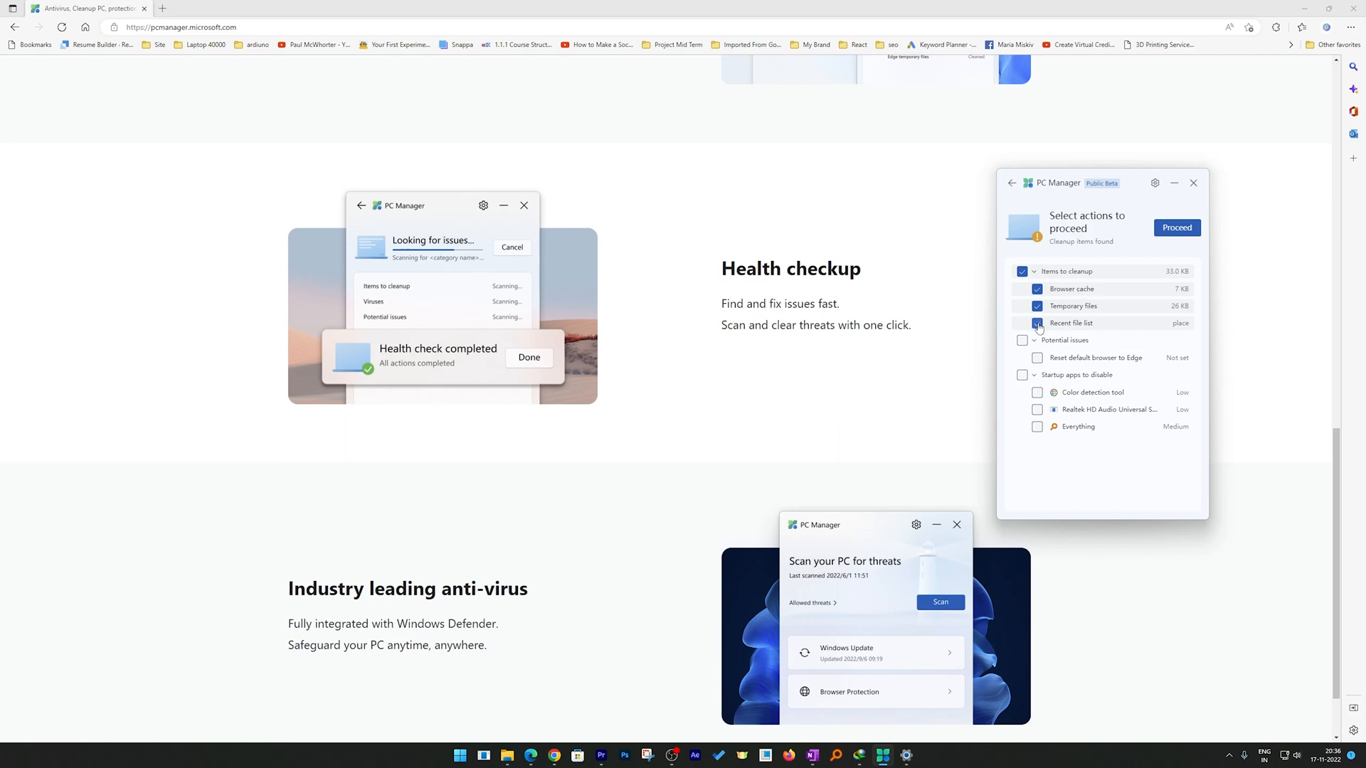
pyautogui.click(1037, 323)
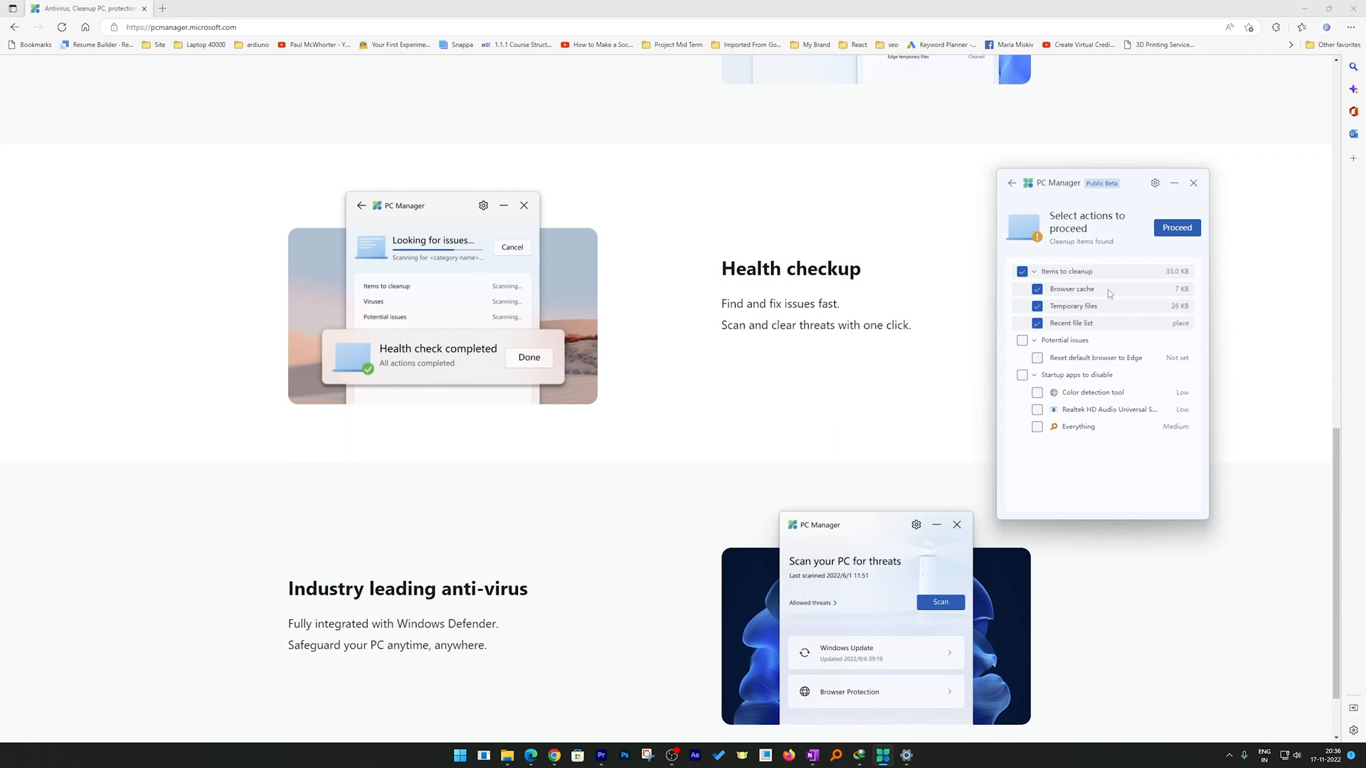
pyautogui.click(1037, 392)
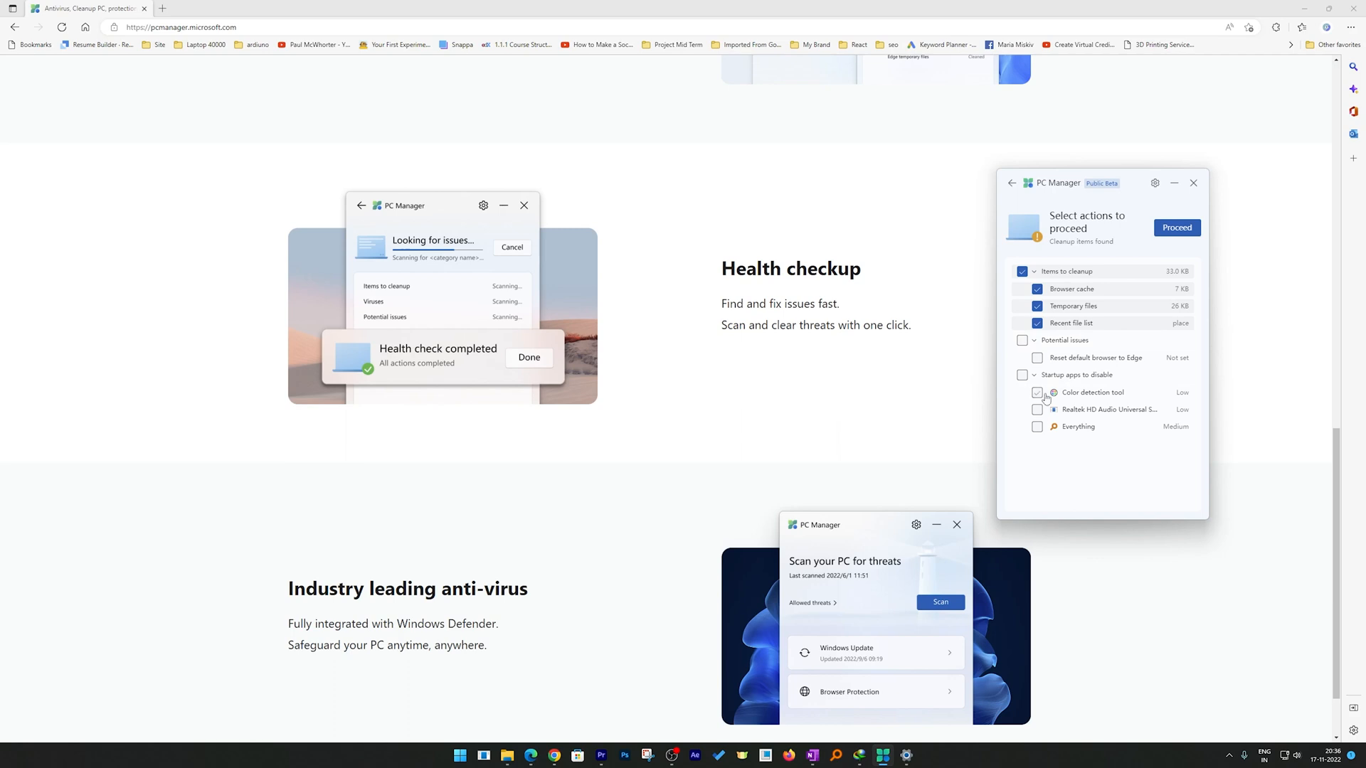
pyautogui.click(1177, 228)
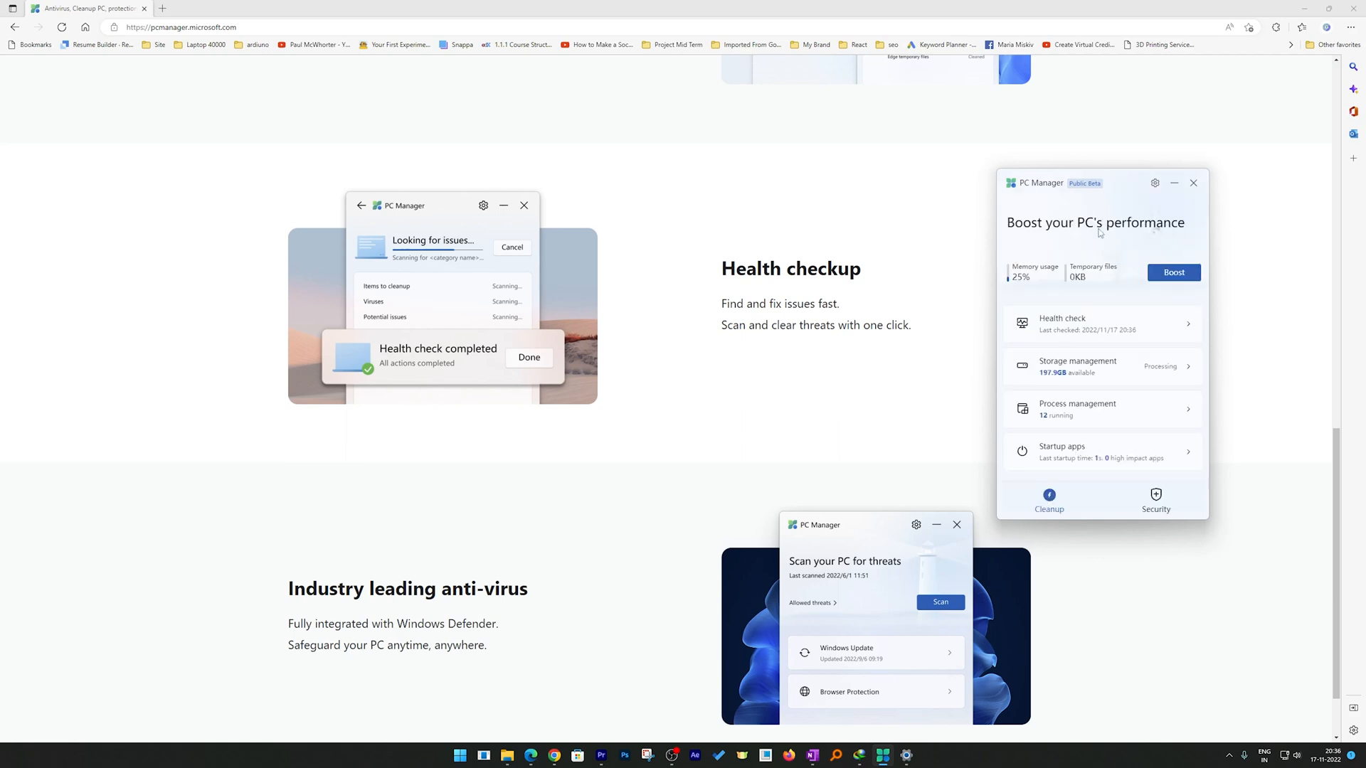
pyautogui.scroll(-3)
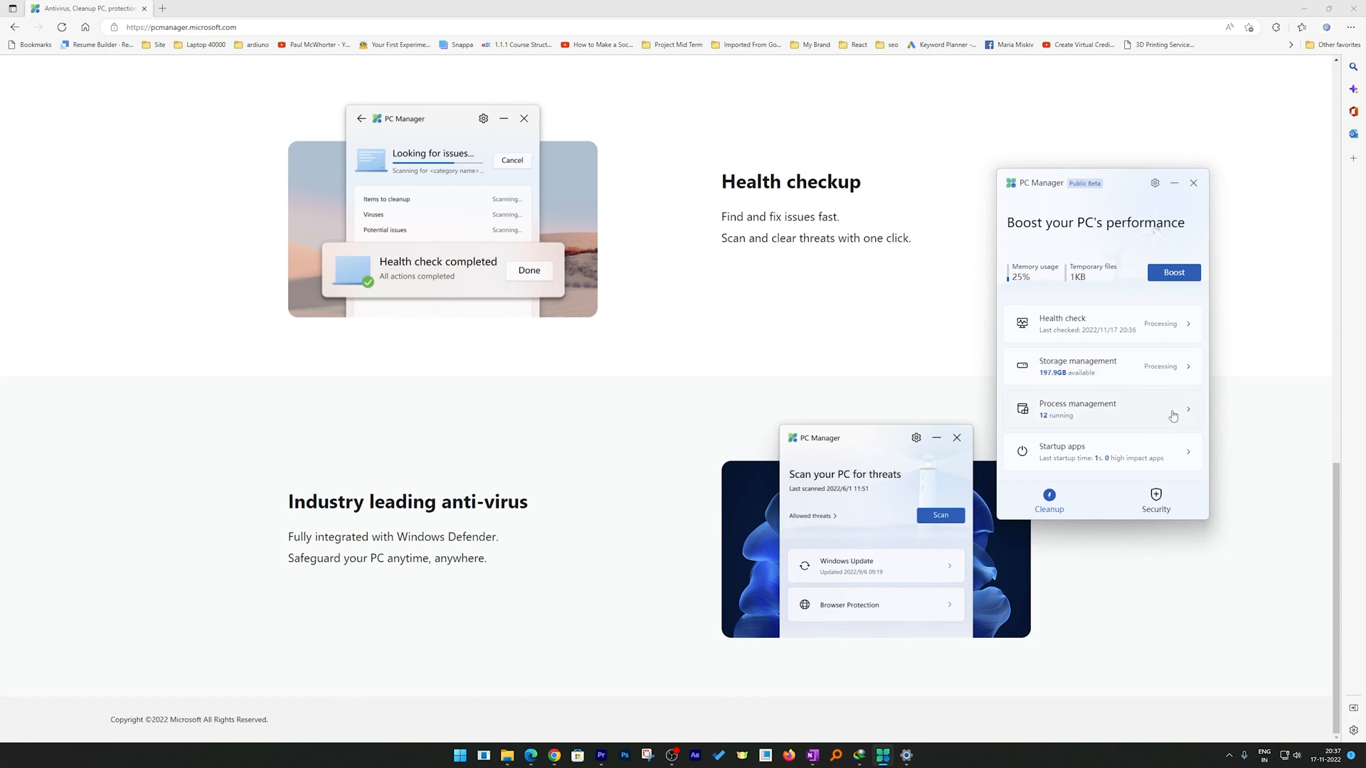
# Browse the Process management list of running apps, then return and go into Startup apps.
pyautogui.click(1101, 409)
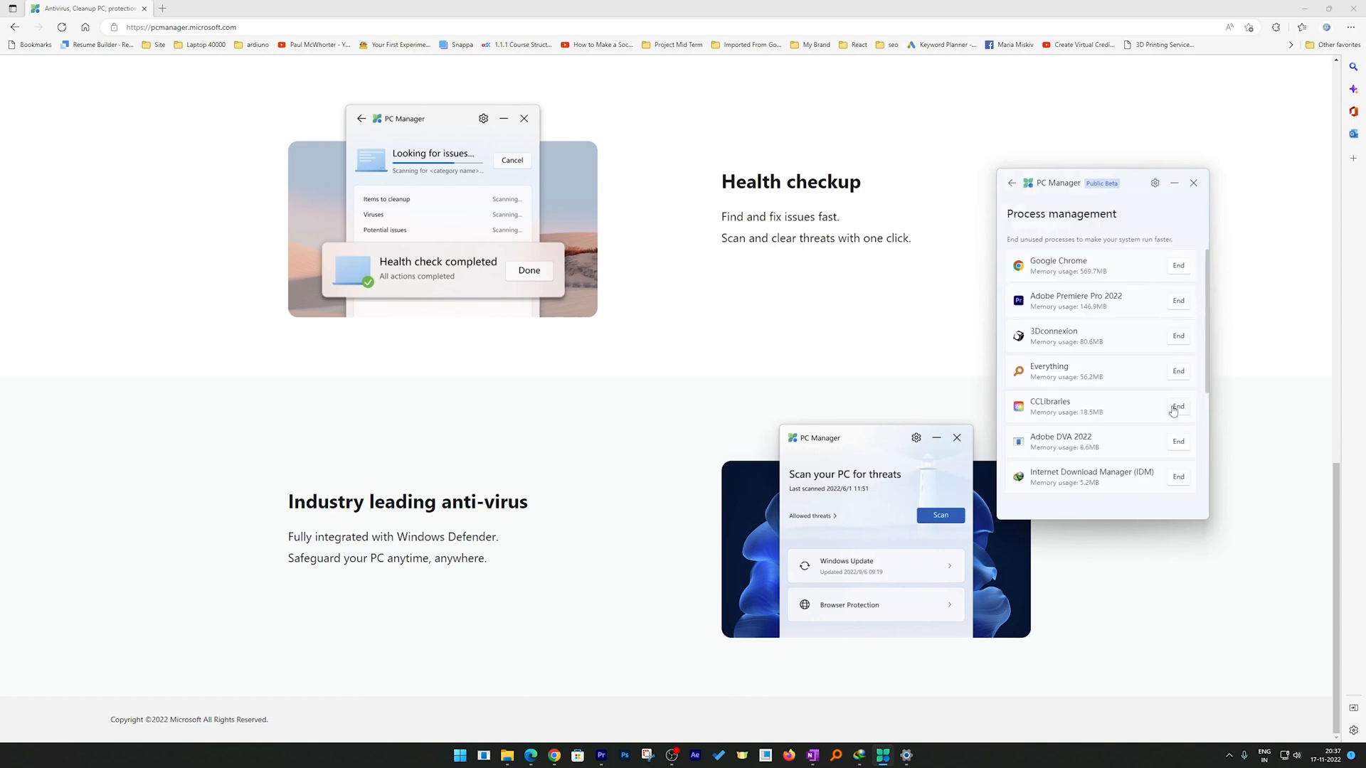
pyautogui.scroll(-3)
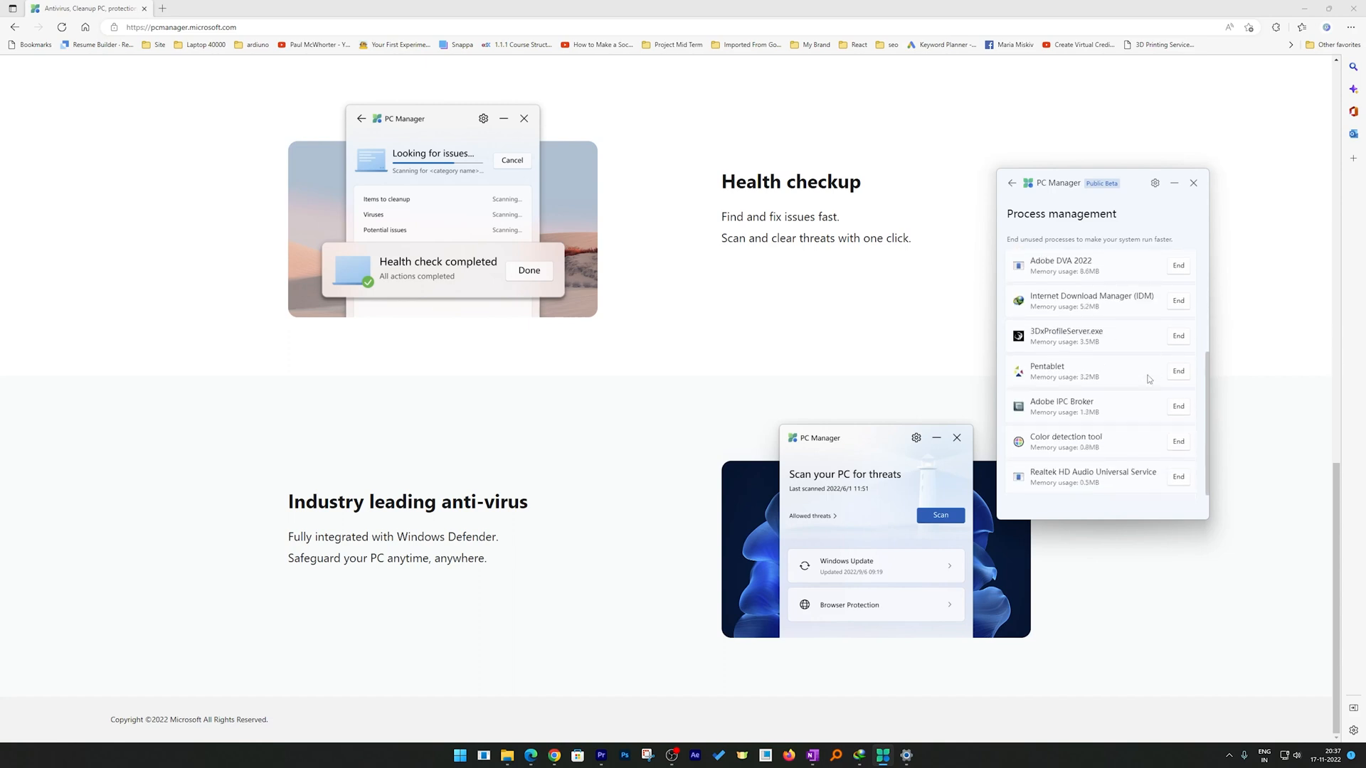
pyautogui.moveTo(1031, 171)
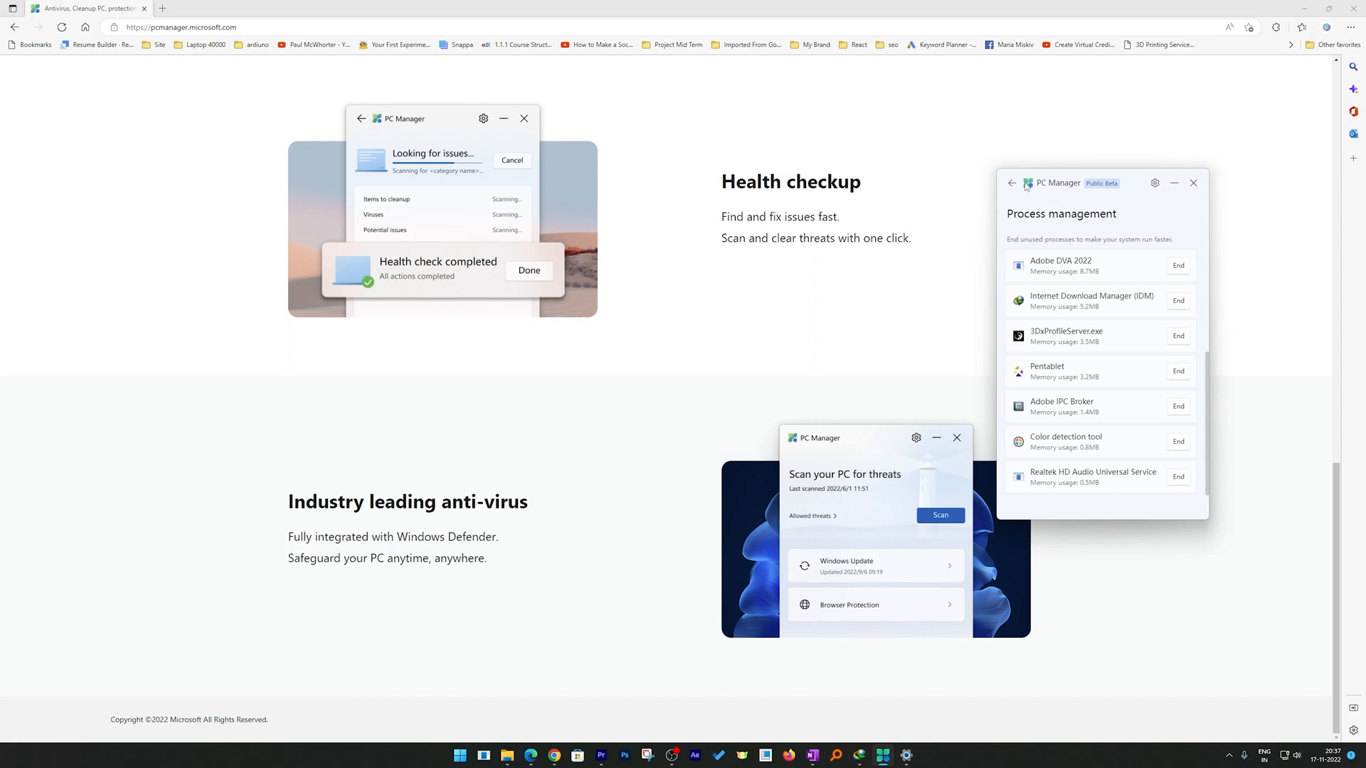
pyautogui.click(1012, 183)
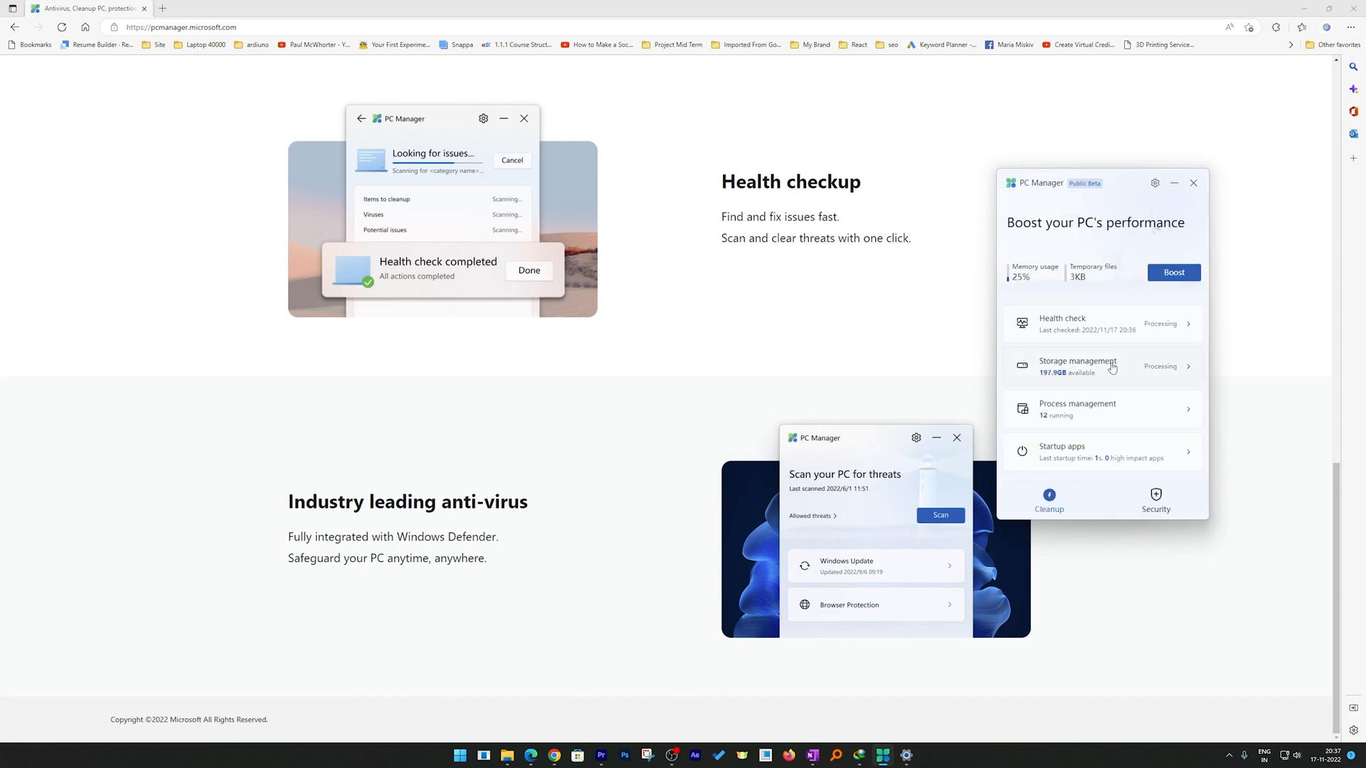
pyautogui.click(1102, 452)
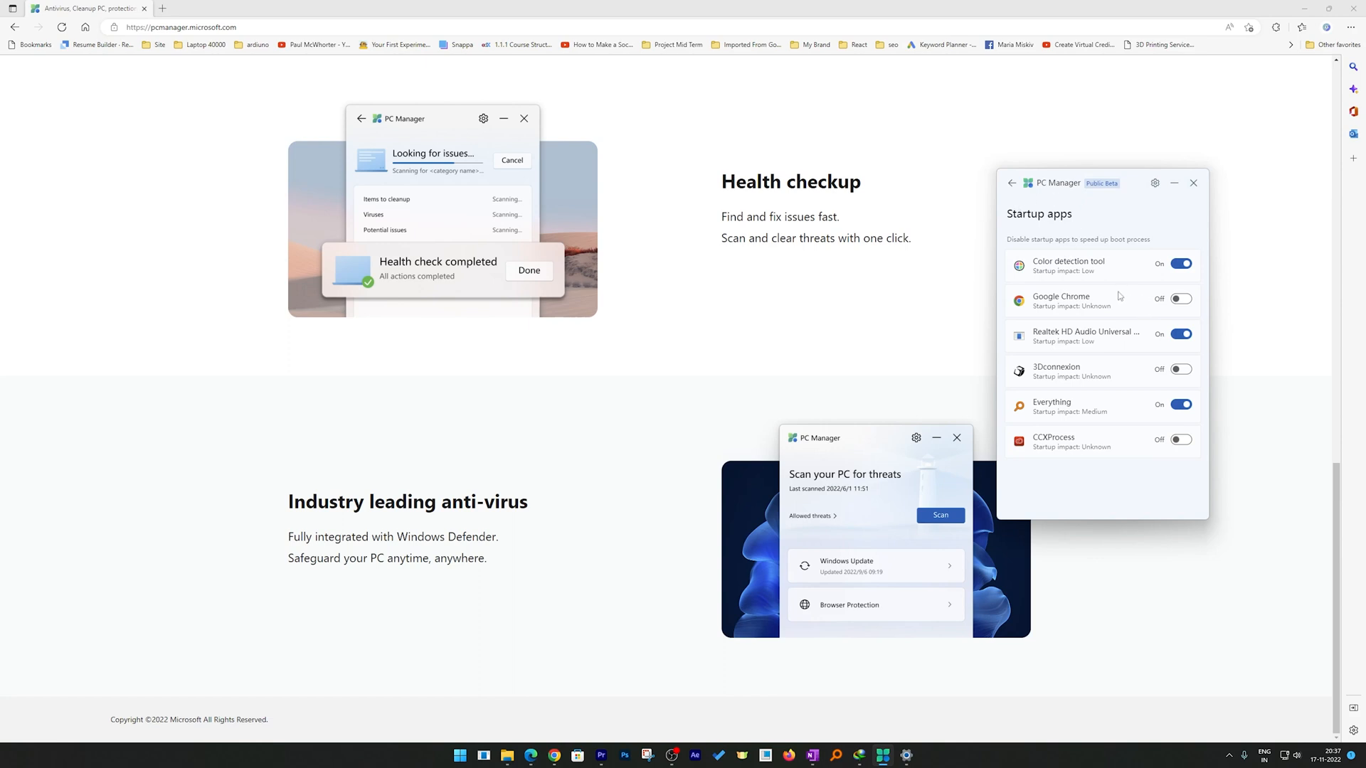
pyautogui.moveTo(1108, 330)
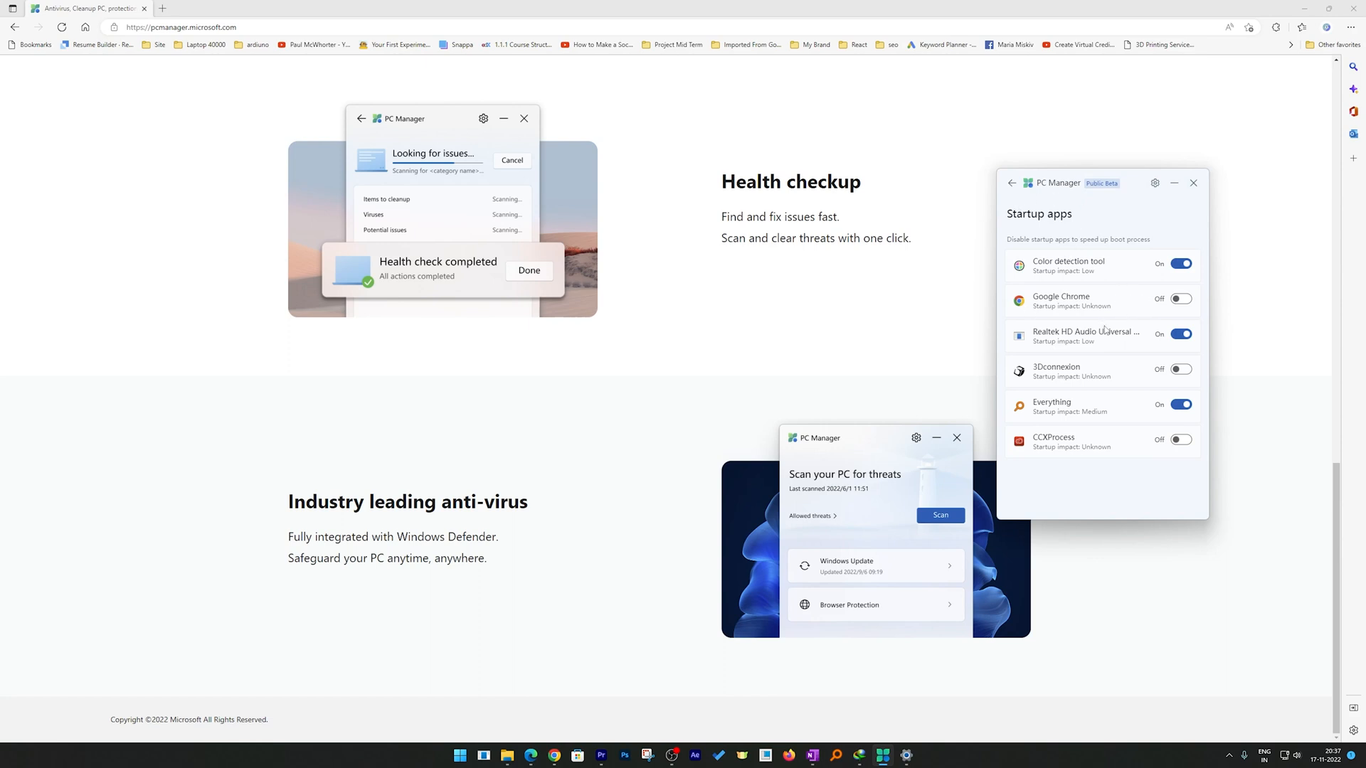
pyautogui.moveTo(1058, 206)
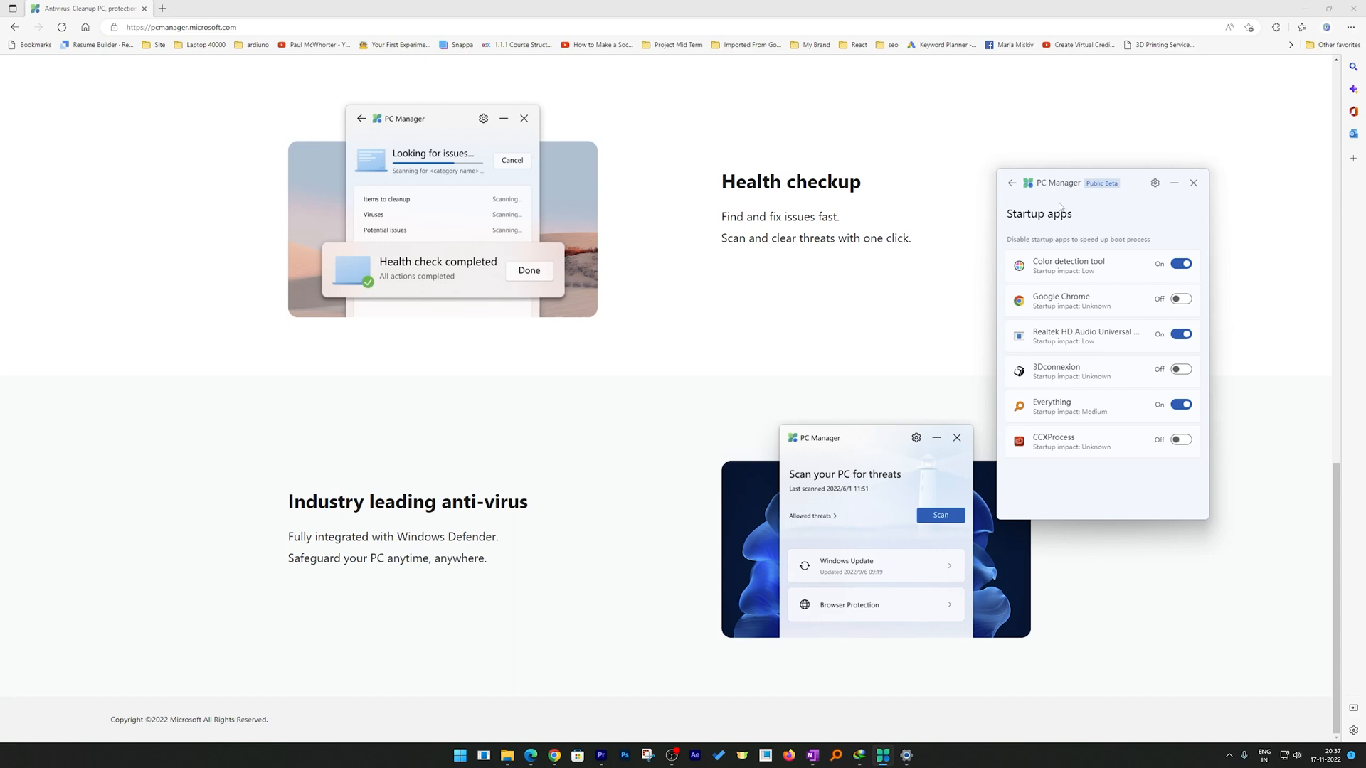
pyautogui.moveTo(1122, 321)
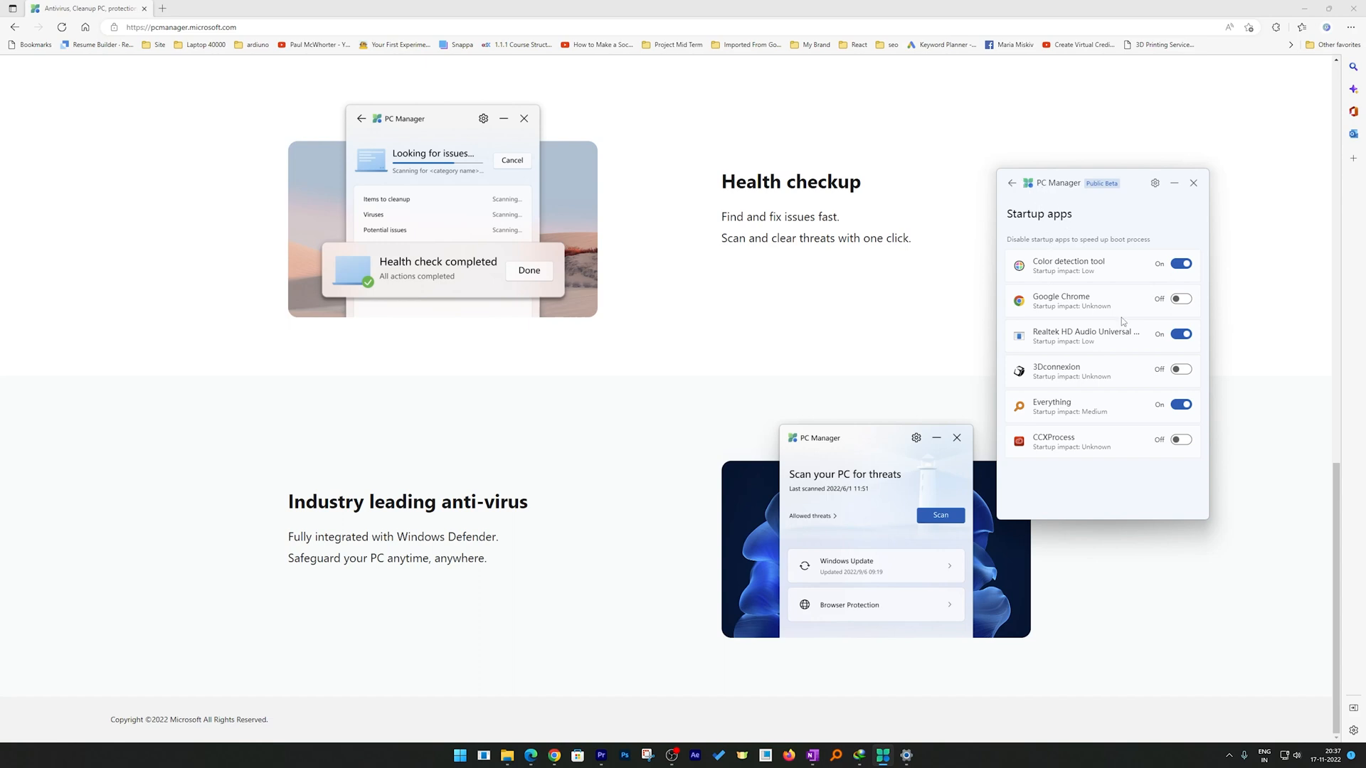
pyautogui.moveTo(1124, 367)
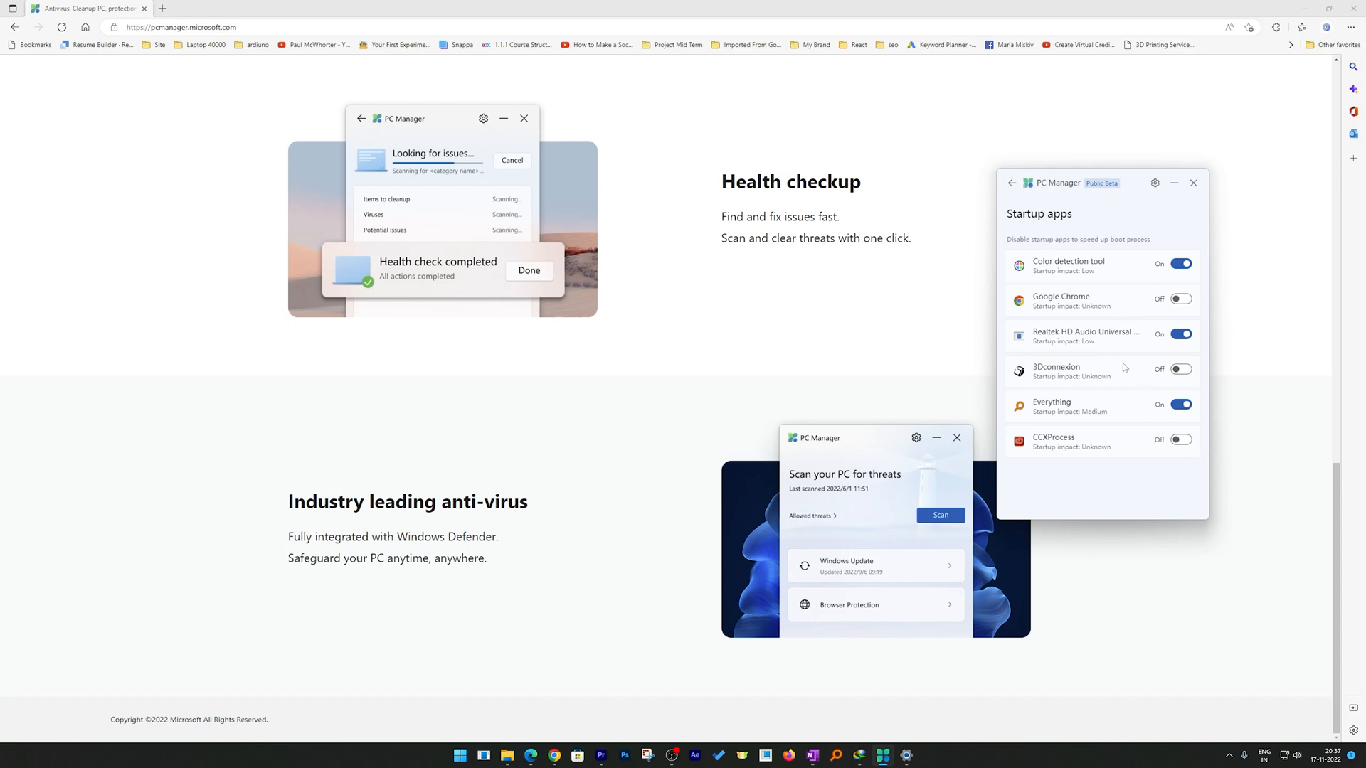
# Switch Everything's startup toggle to Off and move to the Security threat-scan screen.
pyautogui.click(1180, 404)
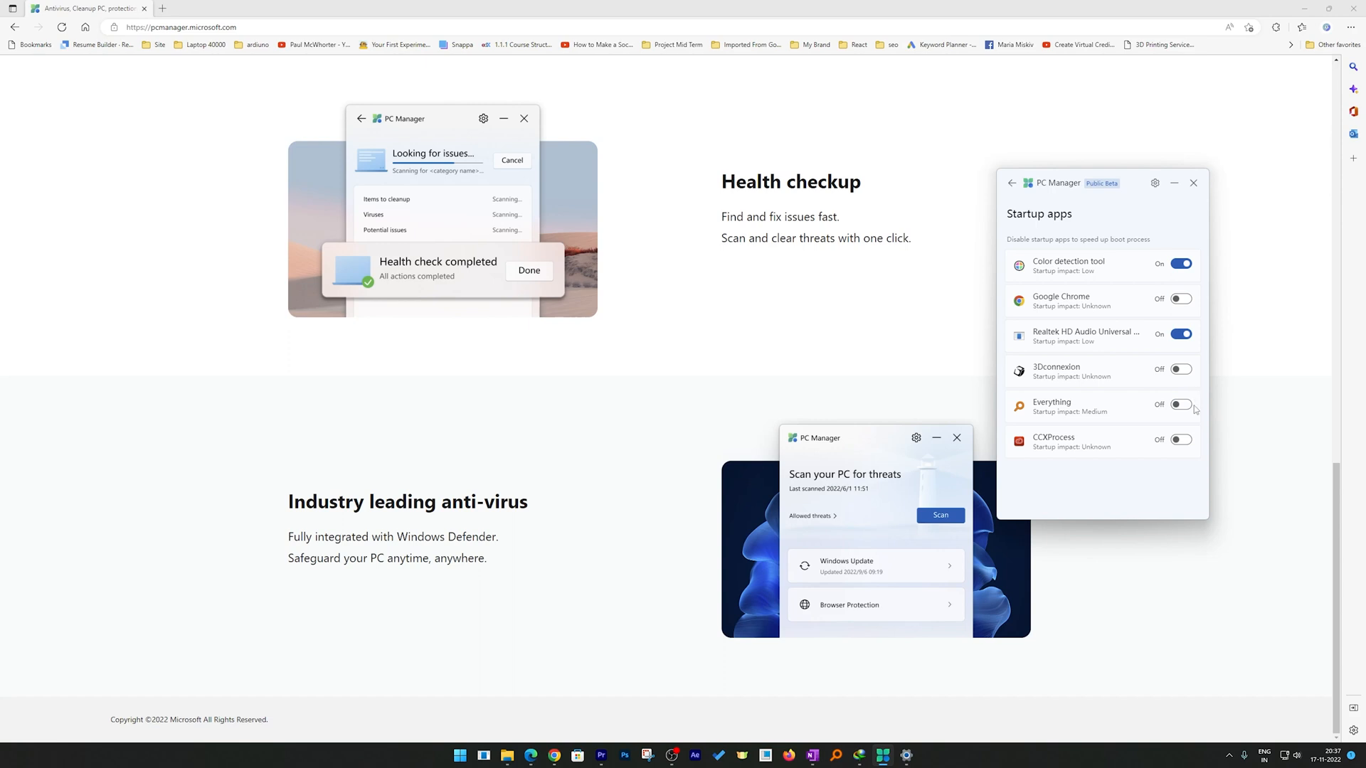
pyautogui.moveTo(1178, 421)
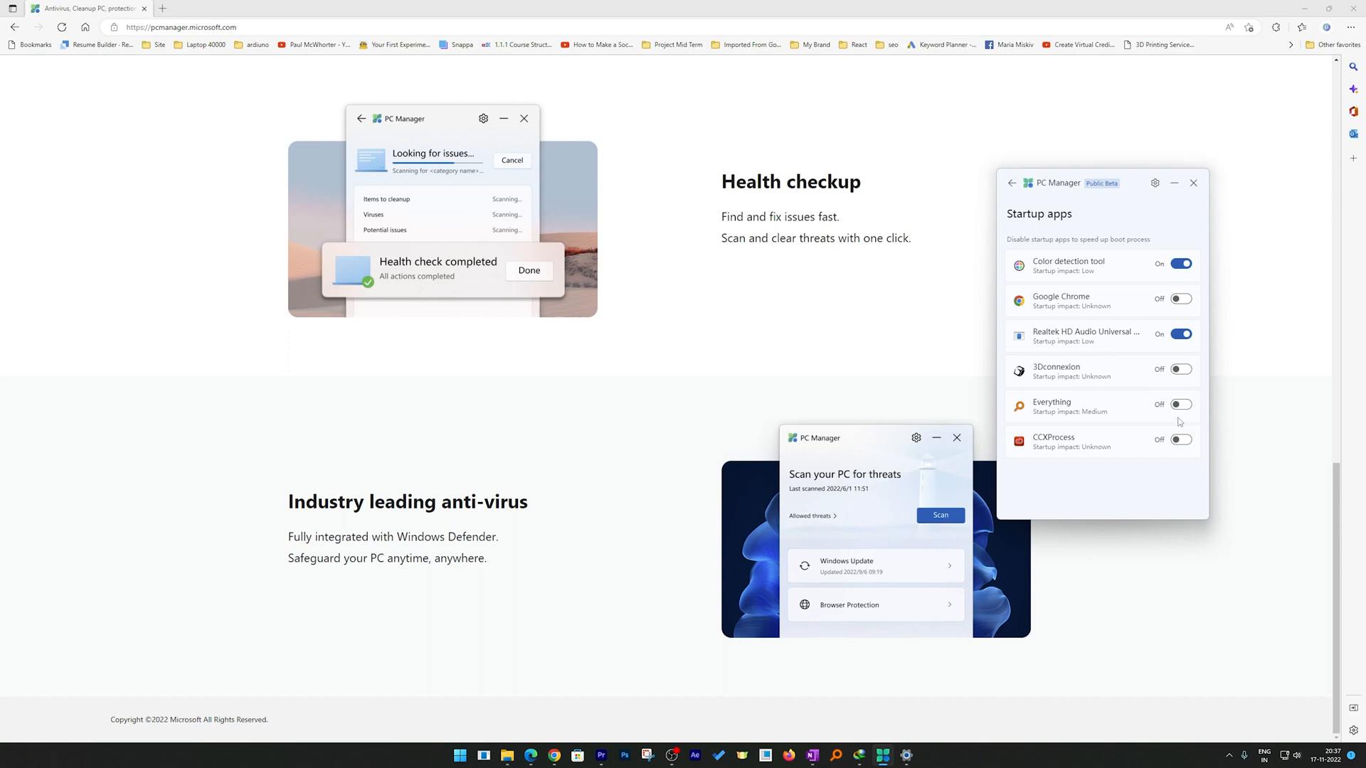
pyautogui.moveTo(1140, 237)
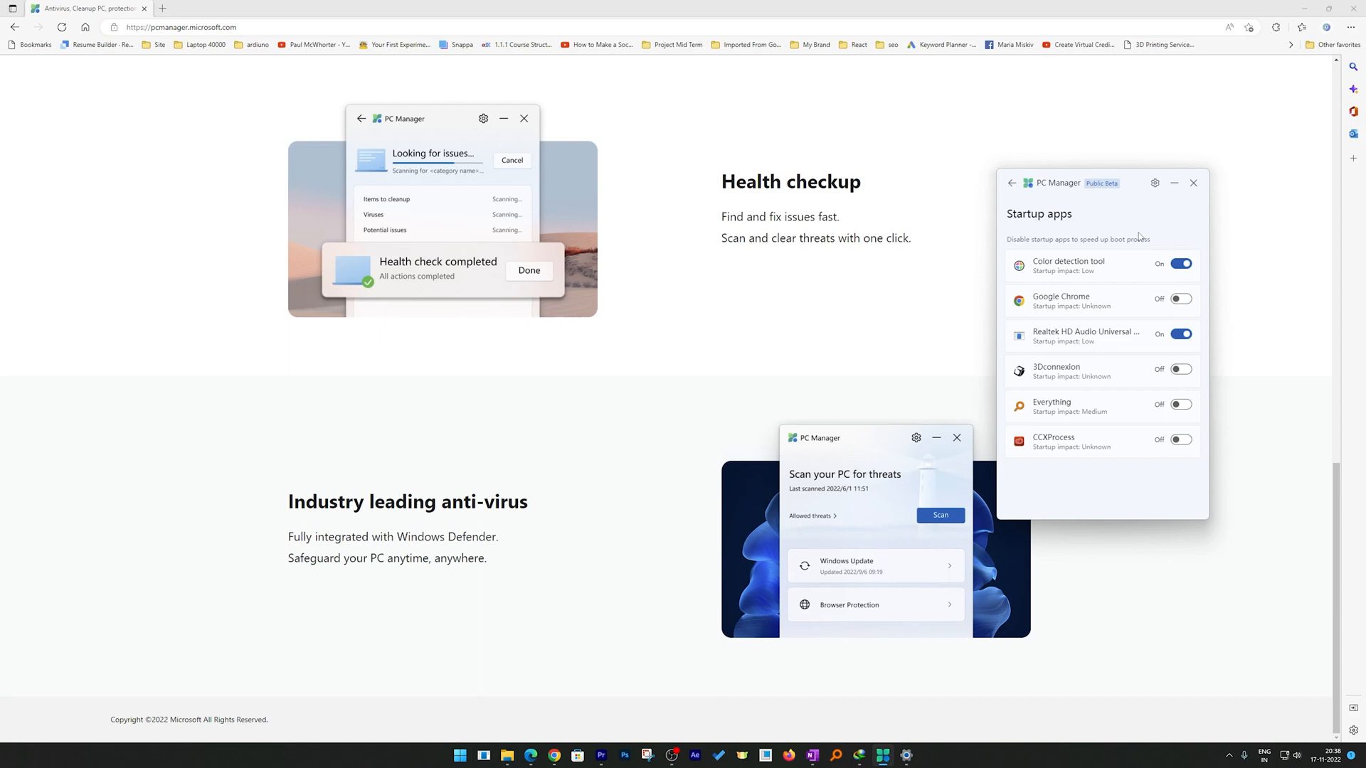
pyautogui.click(1012, 183)
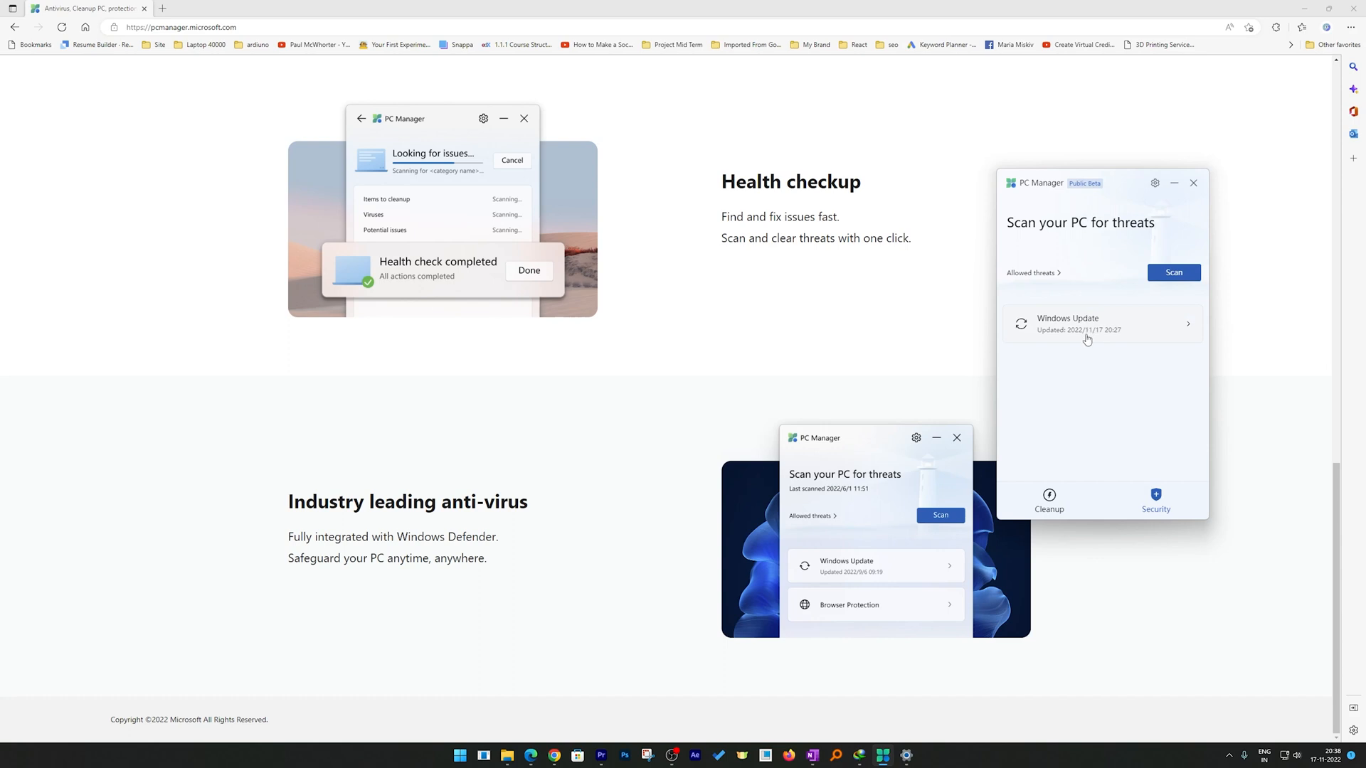
pyautogui.moveTo(1116, 446)
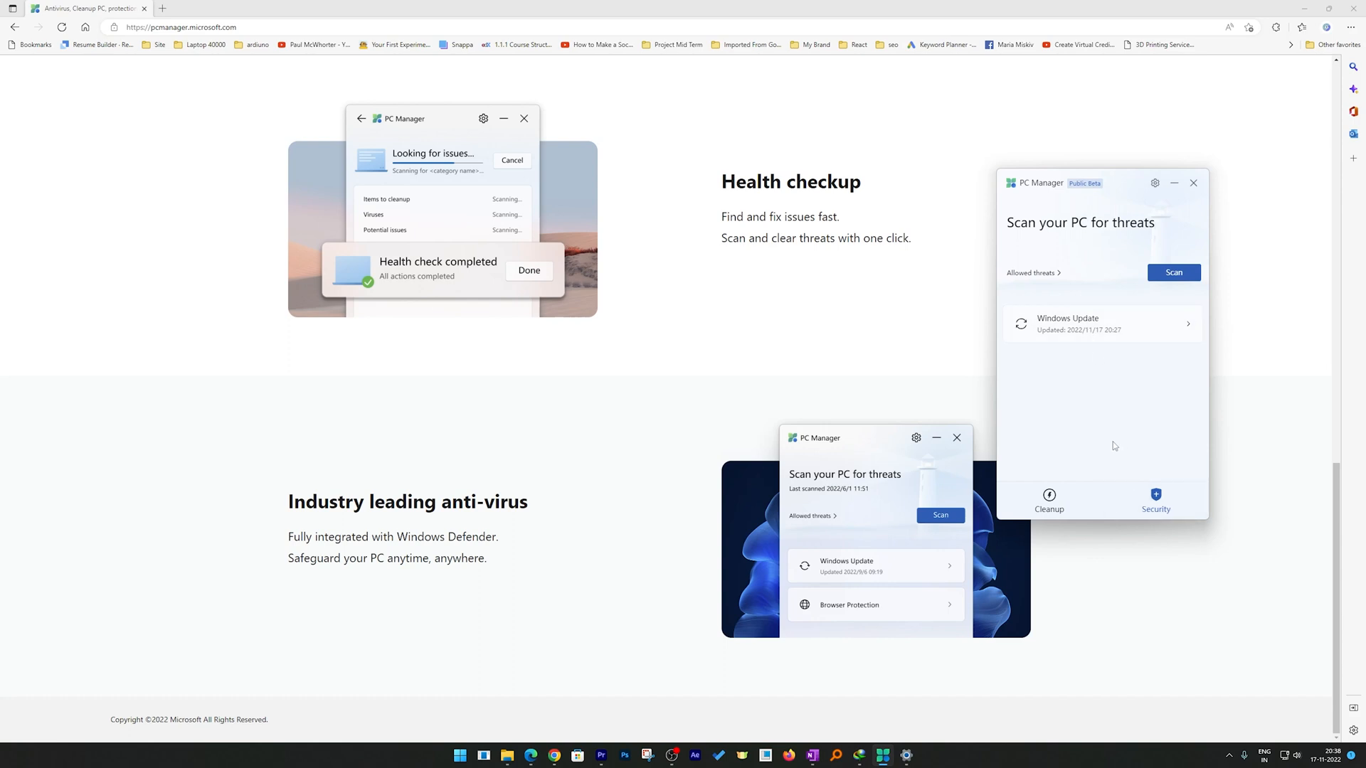
pyautogui.moveTo(1138, 370)
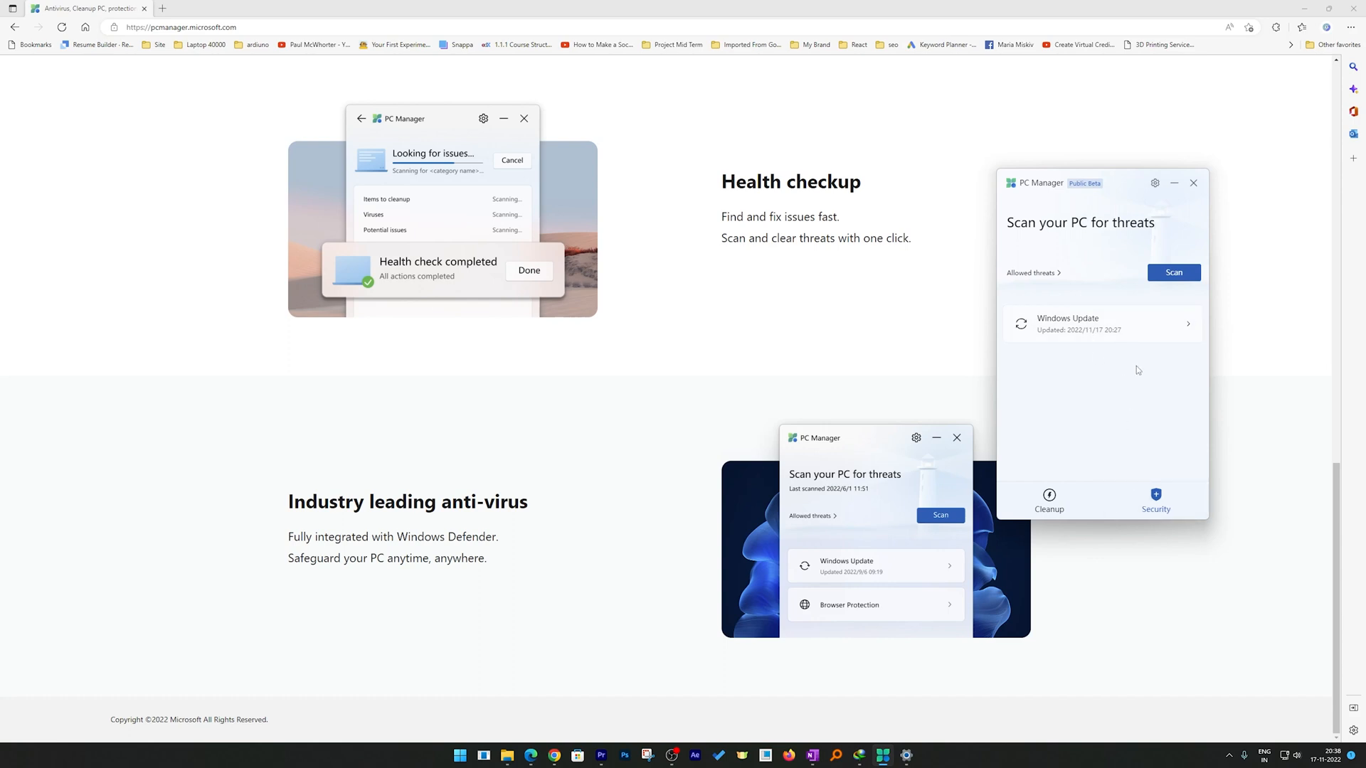
# Start and cancel a threat scan, then check Windows Update, which finds no update.
pyautogui.click(1174, 271)
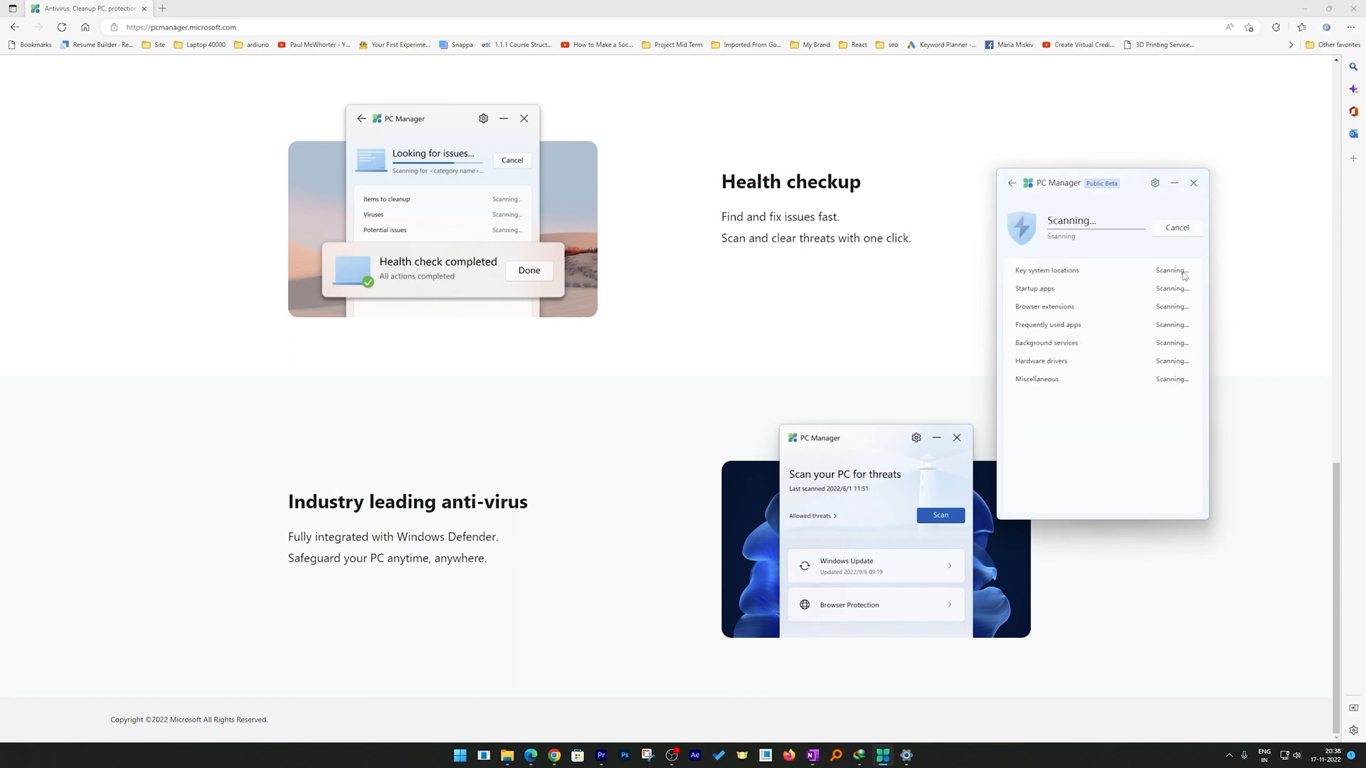
pyautogui.click(1175, 227)
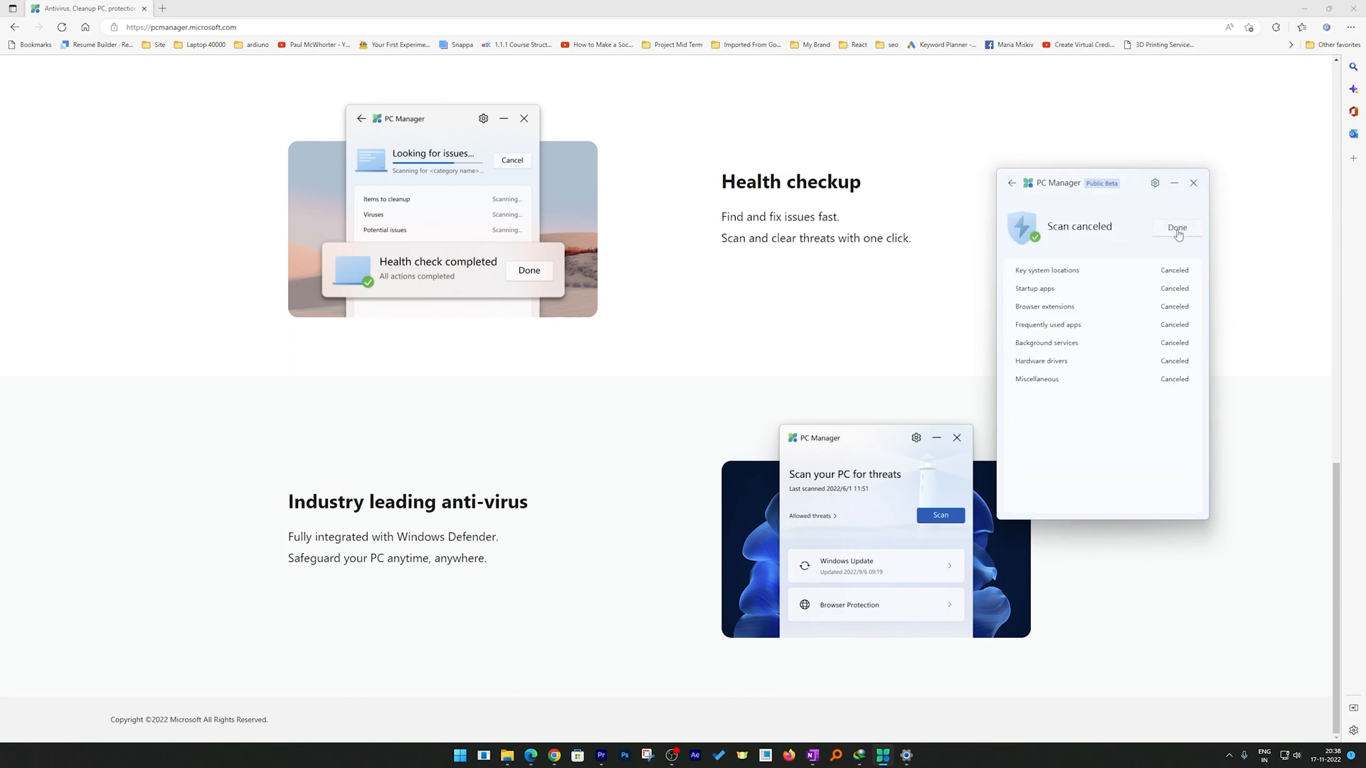
pyautogui.click(1177, 228)
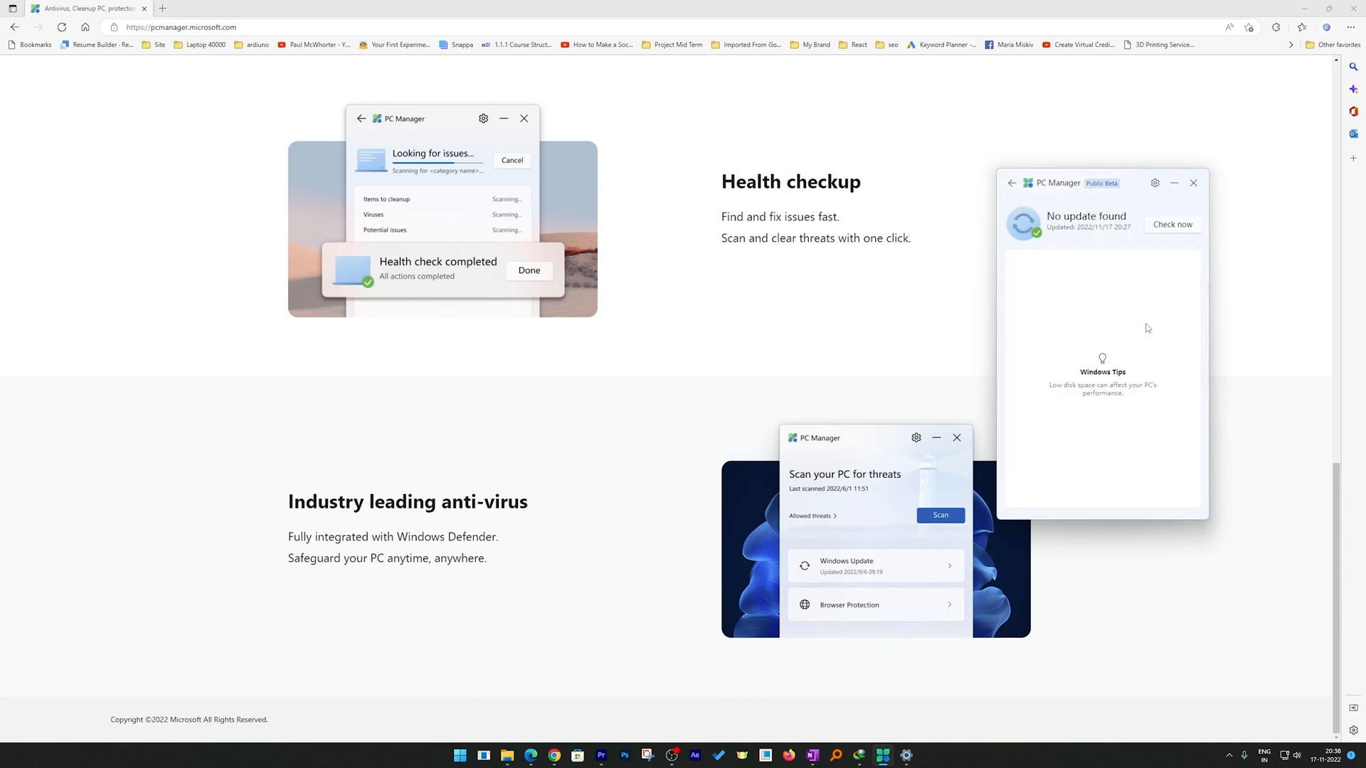